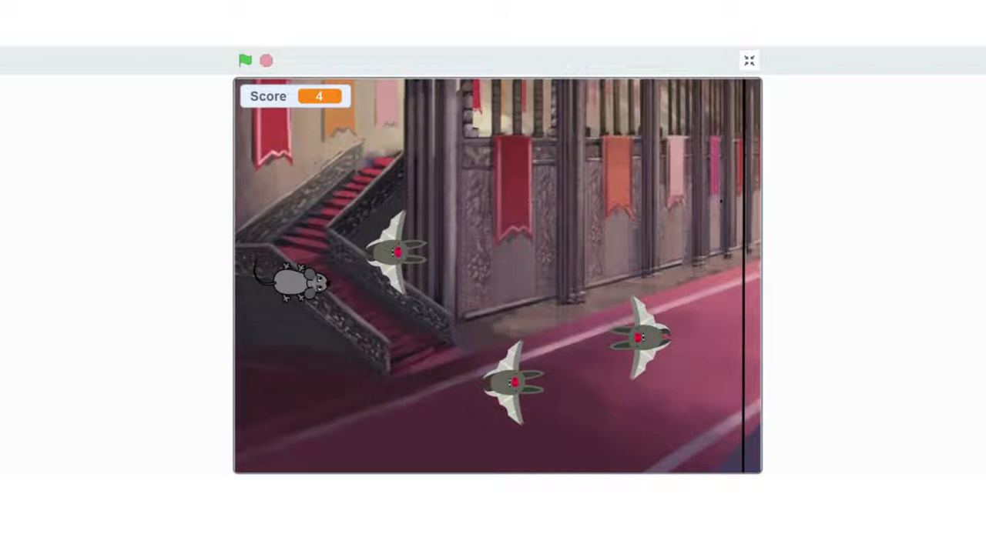
mouse_move(831, 119)
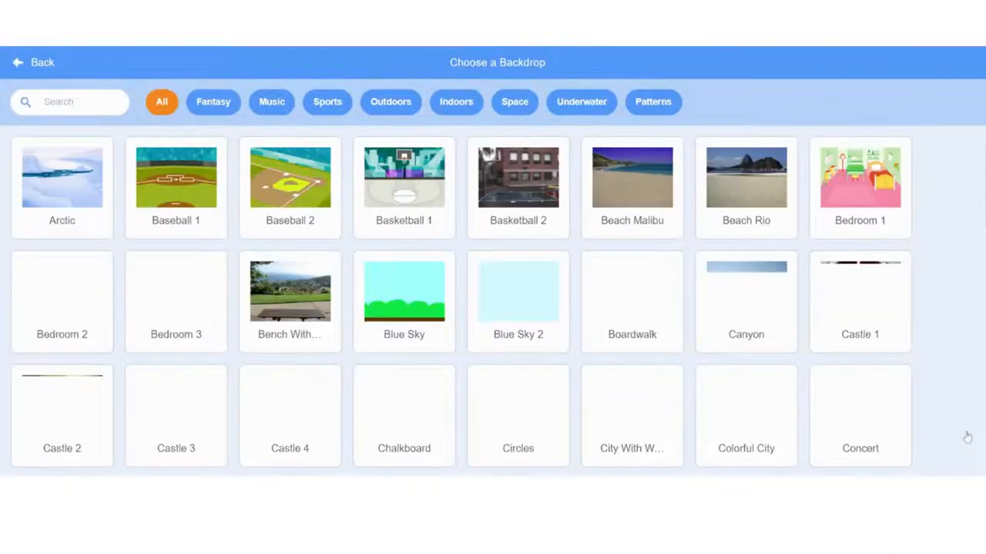
- Set the stage backdrop to Underwater 1
scroll(down, 3)
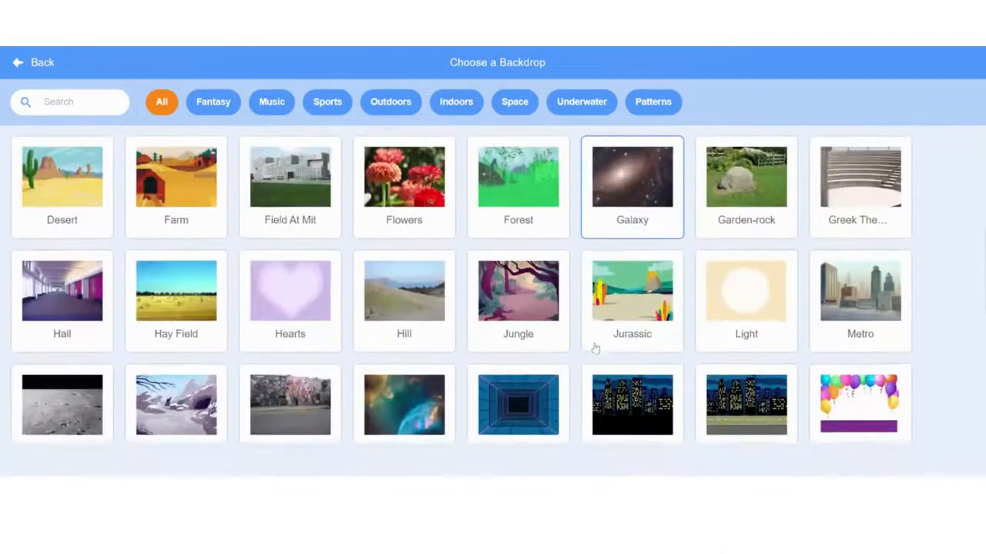
scroll(down, 3)
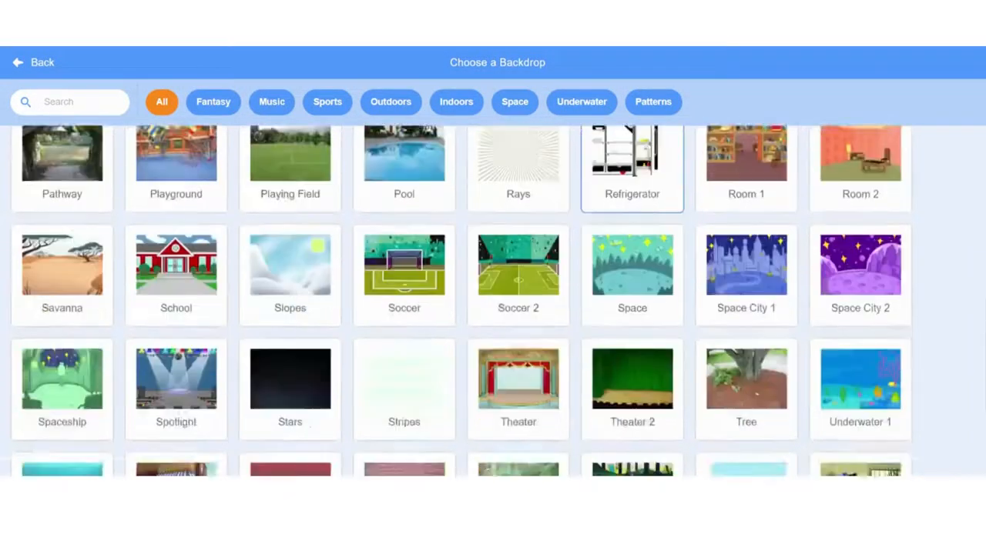
click(860, 380)
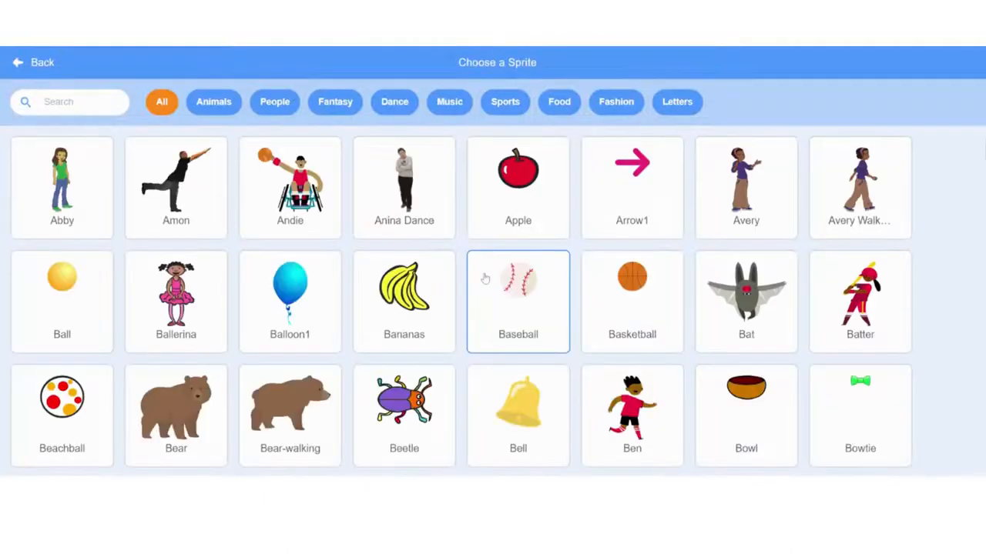
- Add the Jellyfish sprite from the sprite library
scroll(down, 3)
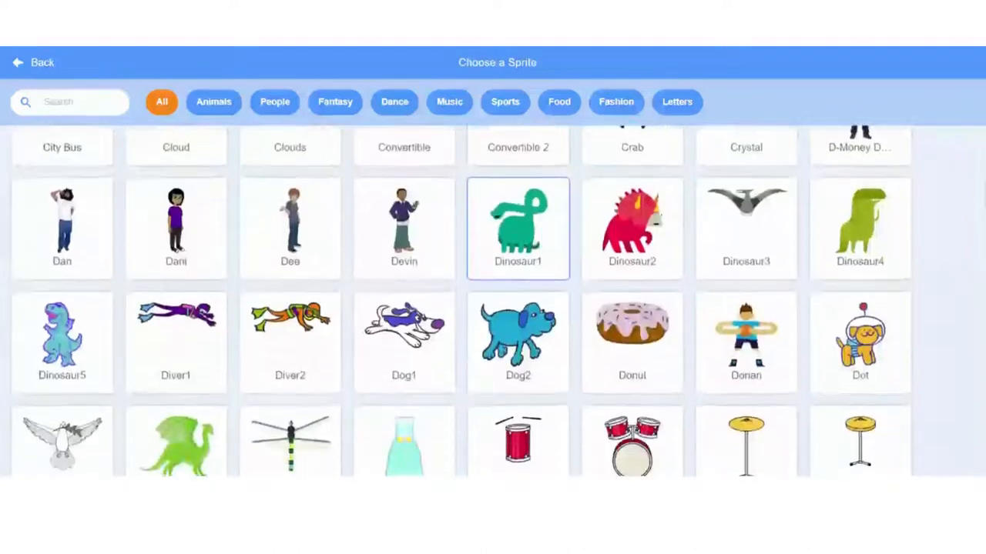
scroll(down, 3)
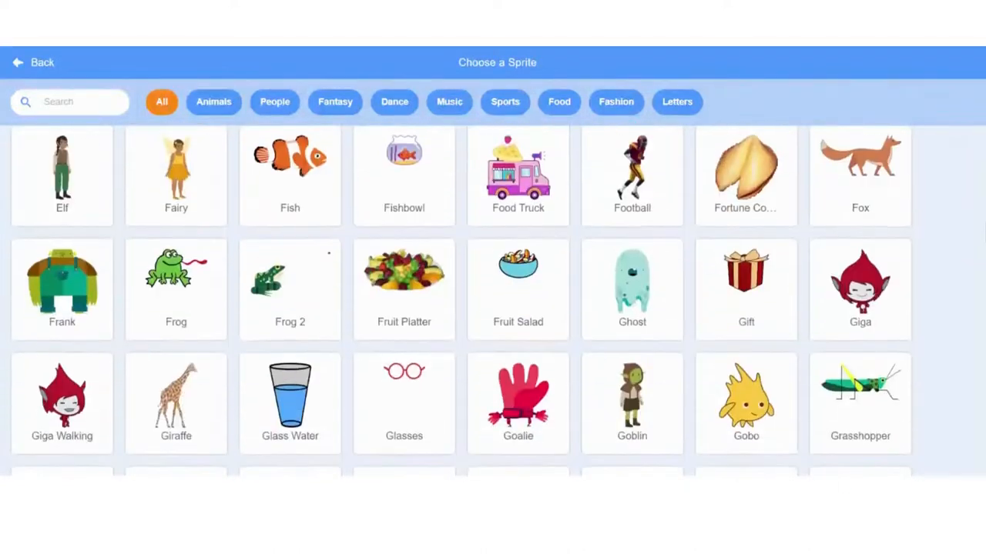
scroll(down, 3)
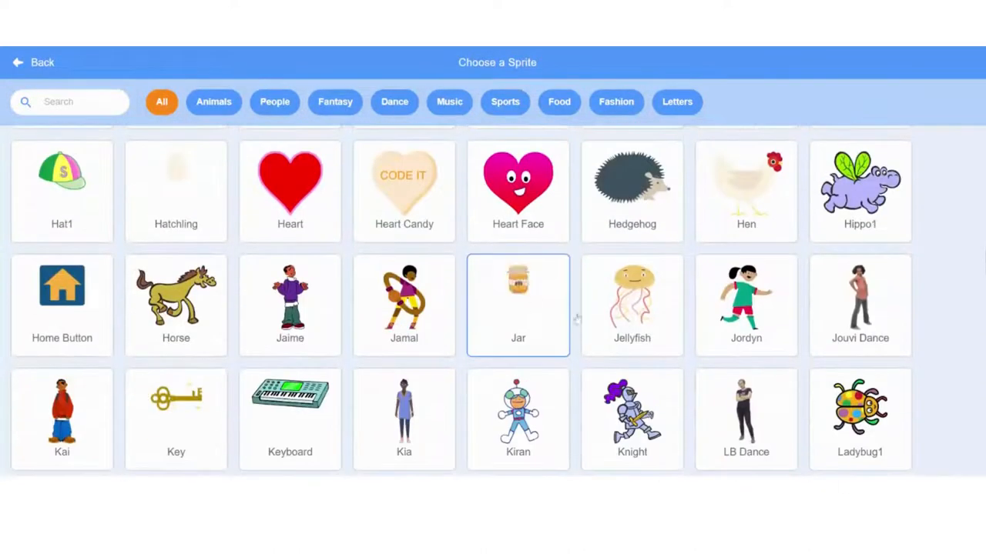
click(631, 304)
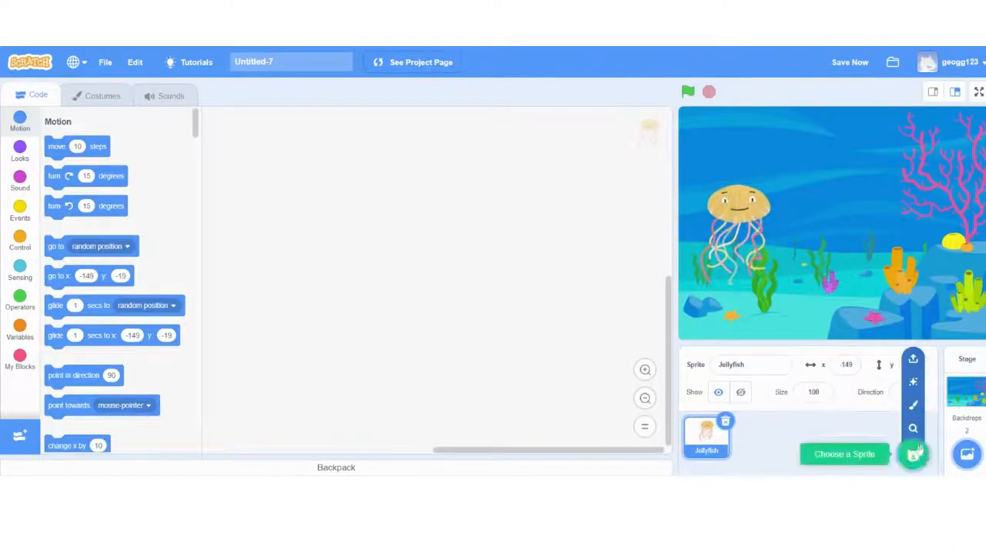
- Search the sprite library for 'sh' and add Shark 2 to the stage
click(844, 454)
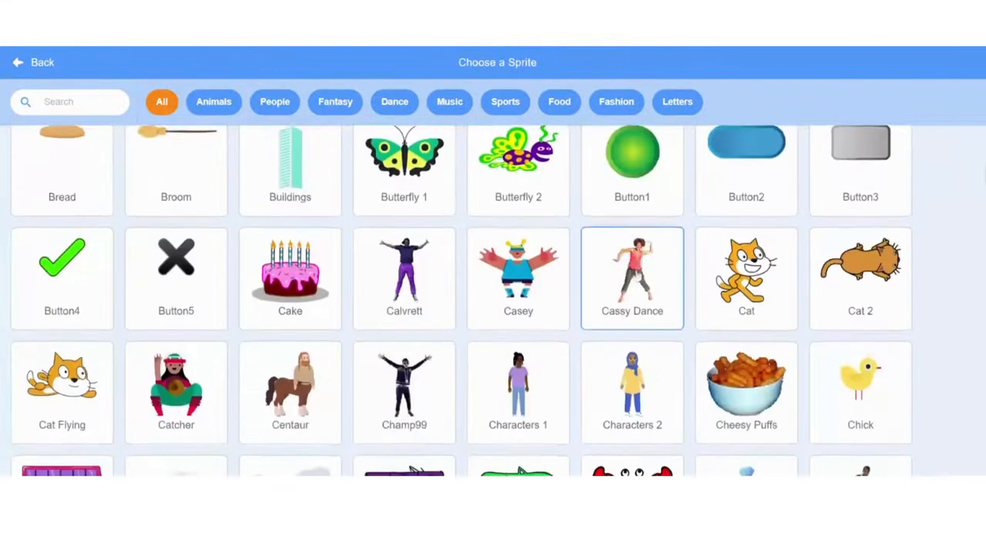
scroll(down, 3)
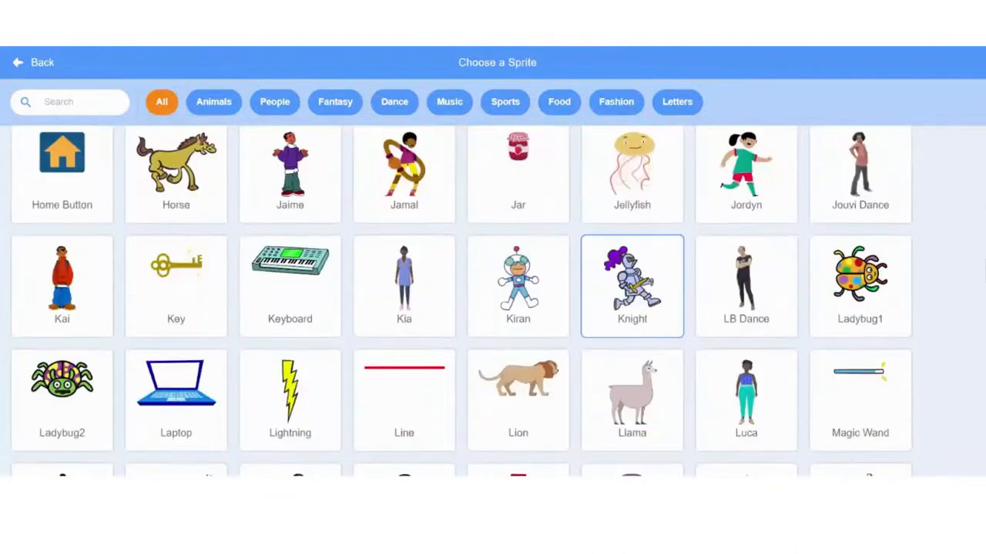
scroll(down, 3)
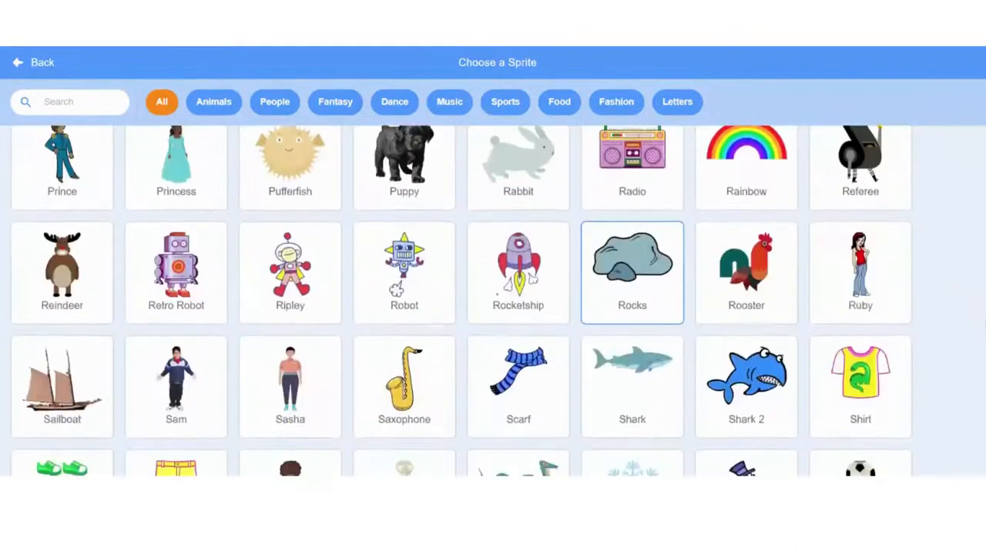
scroll(down, 3)
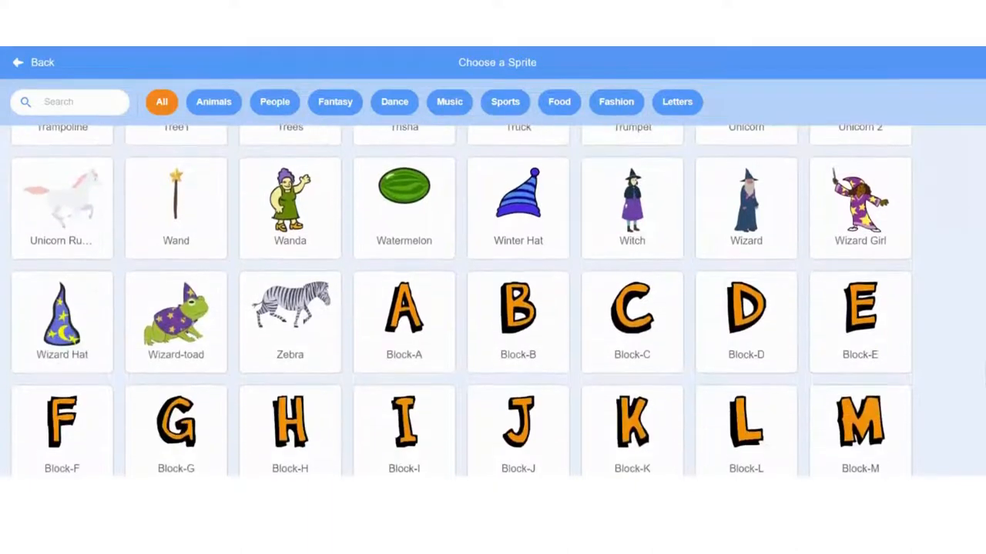
scroll(up, 3)
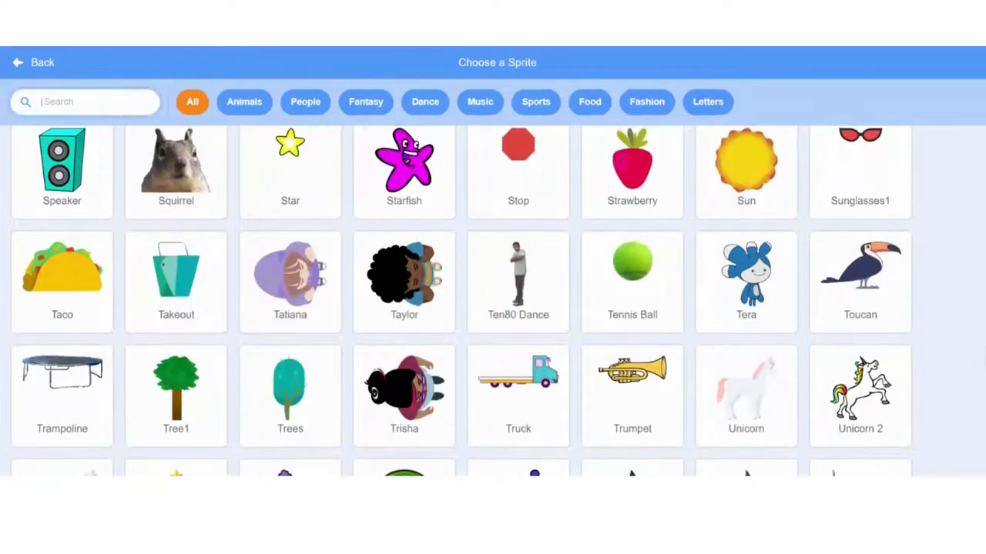
text(sh)
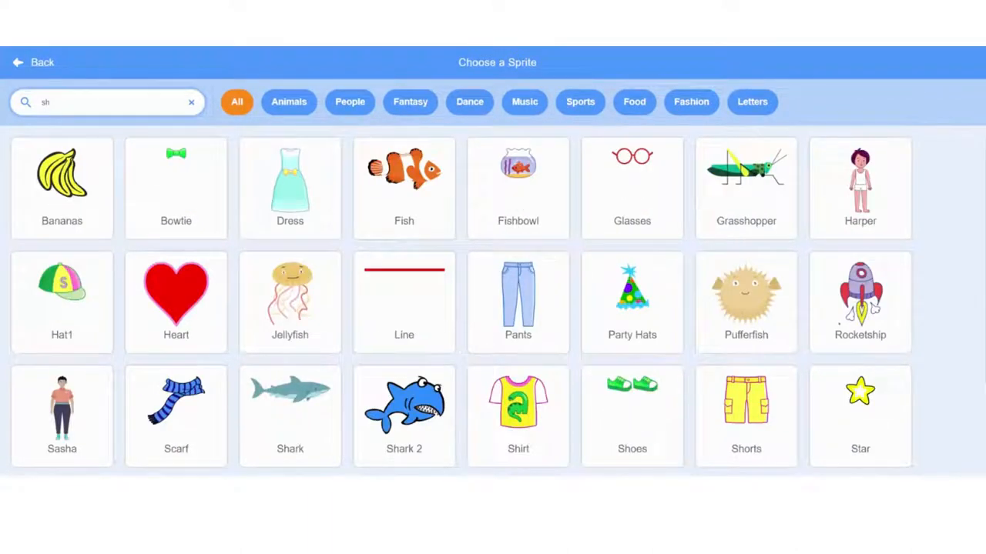
click(403, 404)
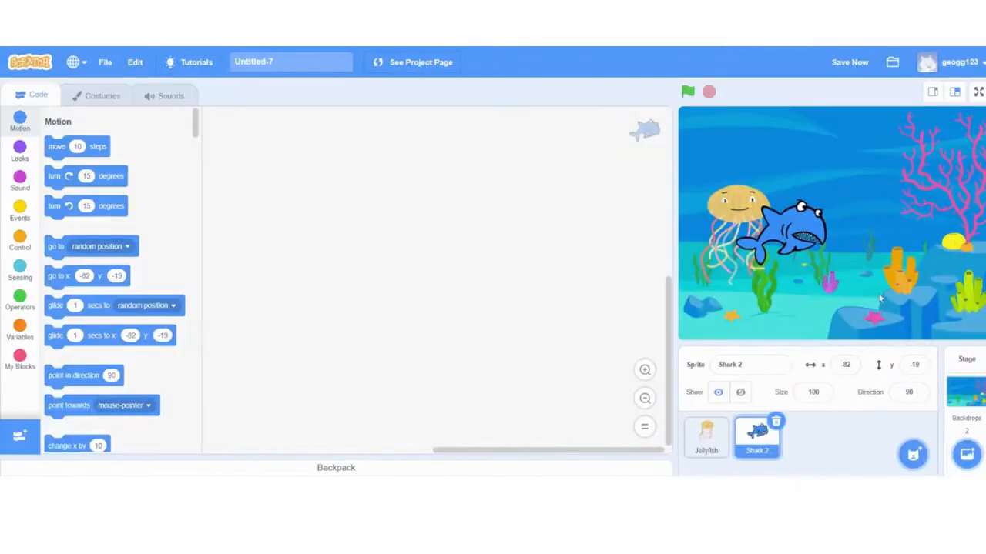
- Move Shark 2 to the upper right, shrink Jellyfish to size 60, and add a blank sprite
drag(778, 231, 901, 192)
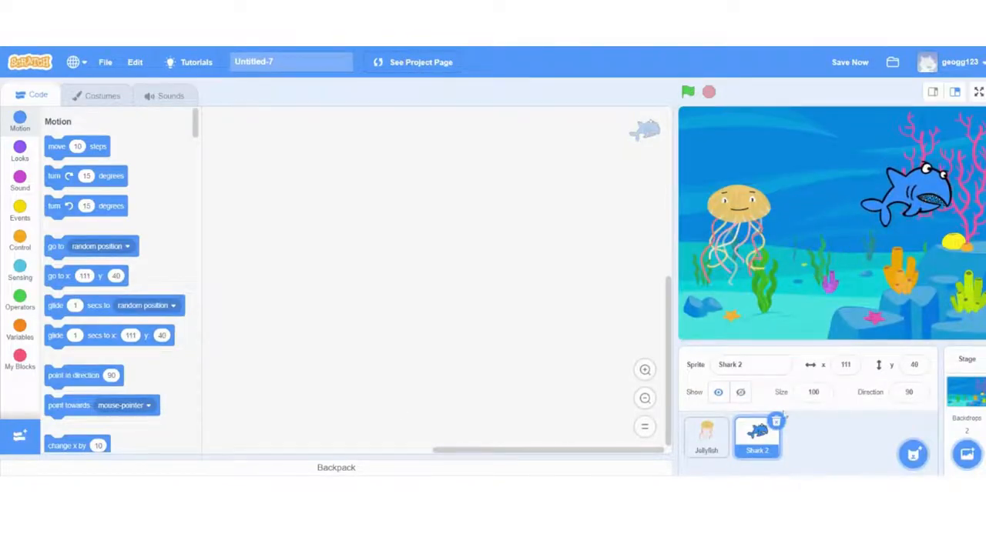
click(707, 440)
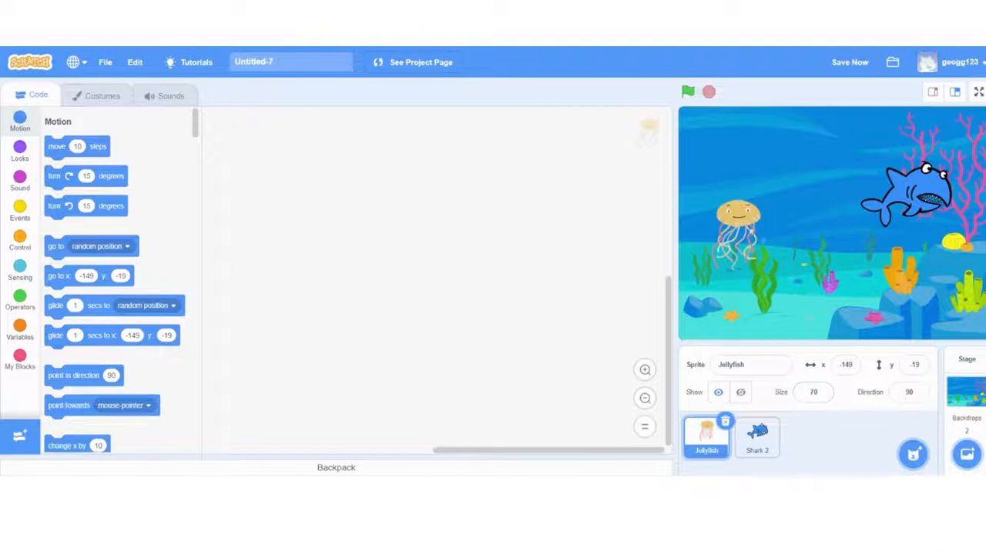
click(812, 392)
text(60)
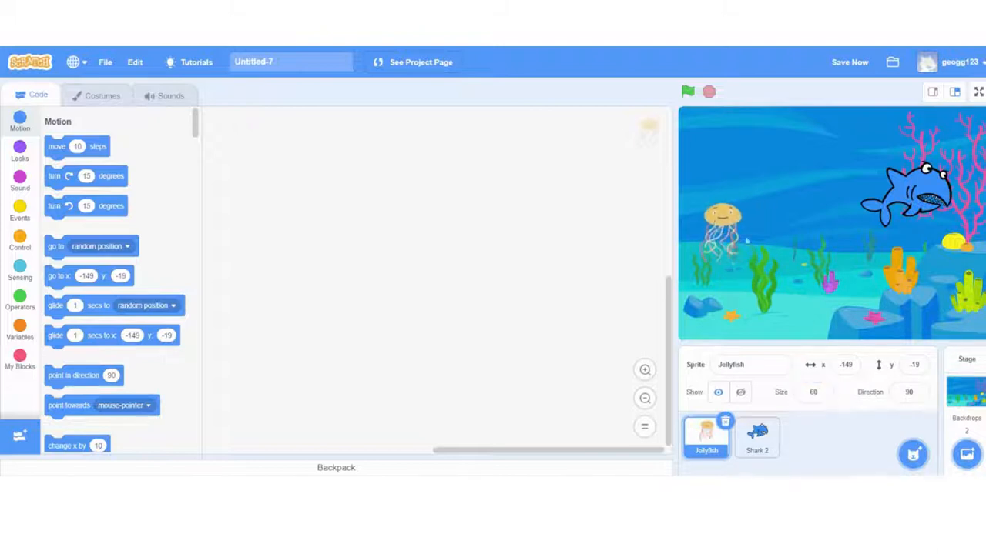
click(757, 438)
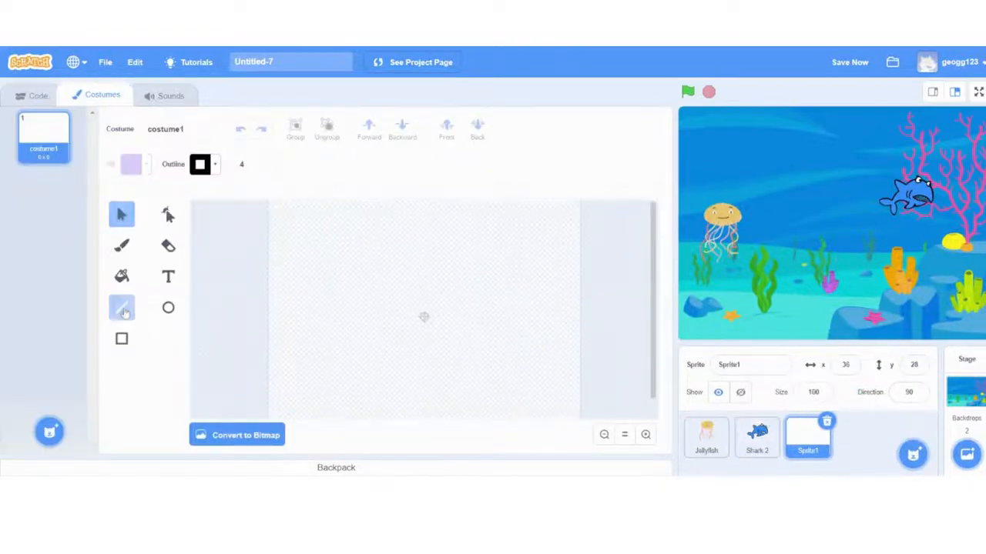
- Draw a tall vertical black line as Sprite1's costume and place it at the stage's right edge
click(121, 308)
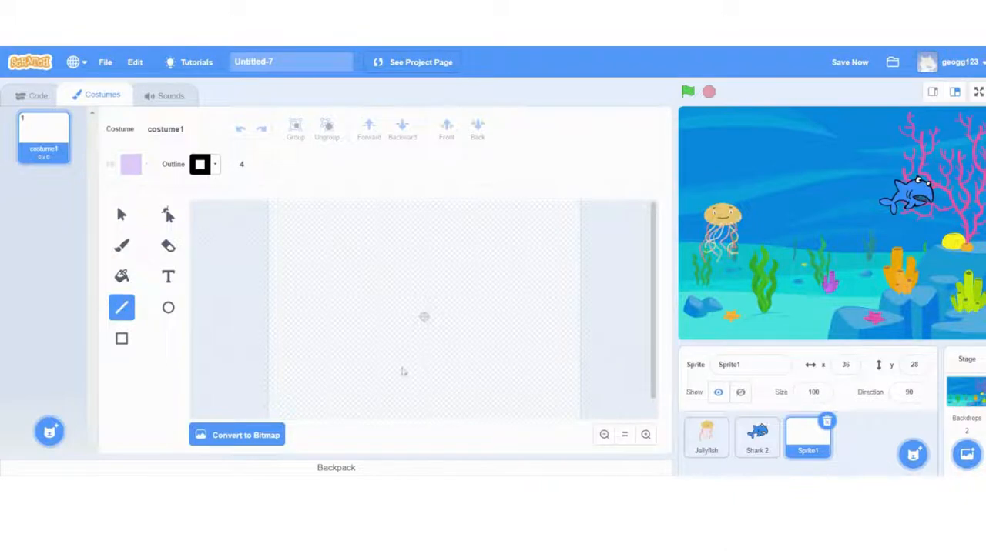
drag(424, 207, 424, 400)
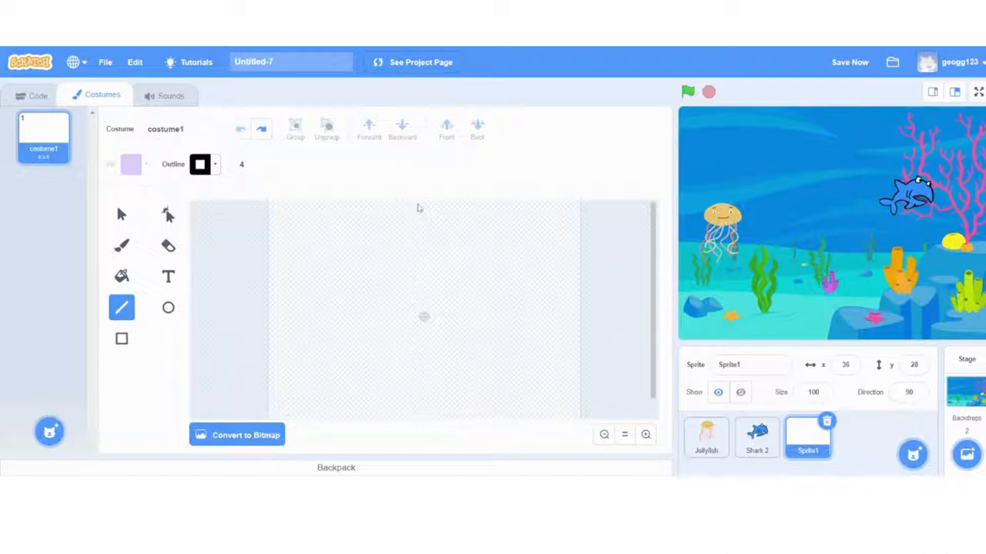
drag(415, 204, 408, 422)
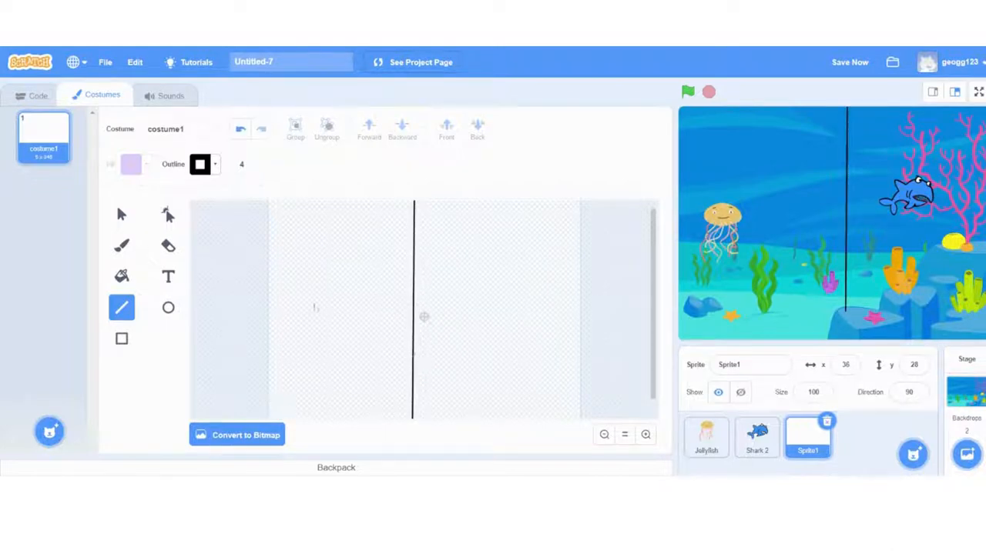
click(121, 214)
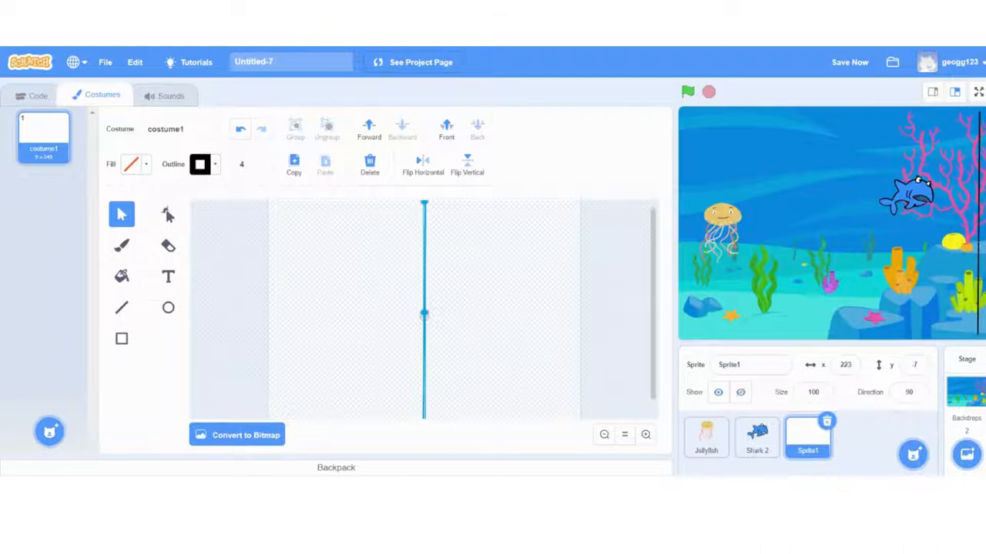
mouse_move(862, 445)
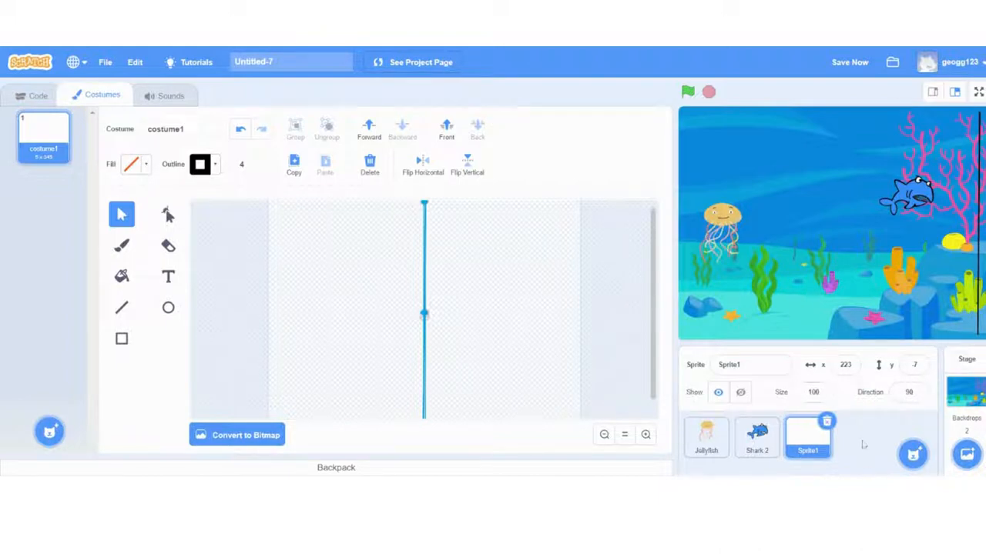
click(706, 444)
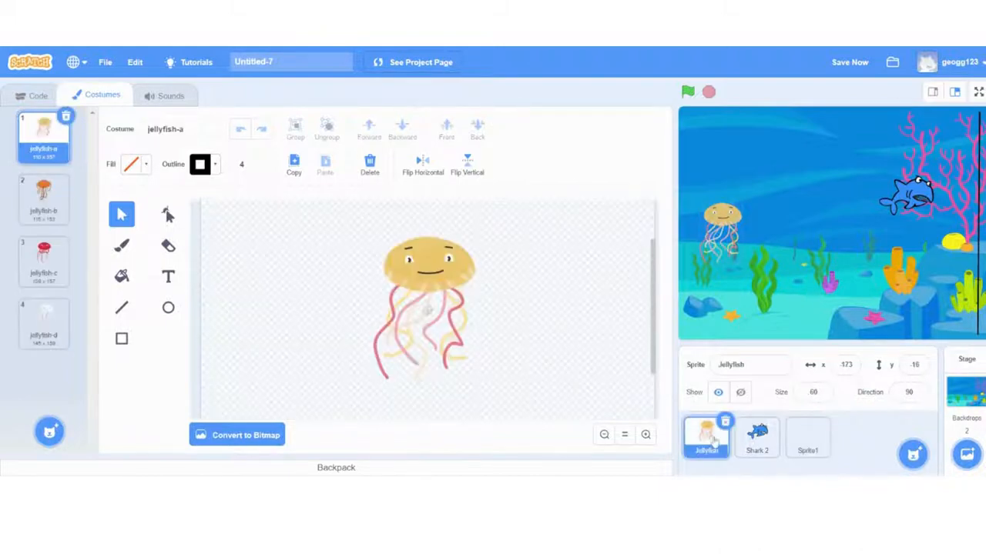
- From the Jellyfish's Variables blocks, make a variable named Score for all sprites
click(32, 94)
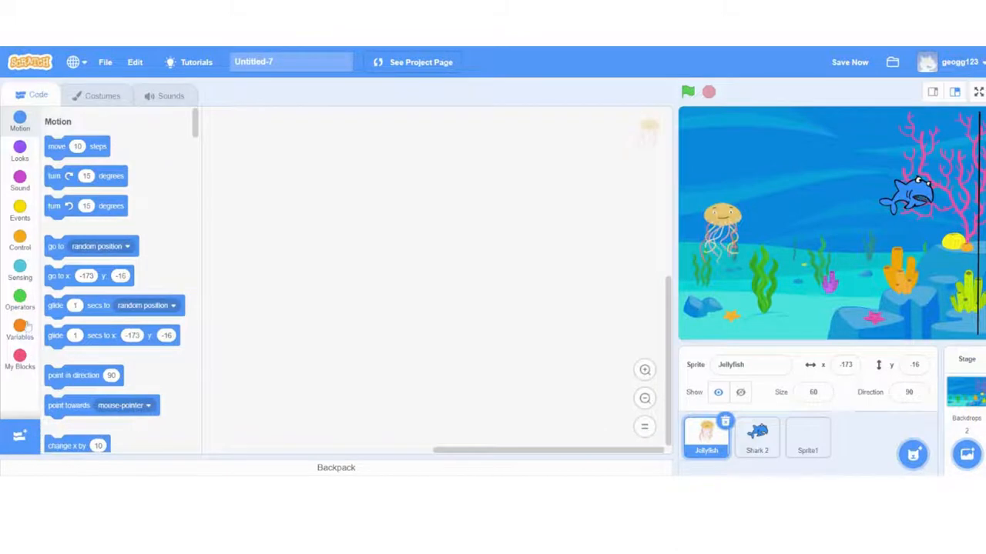
click(20, 326)
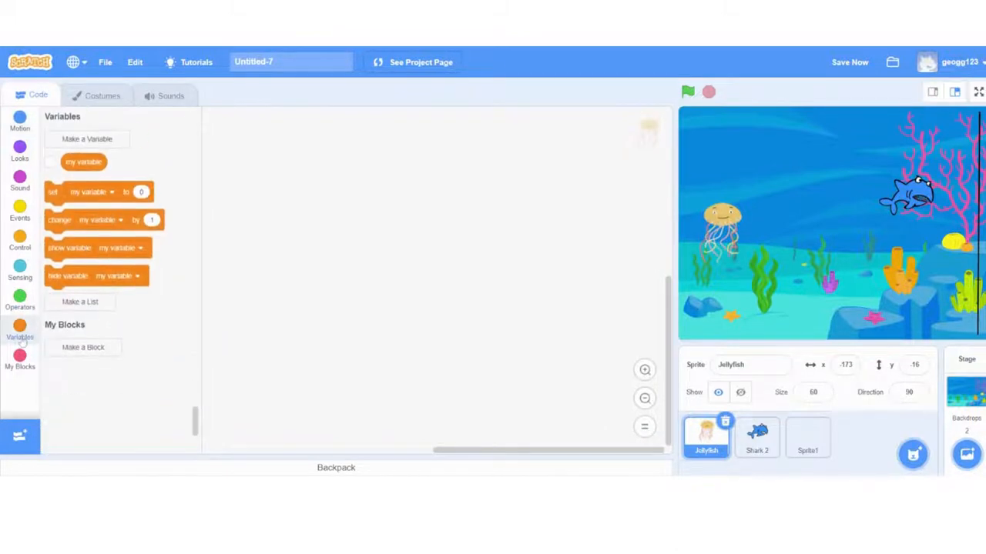
mouse_move(87, 139)
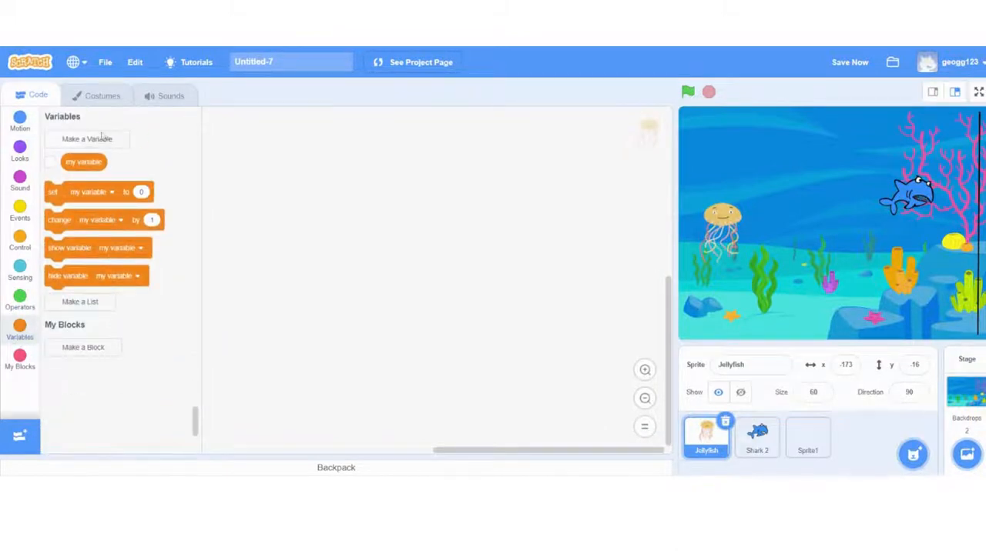
click(87, 139)
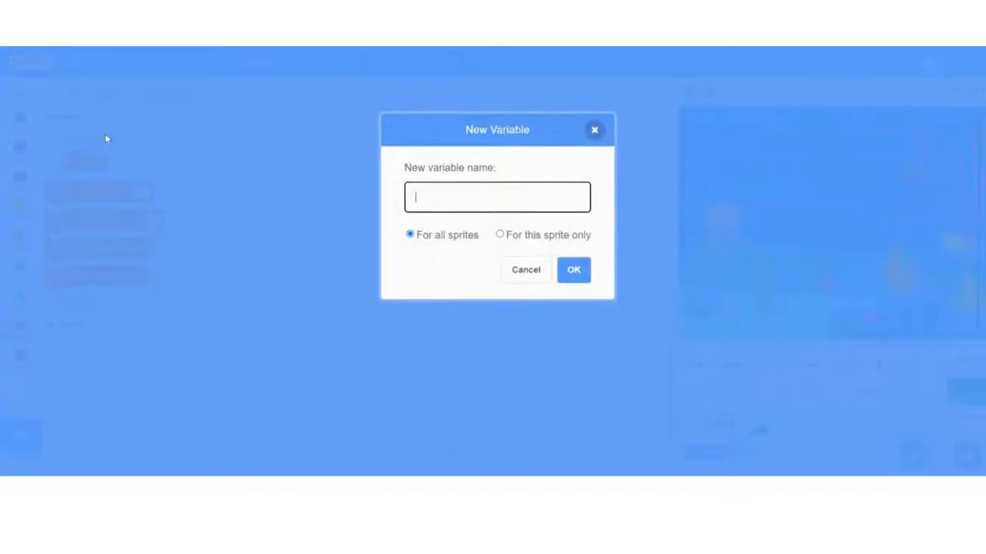
text(Score)
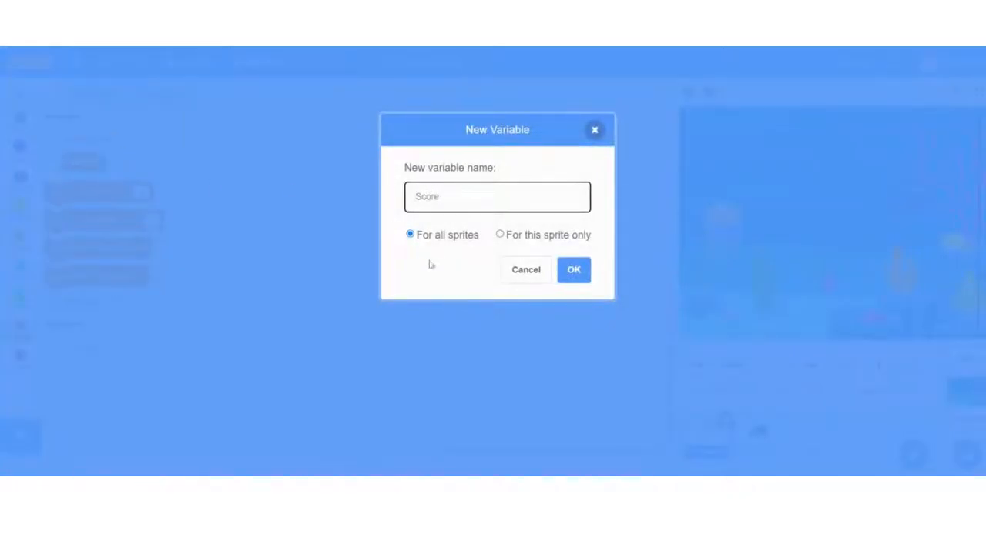
click(573, 269)
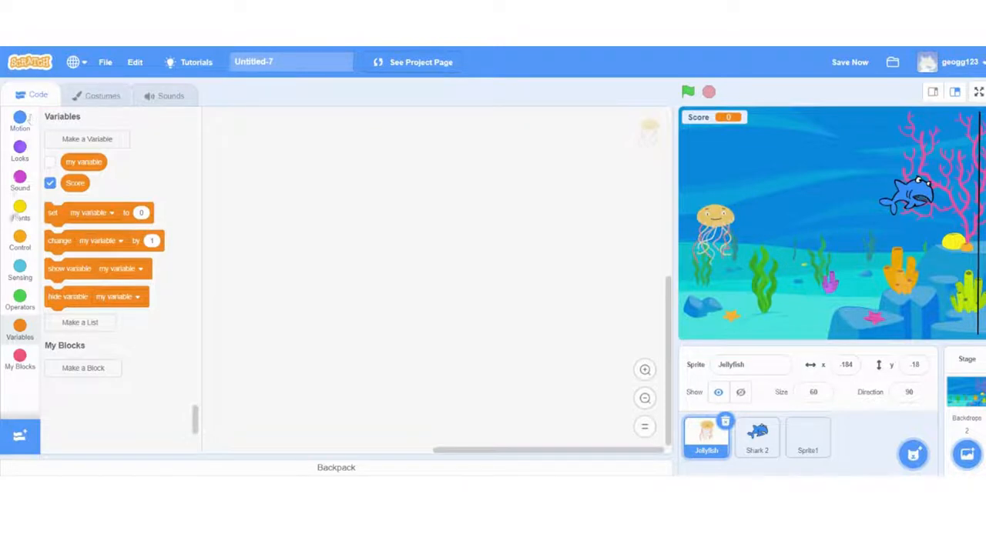
- Give the Jellyfish a when-up-arrow-pressed script that changes y by 10
click(20, 208)
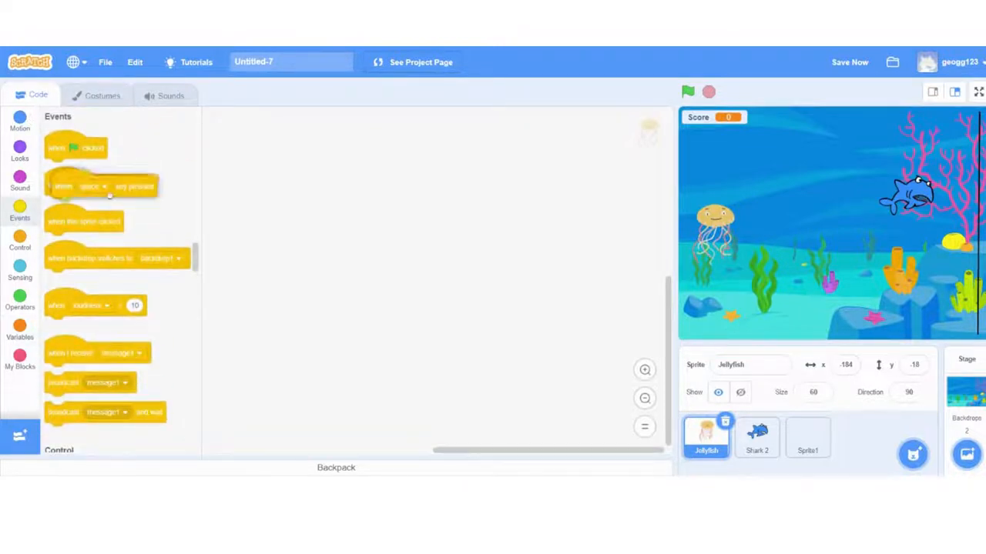
drag(104, 186, 303, 171)
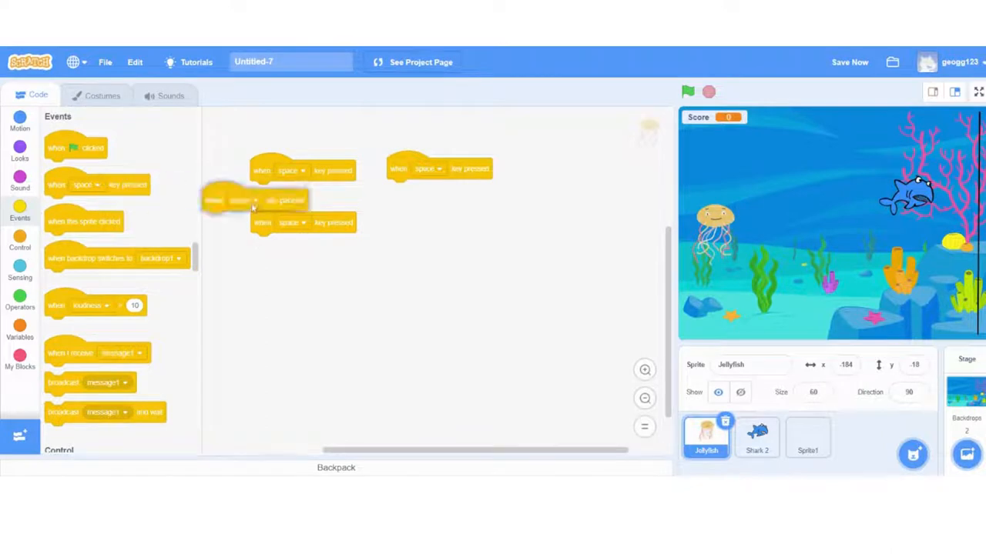
click(290, 170)
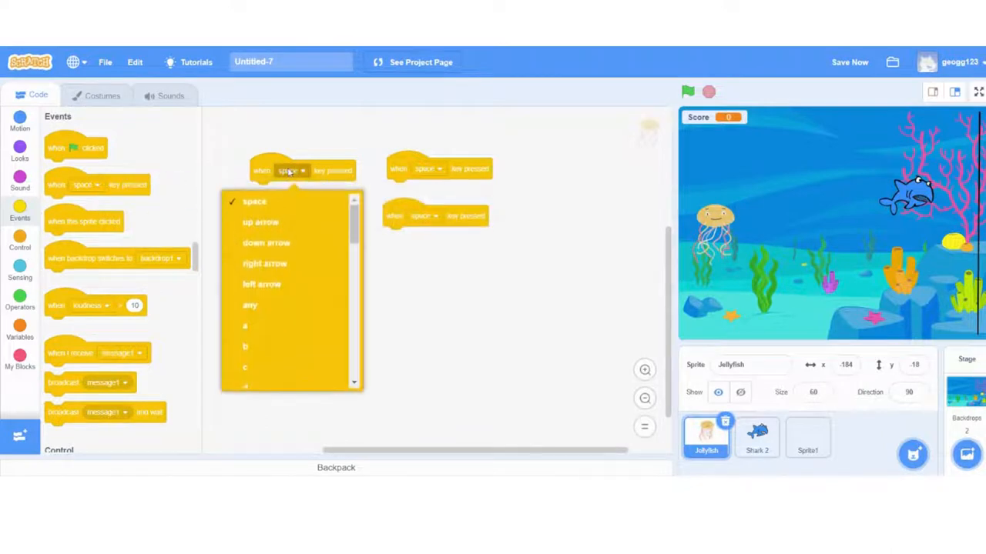
click(260, 222)
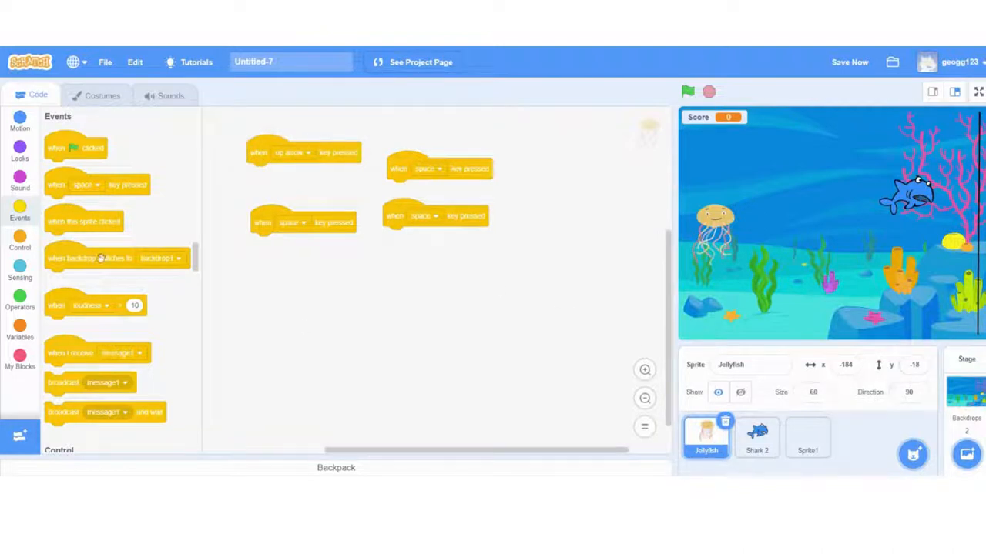
click(20, 122)
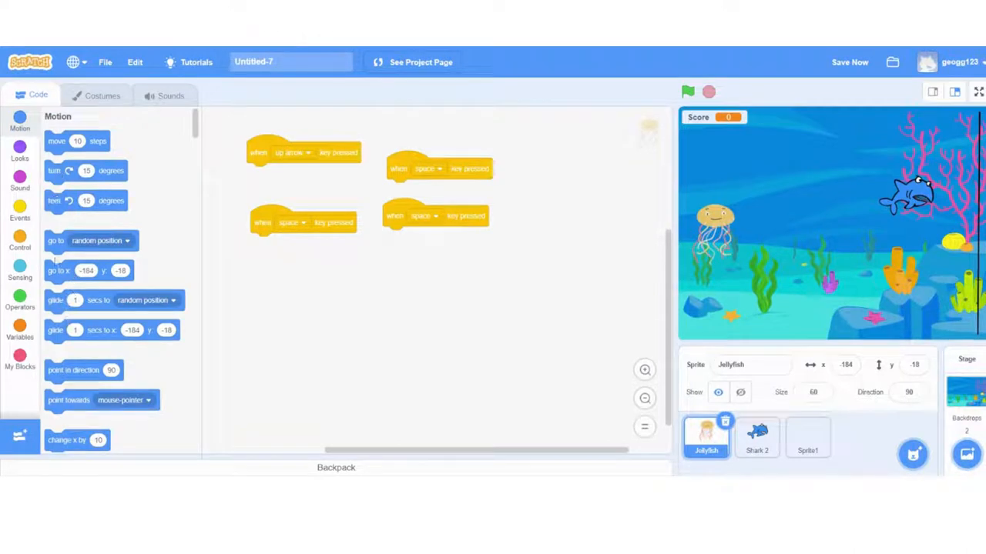
scroll(down, 3)
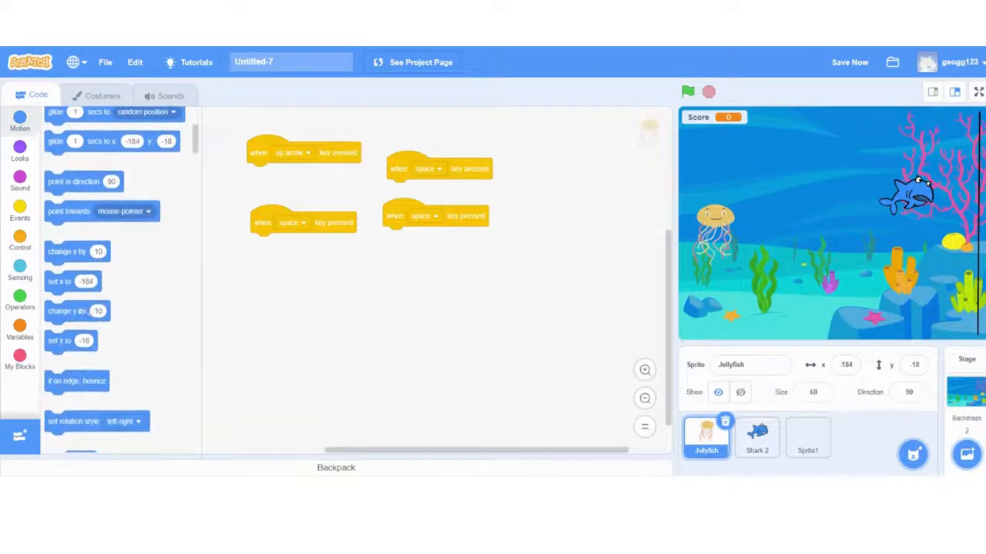
drag(77, 311, 278, 173)
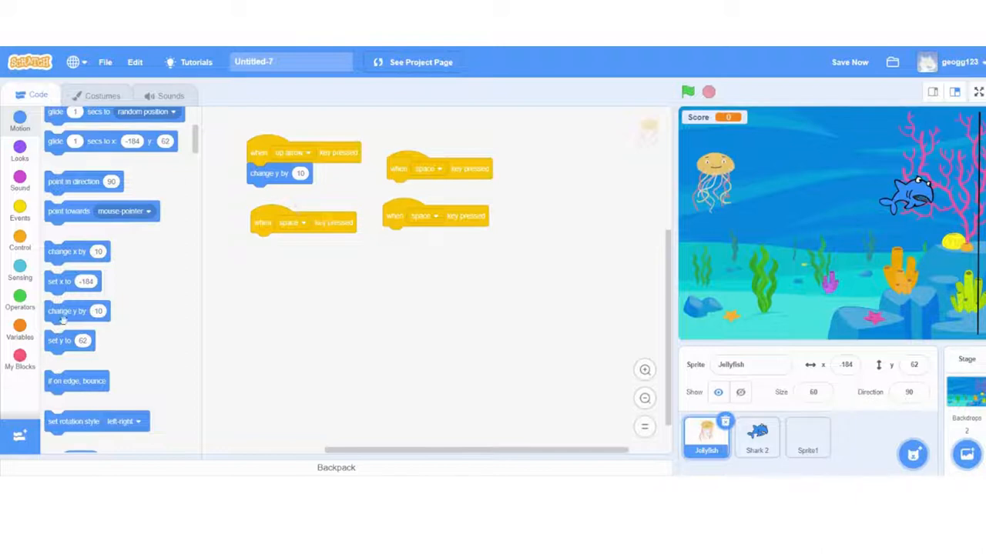
click(297, 223)
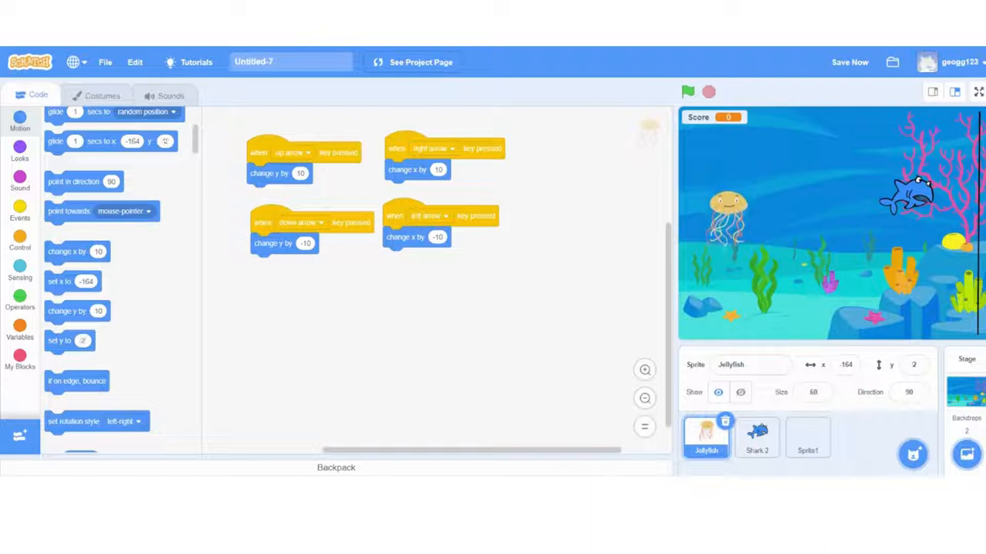
- Give Shark 2 a green-flag script: go to x -34, y 133, then forever move 10 steps and bounce
click(757, 444)
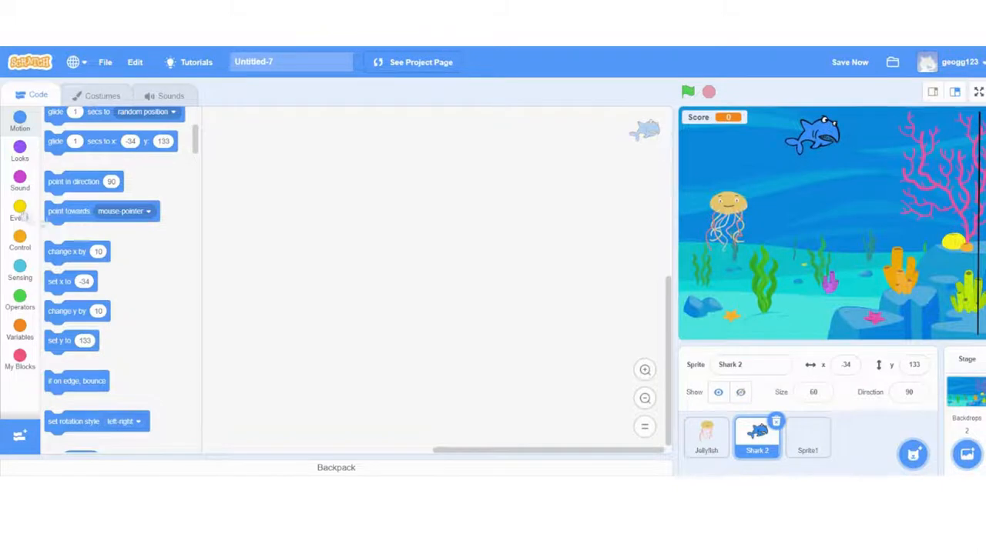
click(19, 208)
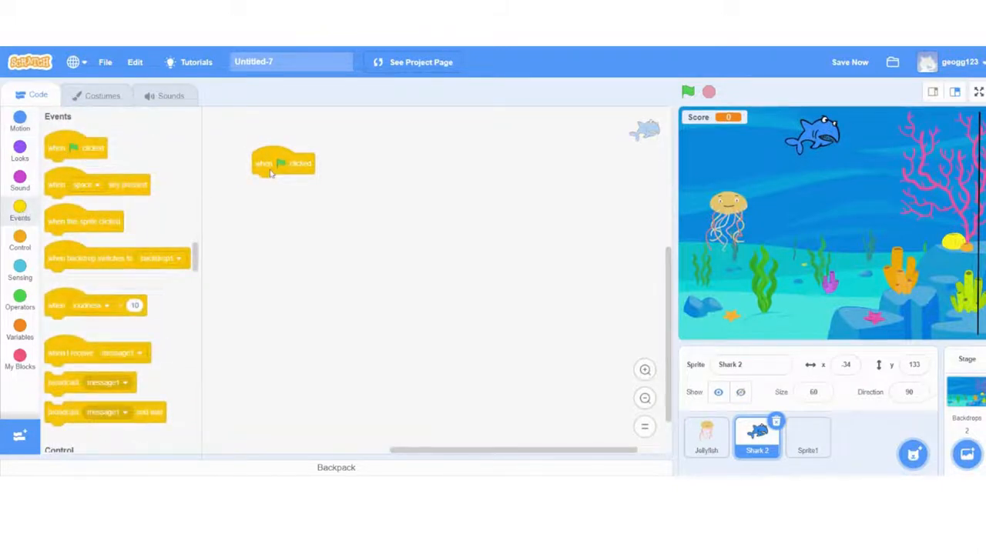
click(19, 247)
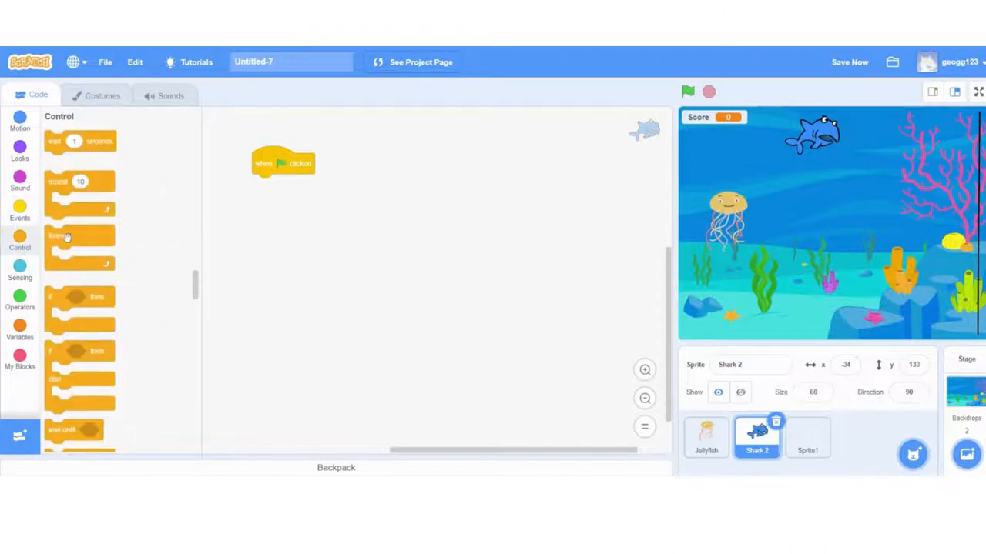
click(19, 120)
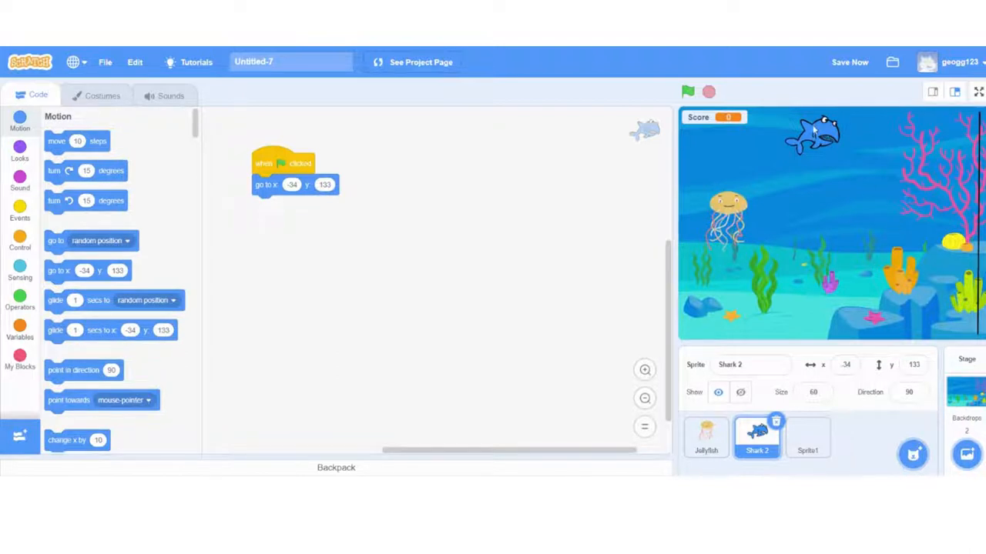
mouse_move(298, 209)
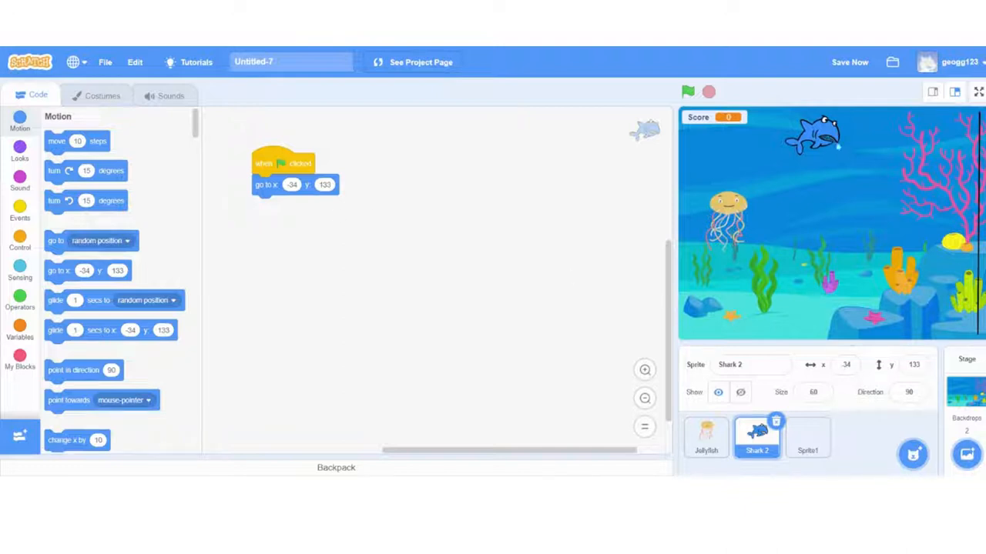
click(20, 247)
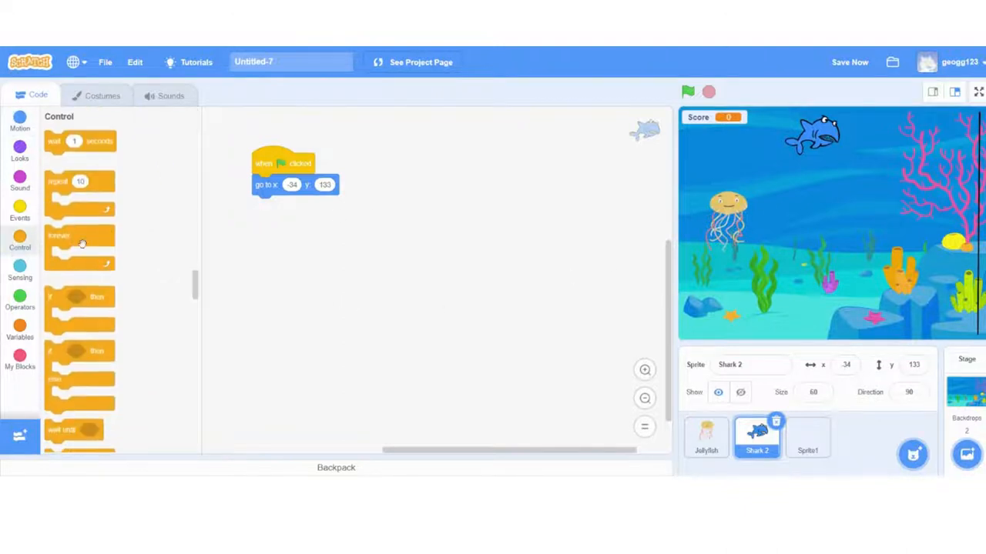
drag(80, 237, 300, 223)
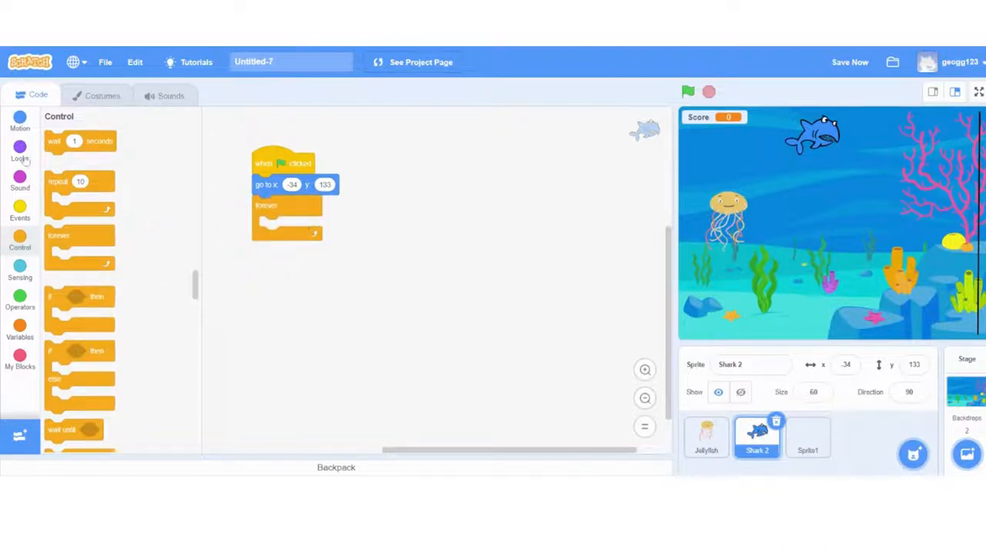
click(19, 124)
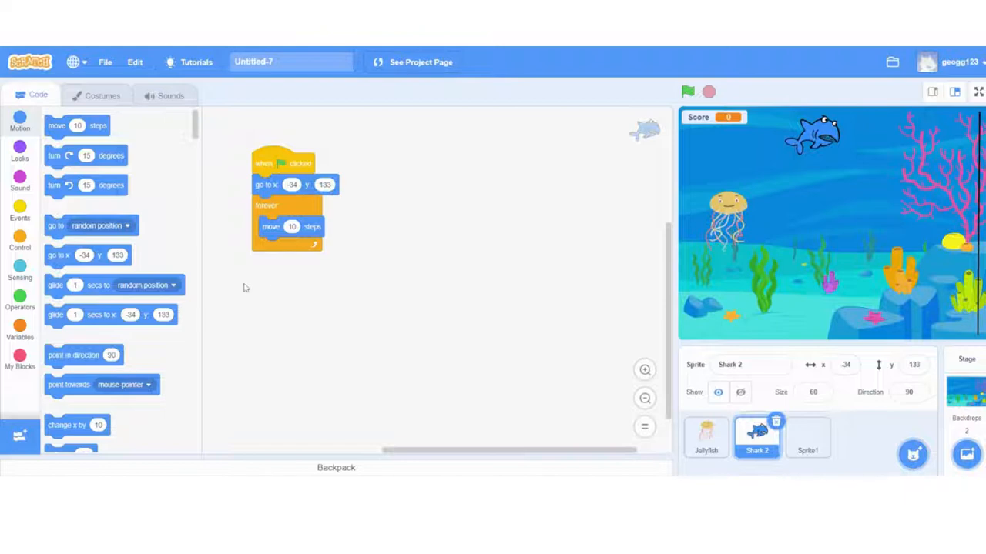
mouse_move(166, 235)
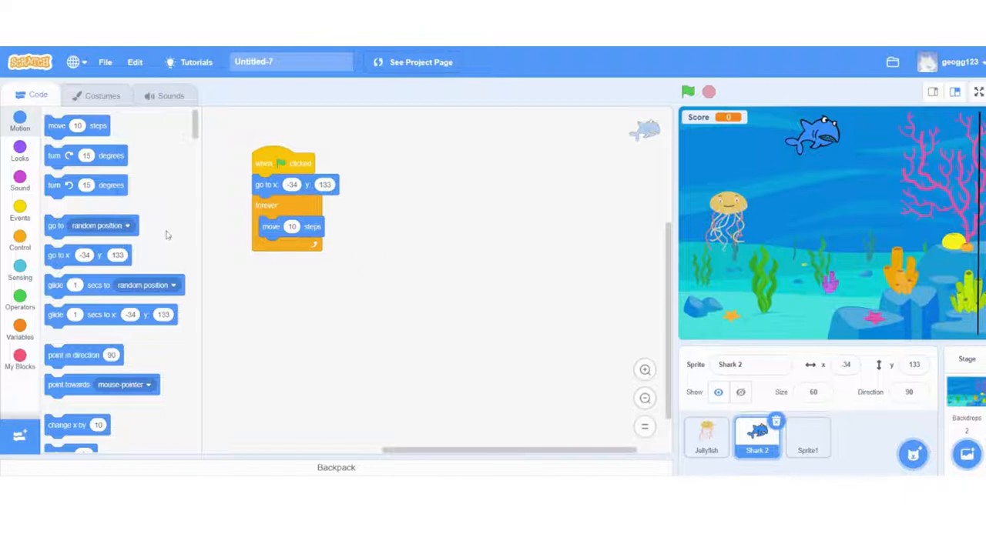
scroll(down, 3)
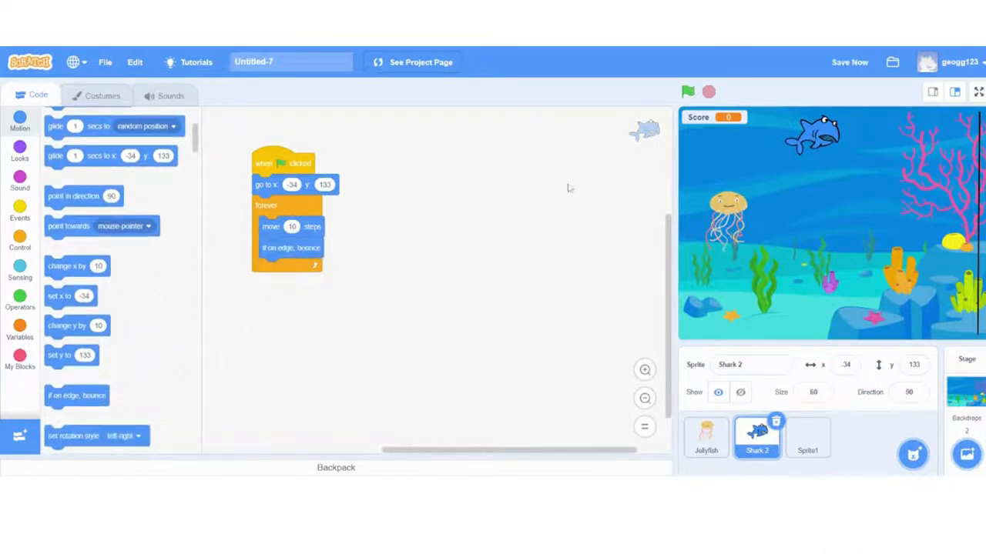
- Run and stop the game to watch the shark move
click(687, 91)
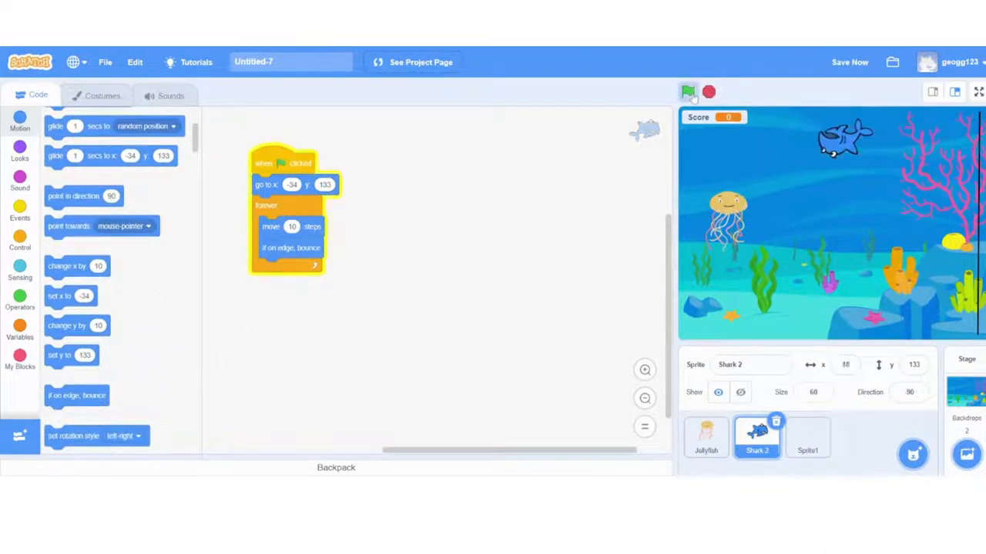
click(687, 92)
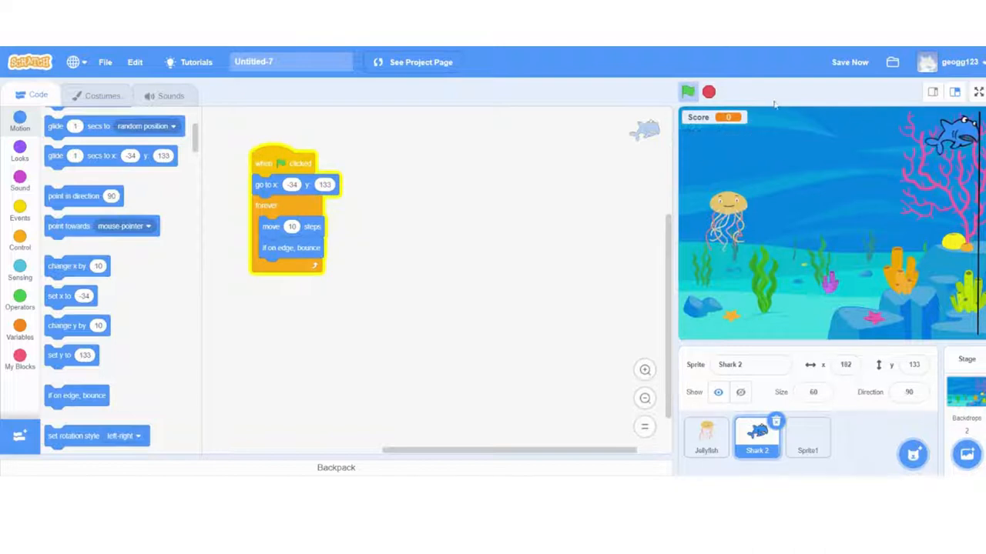
click(687, 91)
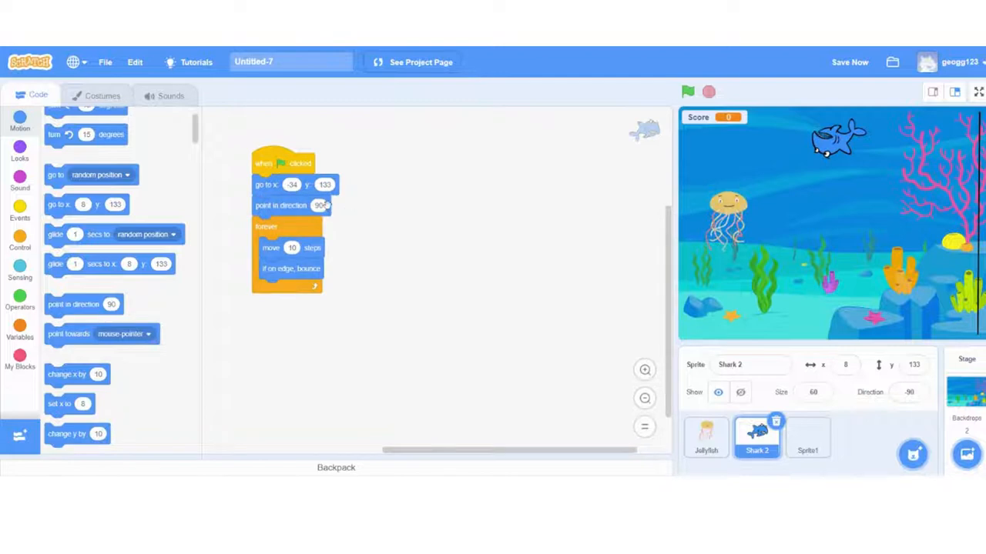
- Set the shark's starting direction to 180 and test the game again
click(317, 205)
text(180)
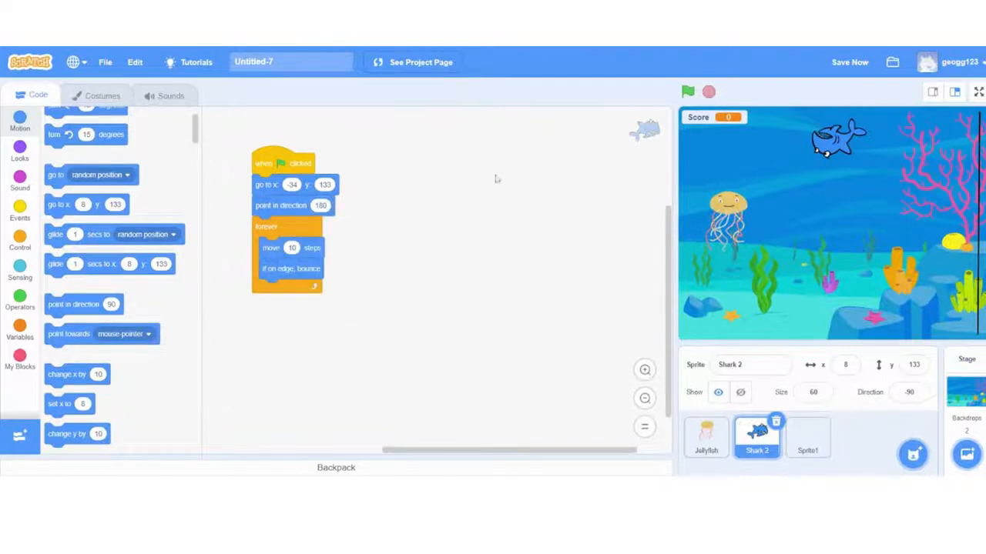
click(687, 91)
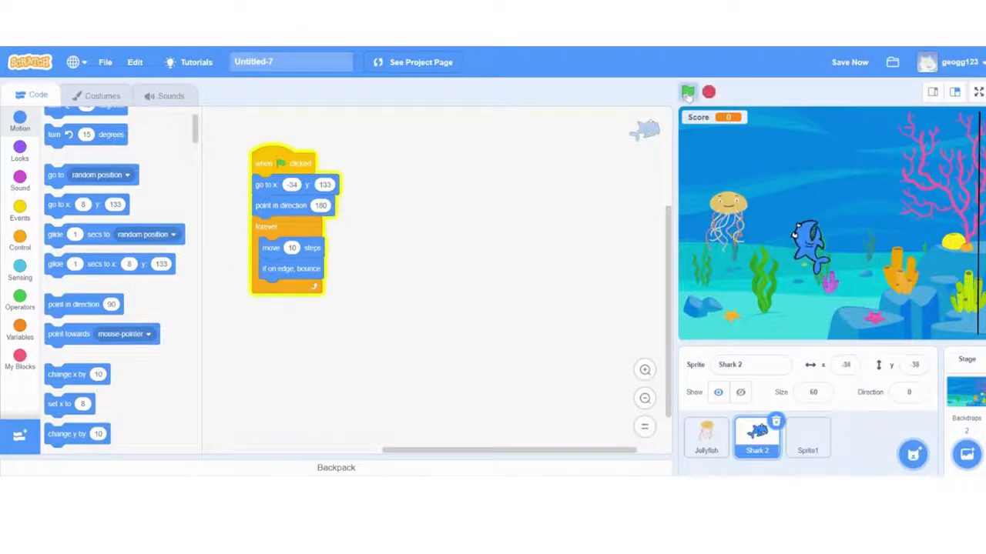
click(687, 92)
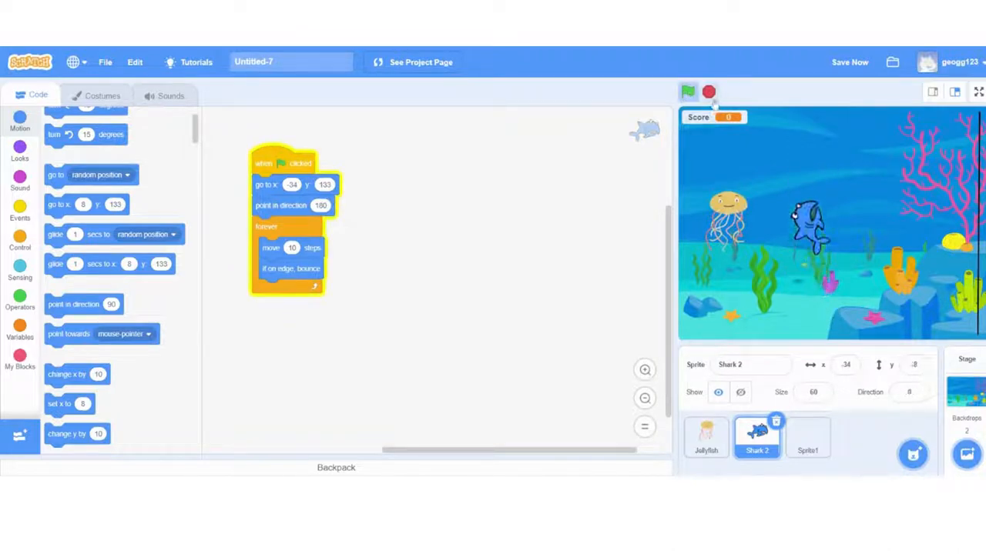
click(707, 92)
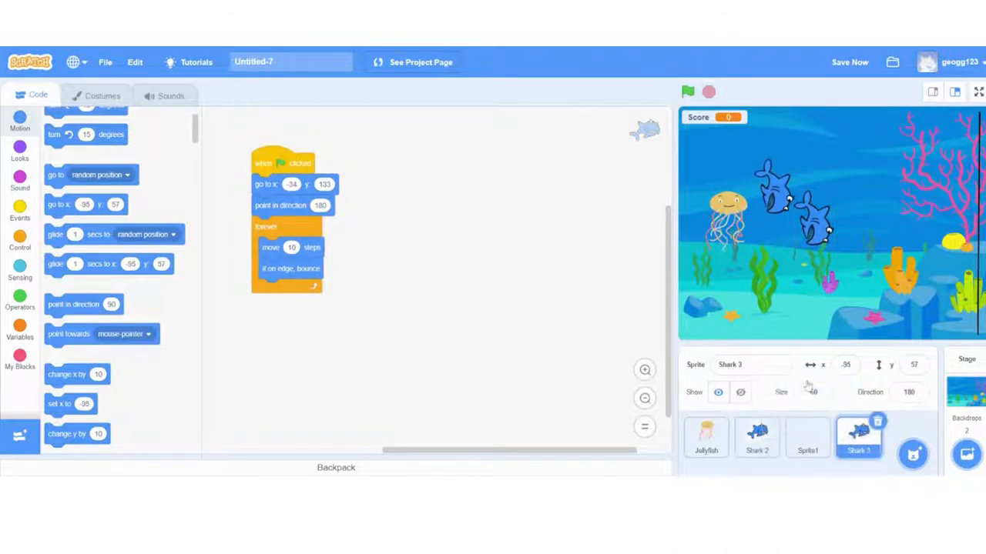
- Test the sharks, compare with Shark 2's script, and start Shark 3 at x 103, y -48
click(688, 92)
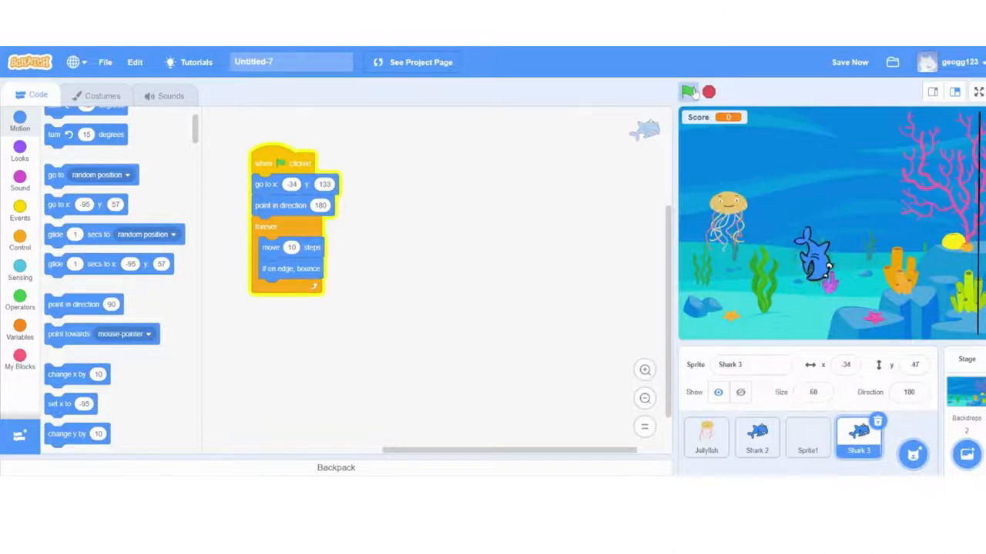
click(689, 91)
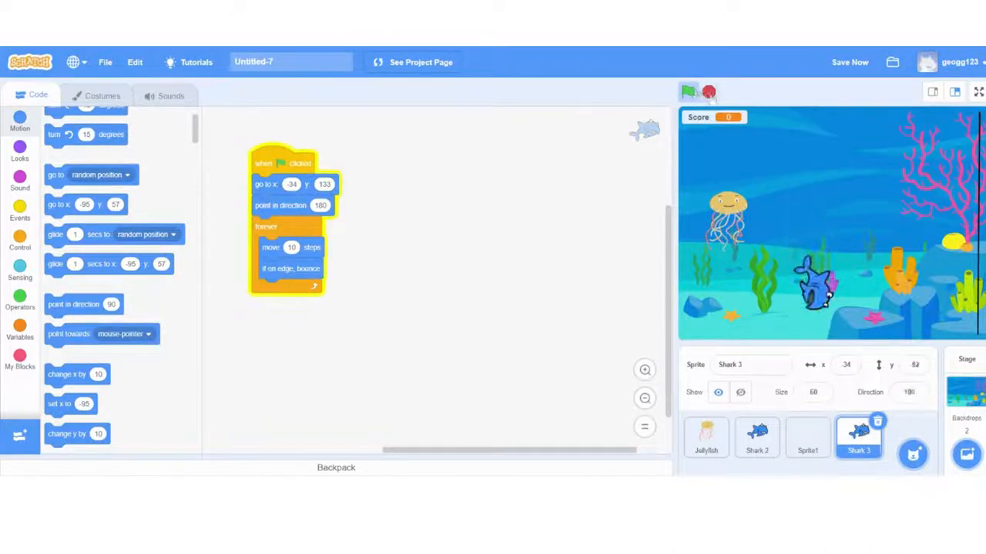
click(688, 91)
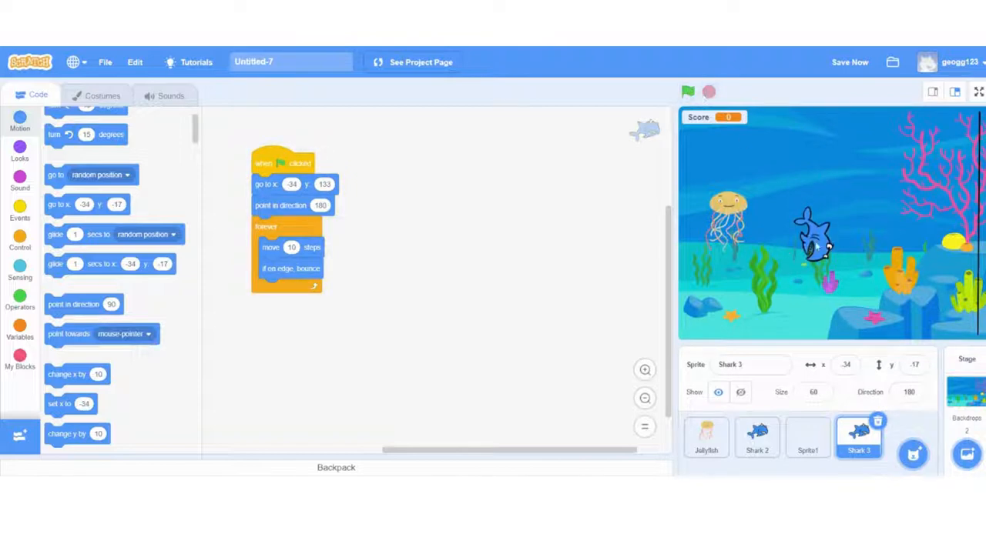
click(756, 439)
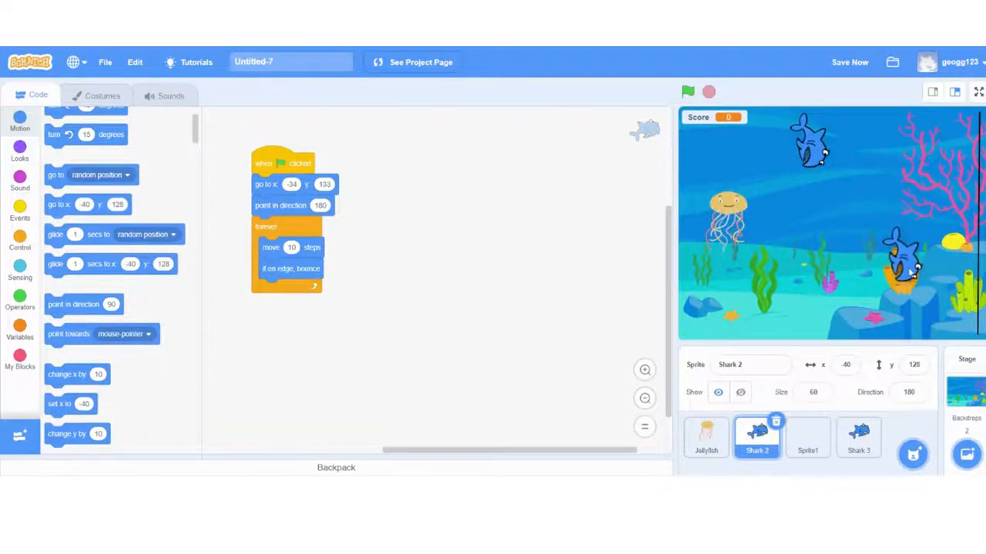
click(859, 444)
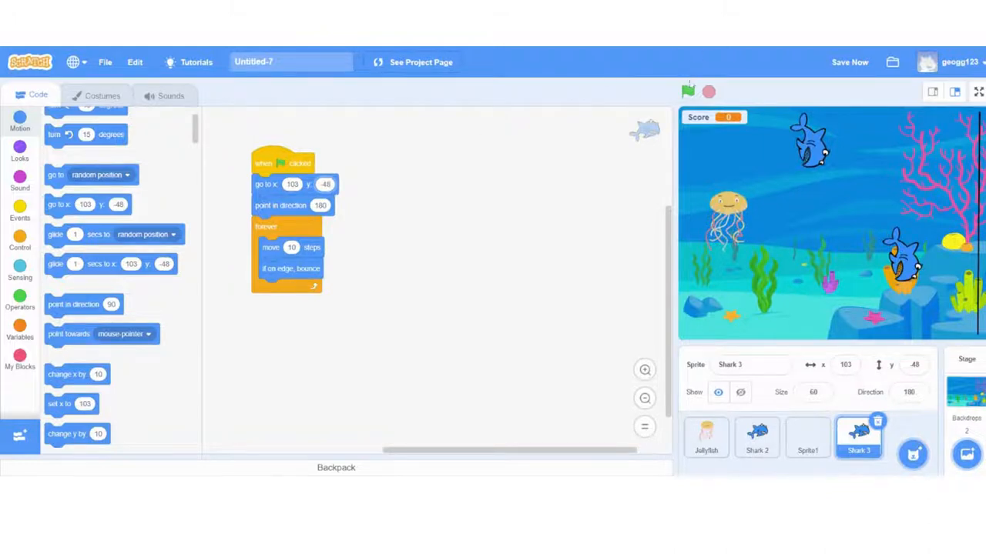
click(687, 91)
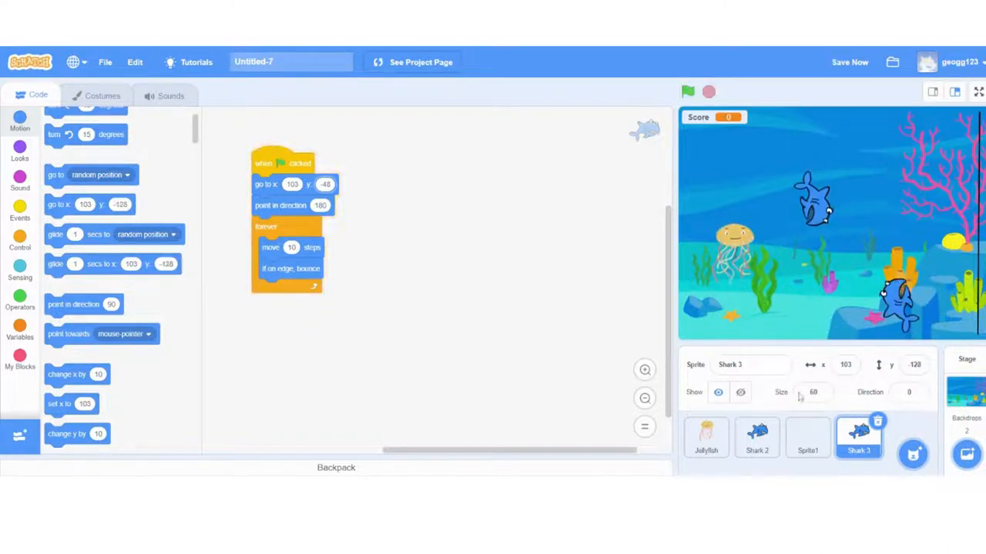
- Build the Jellyfish's green-flag forever loop containing an if touching Shark 2 check
click(705, 439)
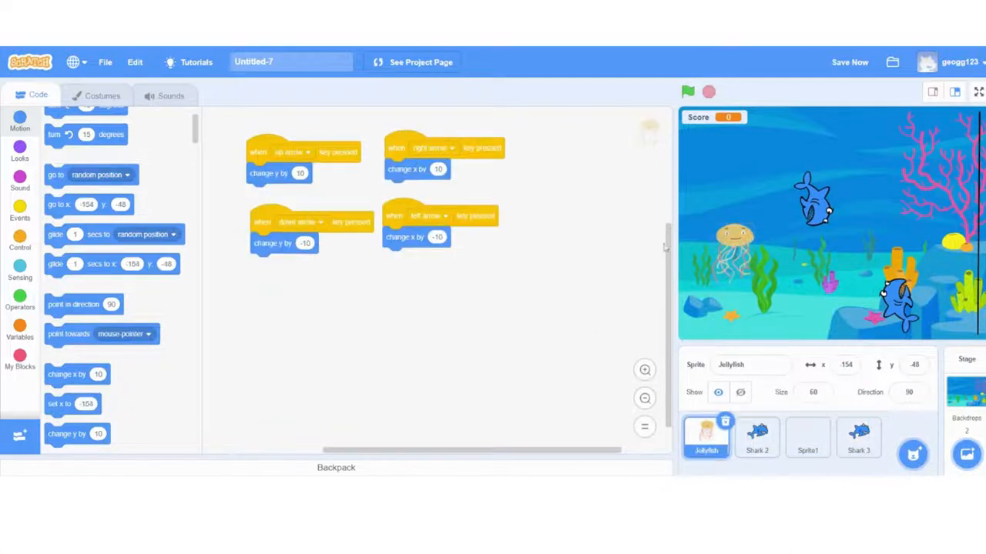
mouse_move(393, 313)
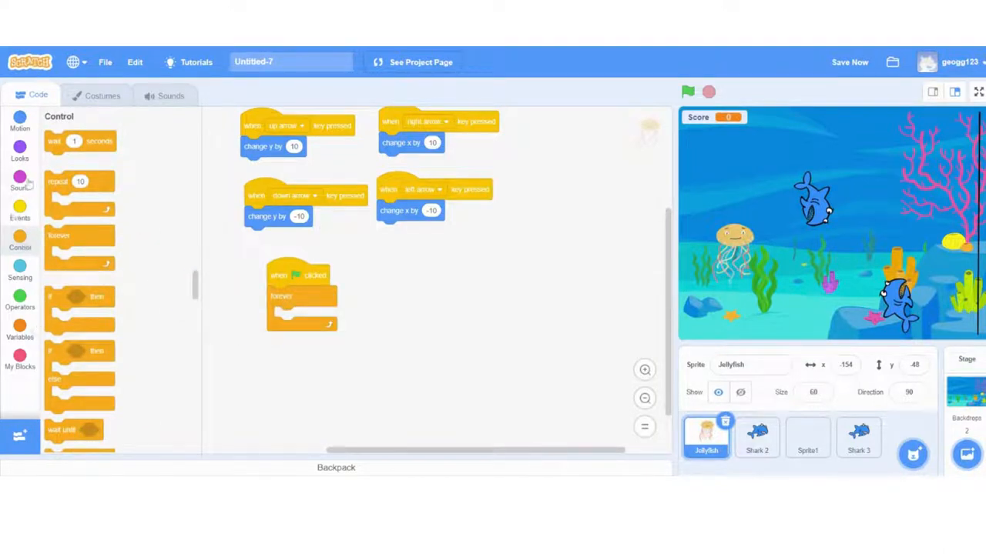
click(20, 273)
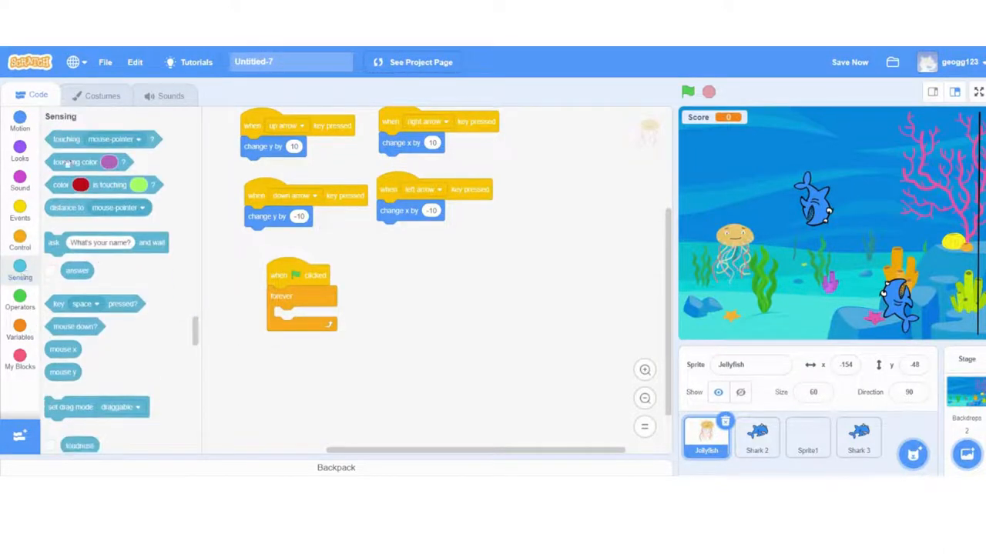
click(20, 245)
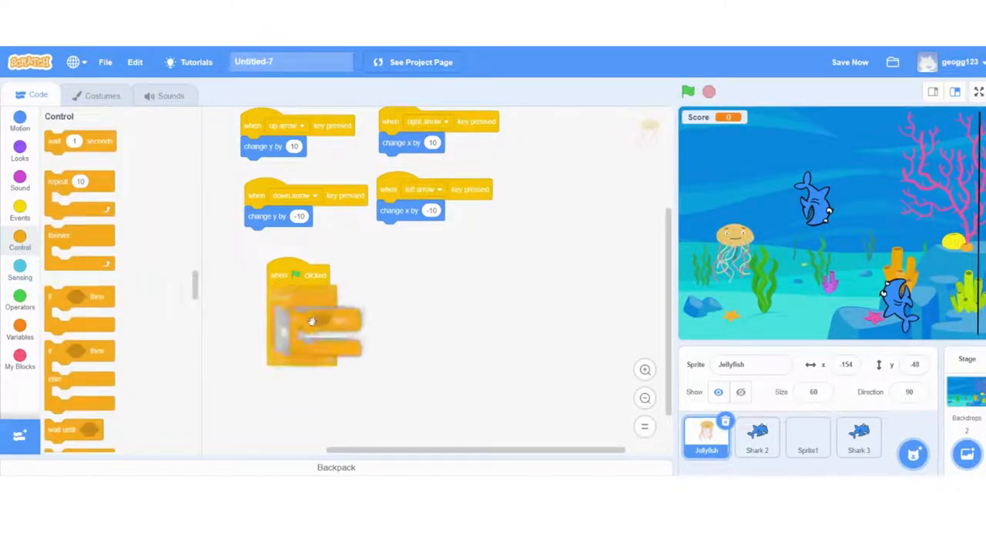
click(20, 270)
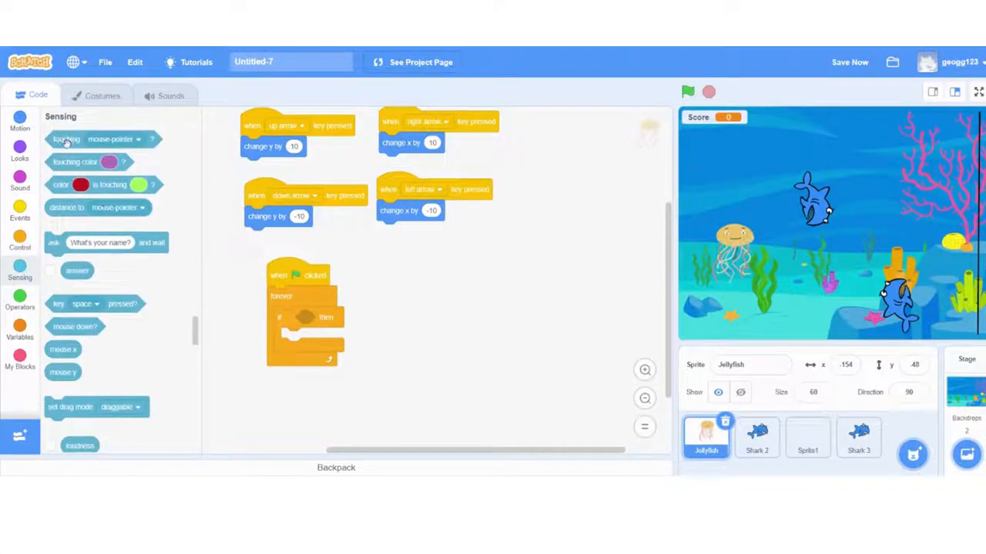
click(383, 318)
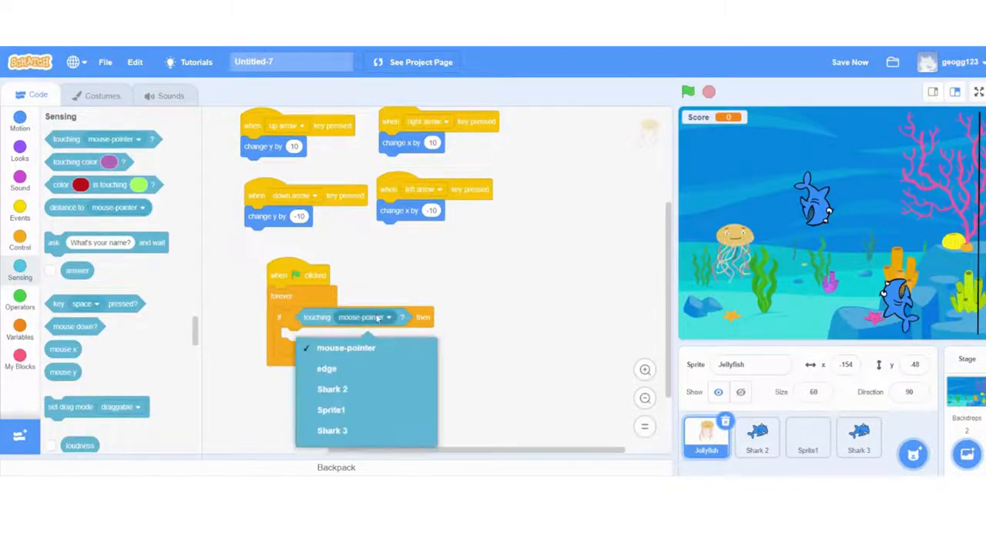
click(332, 390)
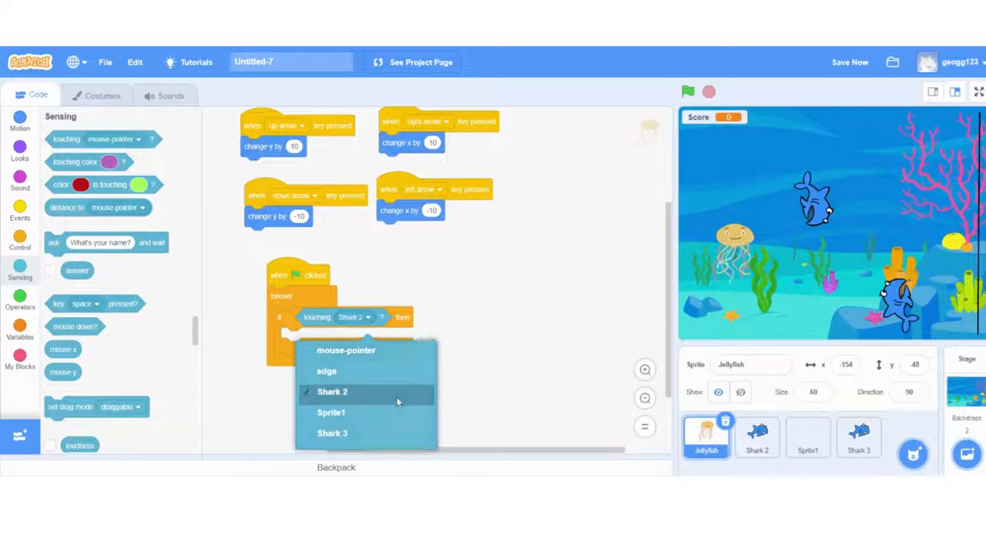
click(333, 392)
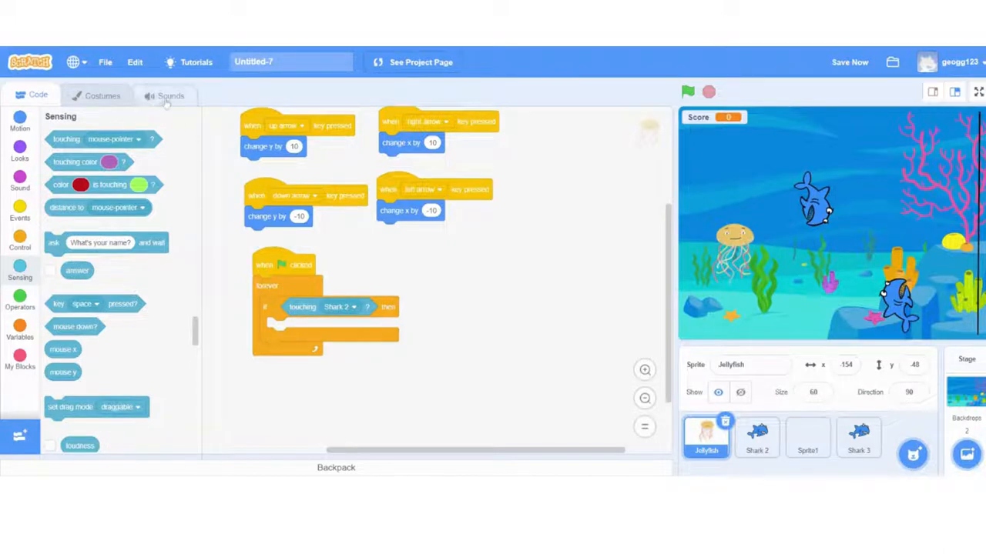
- Search the sound library for 'bonk' and add the Bonk sound to the jellyfish
click(170, 95)
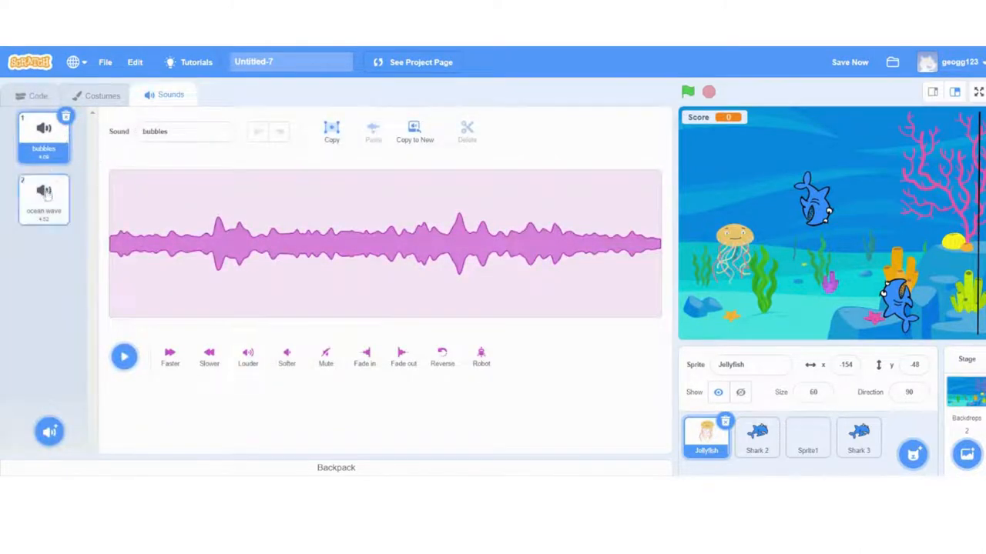
click(43, 198)
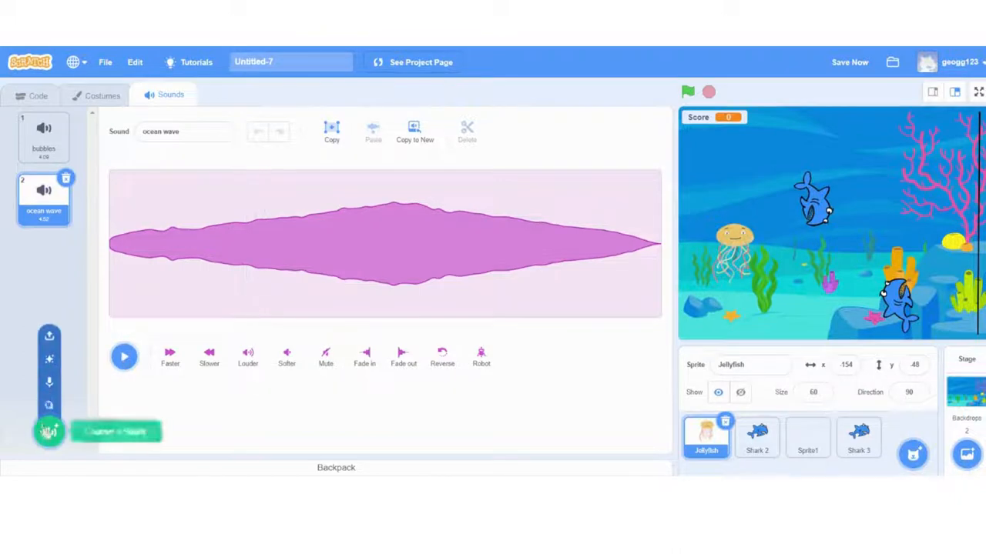
click(48, 435)
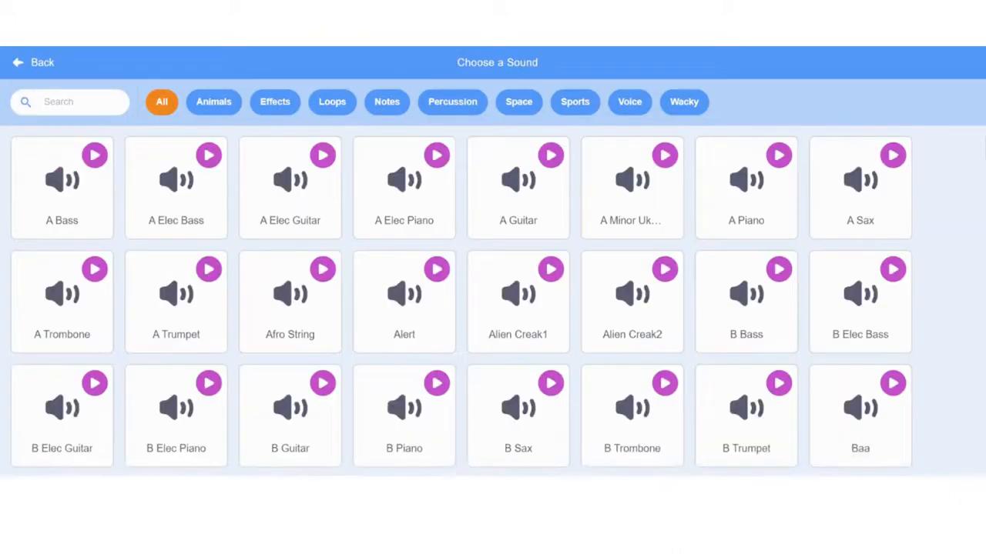
text(bonk)
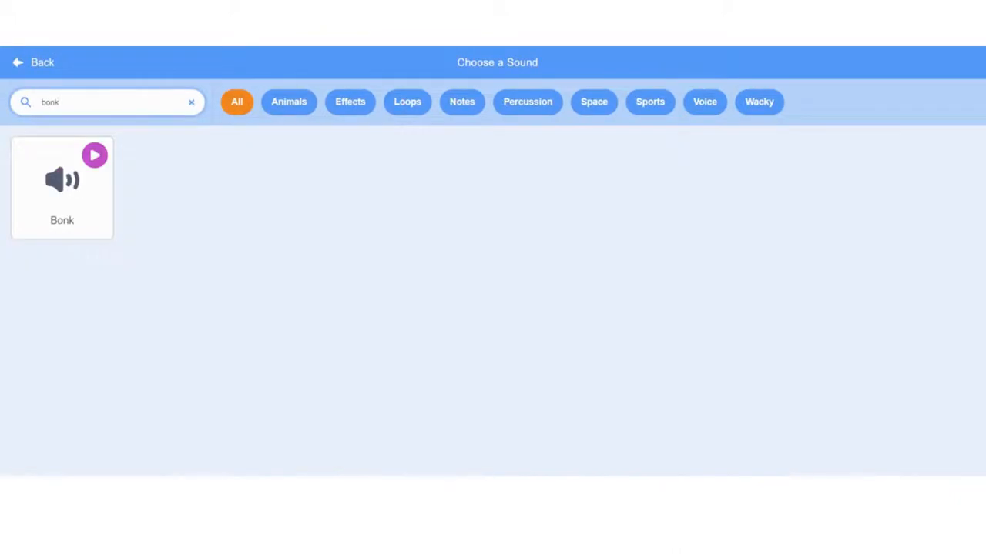
click(62, 185)
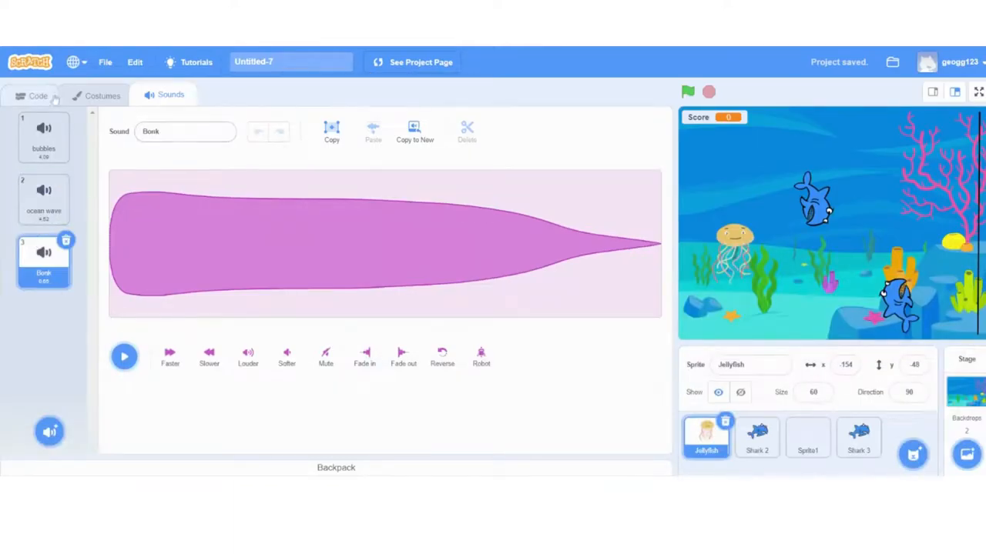
- Put 'play sound Bonk until done' inside the jellyfish's touching-Shark 2 check
click(31, 95)
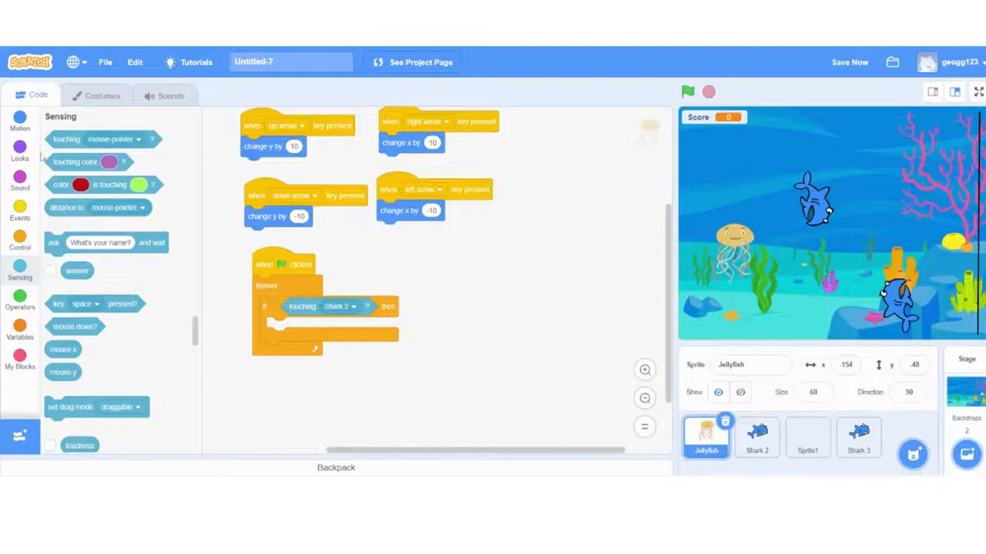
click(20, 183)
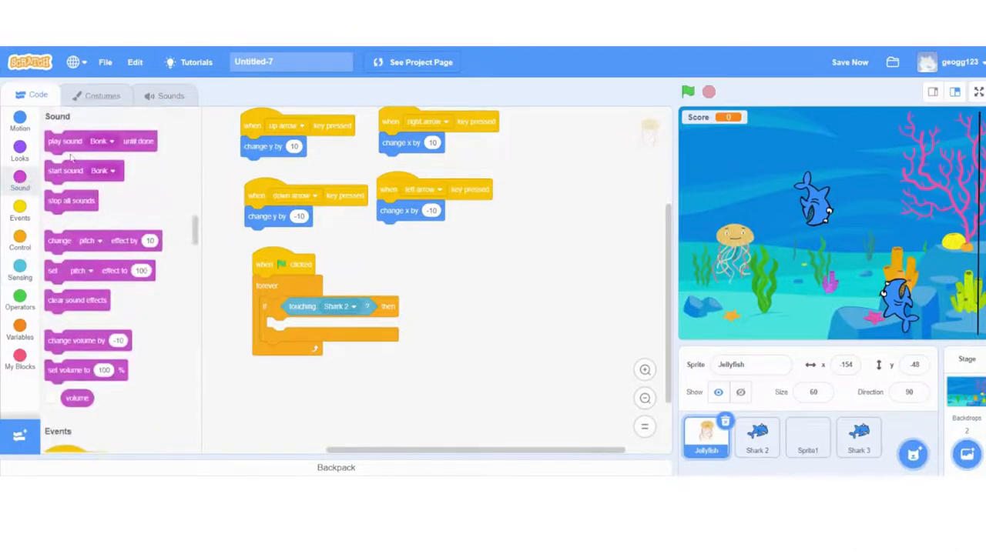
drag(77, 141, 328, 328)
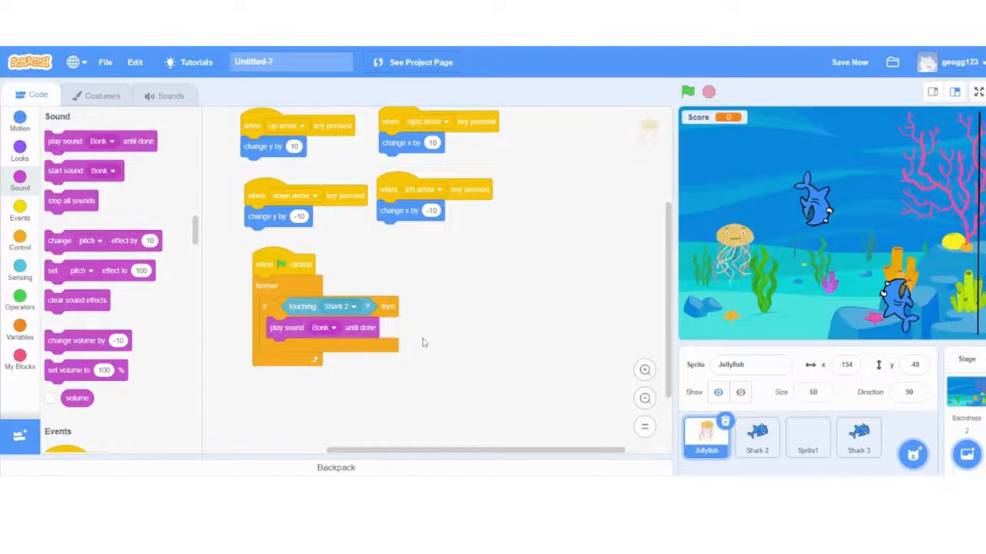
mouse_move(452, 300)
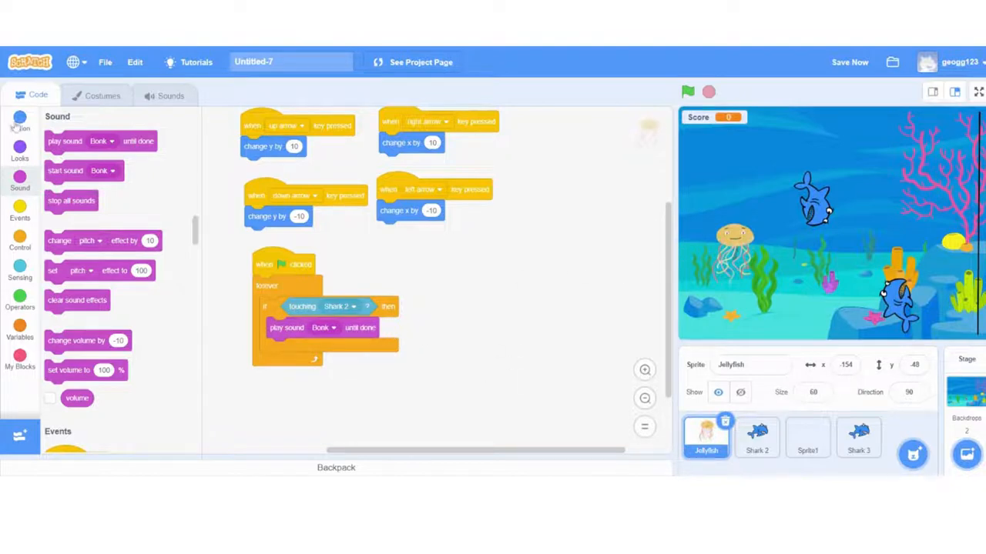
- Add a 'go to x: -184 y: -29' block after the Bonk sound
click(19, 126)
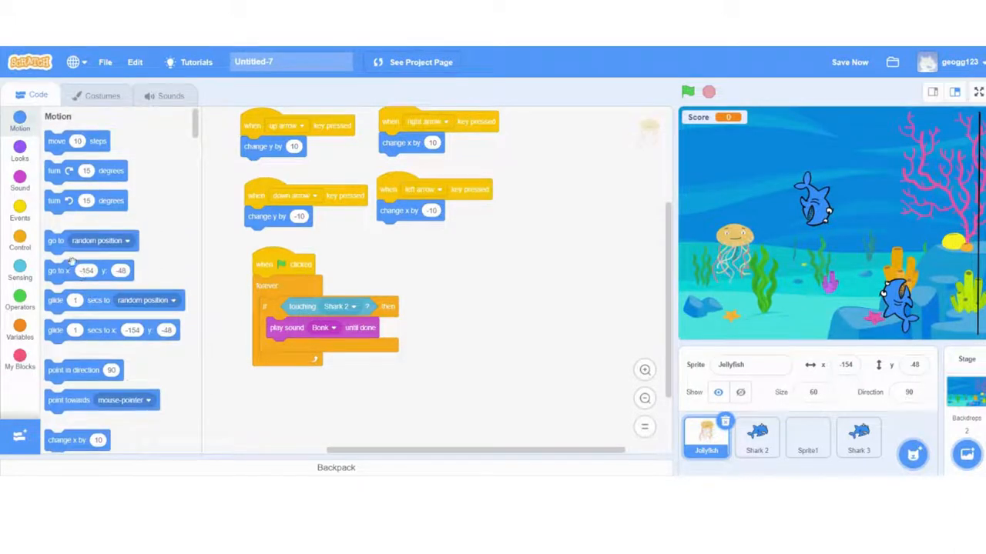
drag(89, 271, 308, 349)
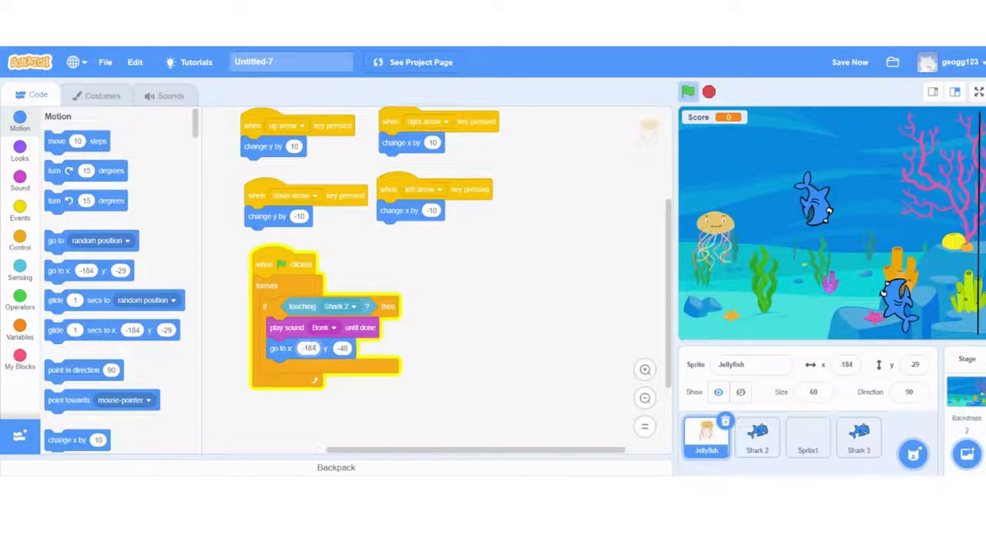
click(340, 348)
text(-29)
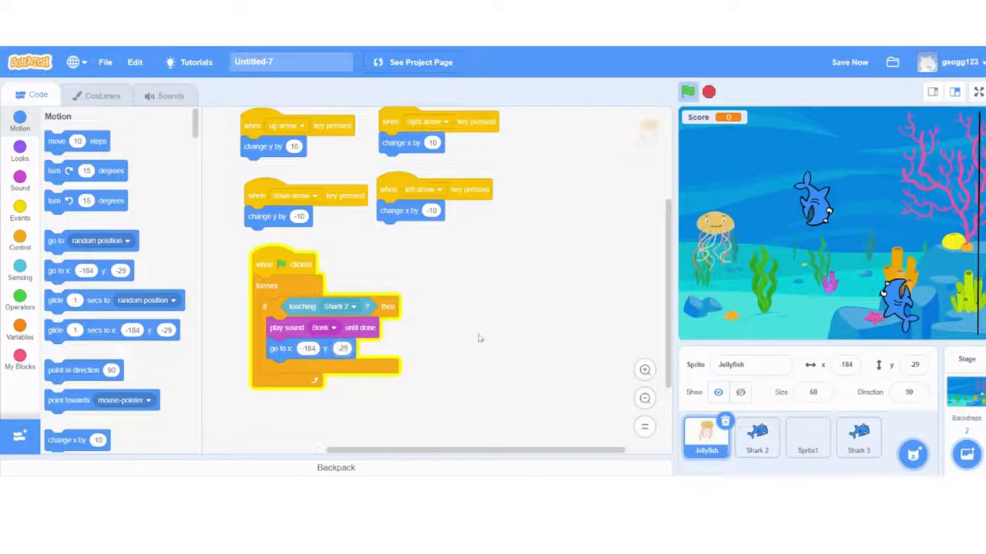
- Add a block changing Score by -1 after the Shark 2 position reset
scroll(down, 3)
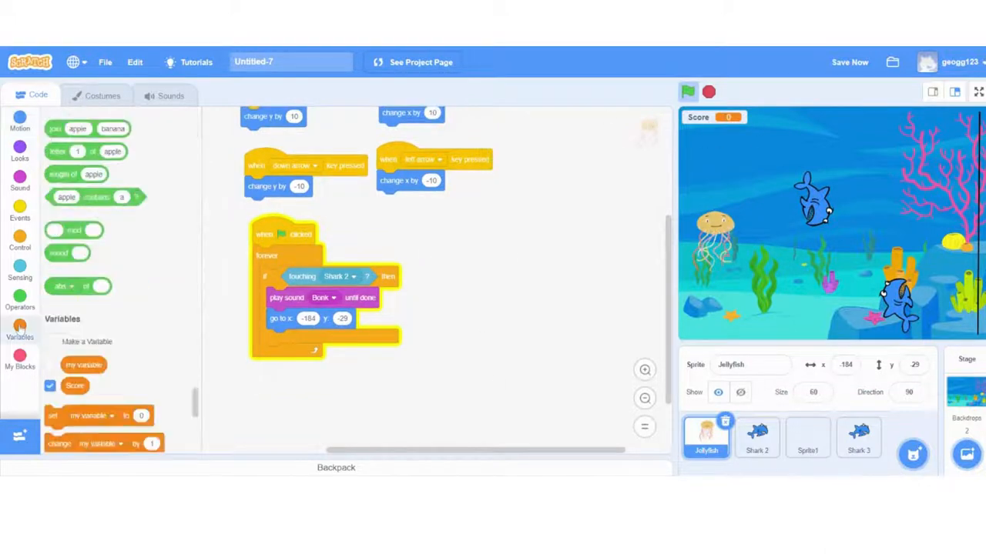
click(19, 324)
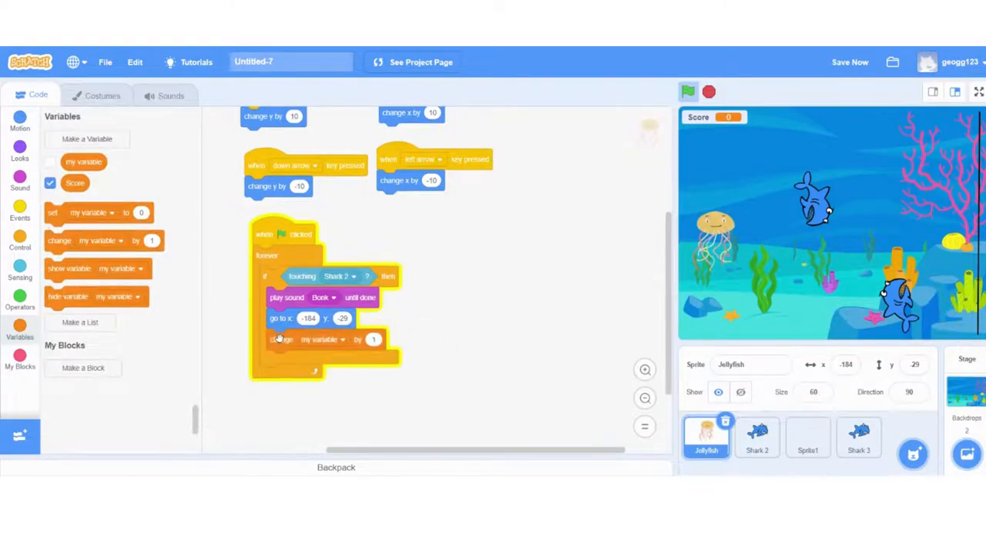
click(342, 339)
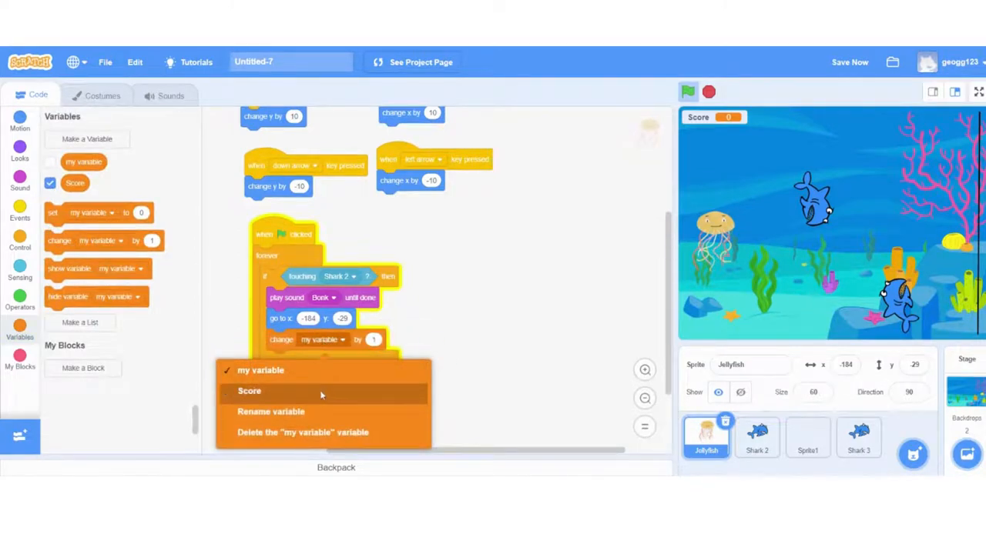
click(249, 391)
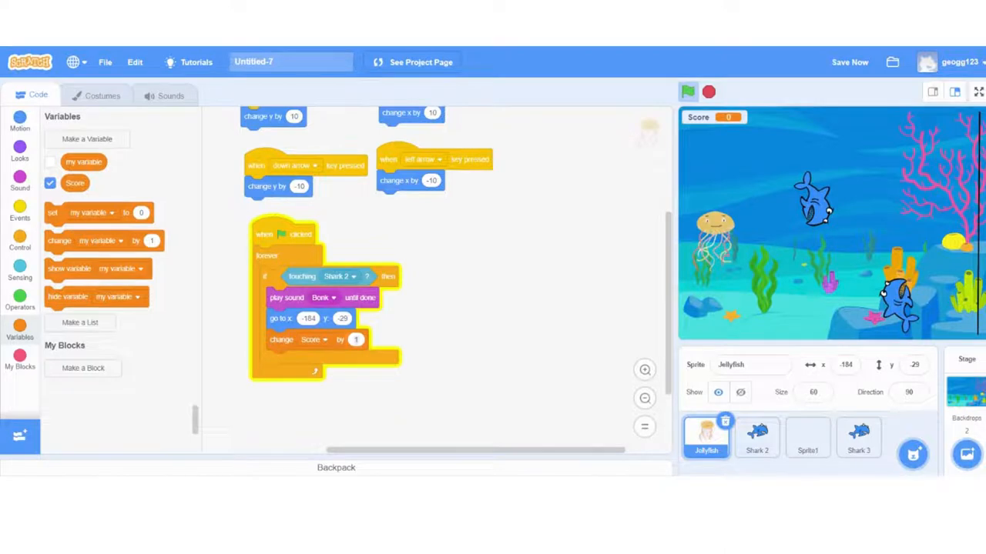
- Make the green-flag block set Score to 0, then run the game
scroll(down, 3)
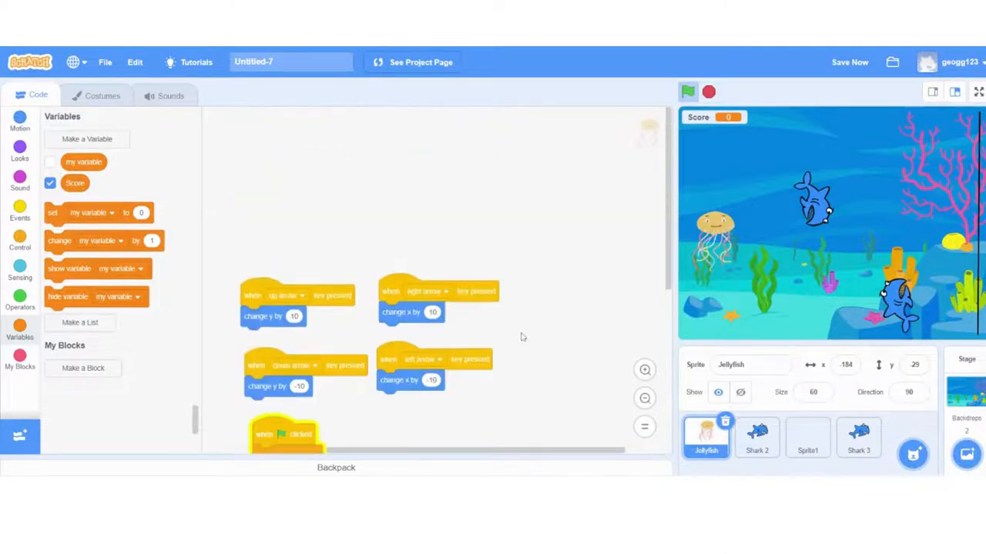
scroll(down, 3)
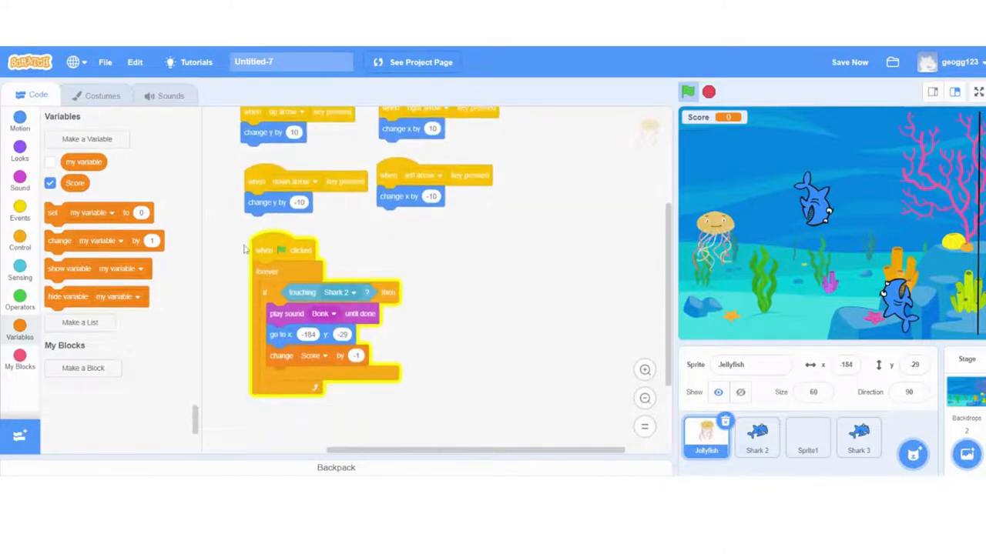
mouse_move(55, 218)
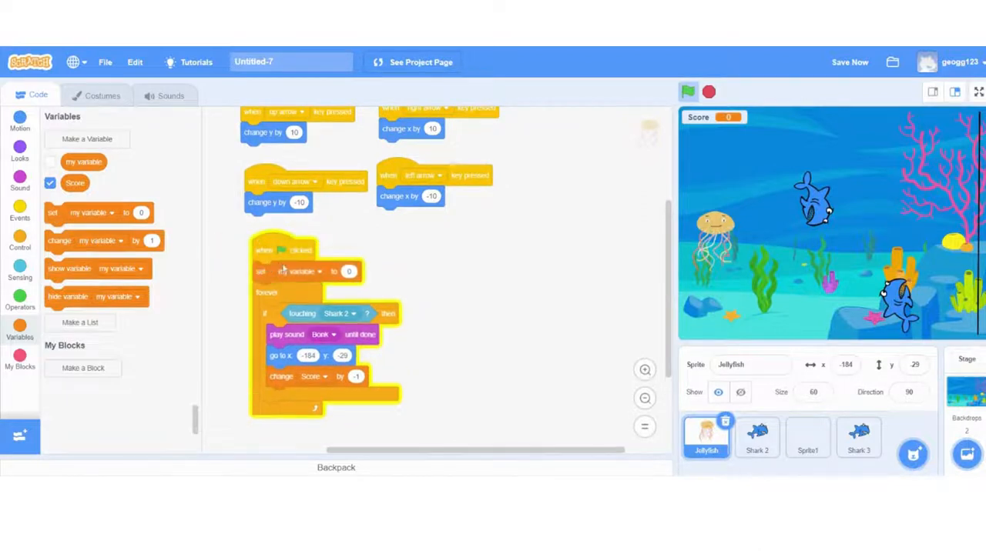
click(301, 271)
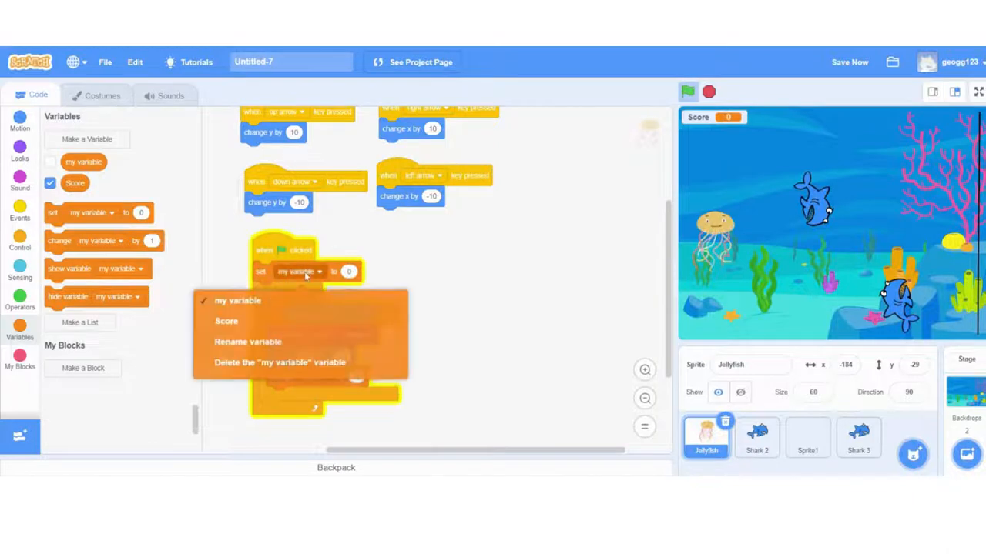
click(226, 321)
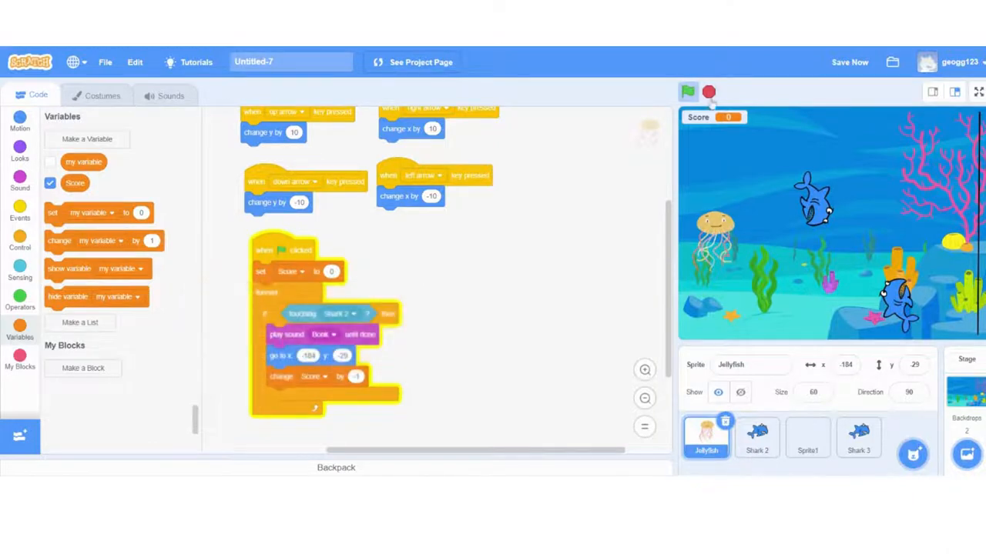
click(687, 92)
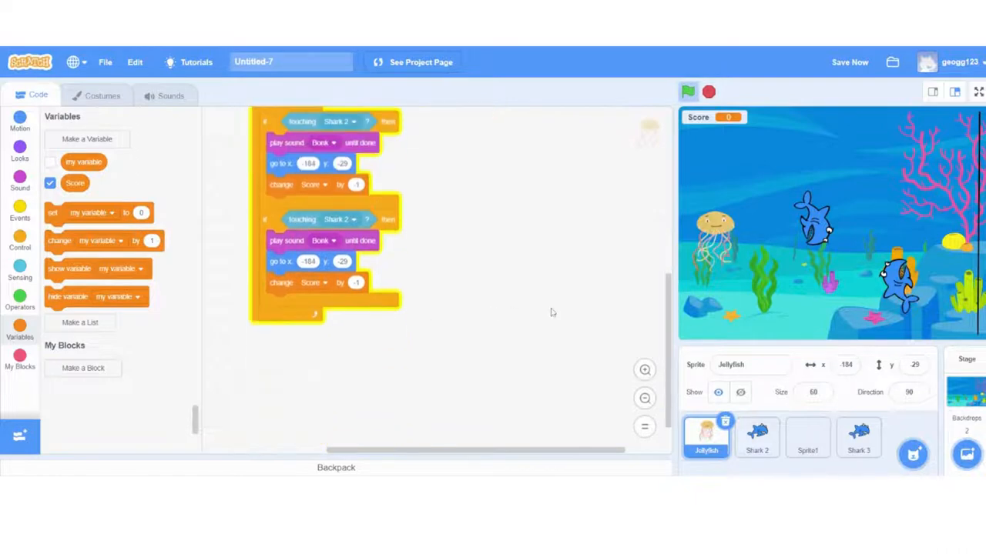
- Switch the duplicated touching check to Shark 3, then run and stop the game
click(341, 219)
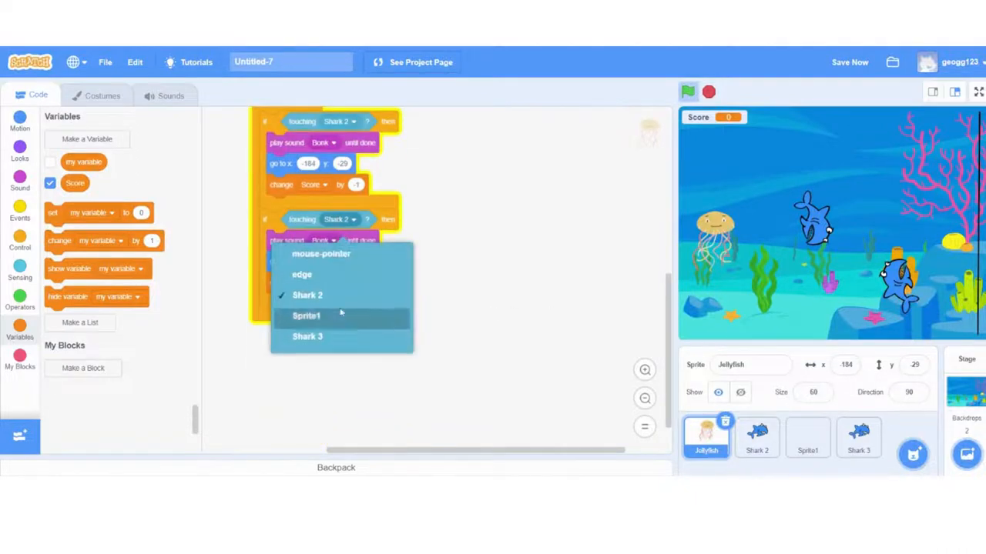
click(308, 337)
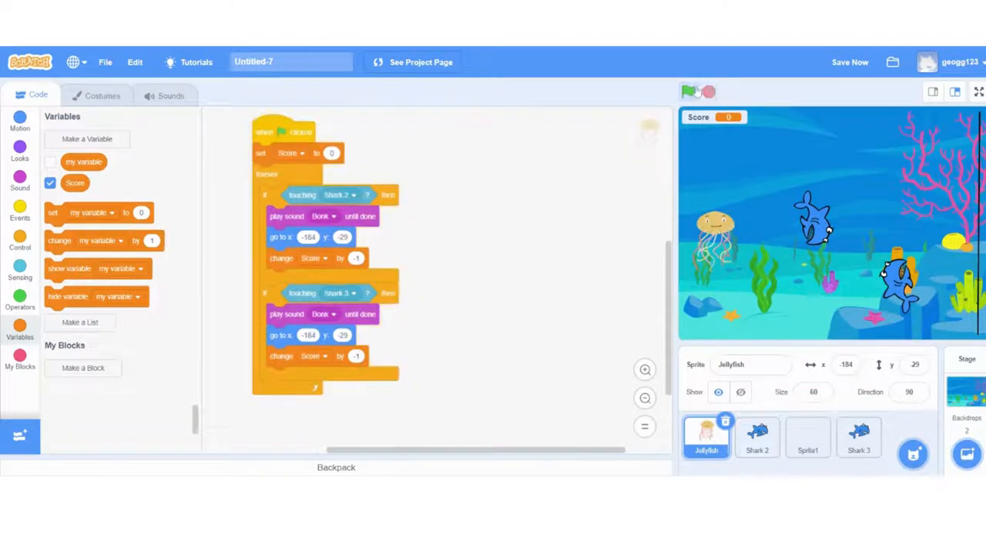
click(689, 91)
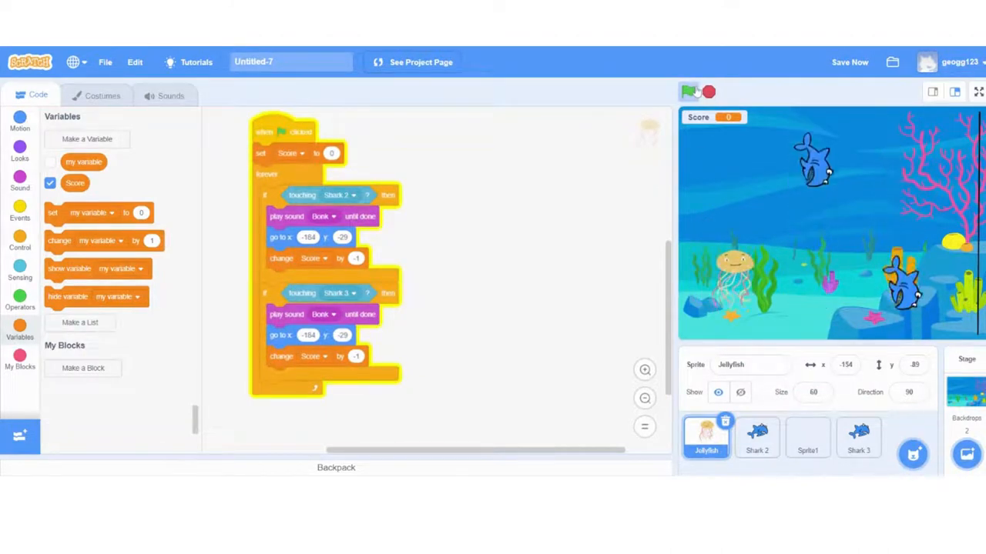
click(688, 92)
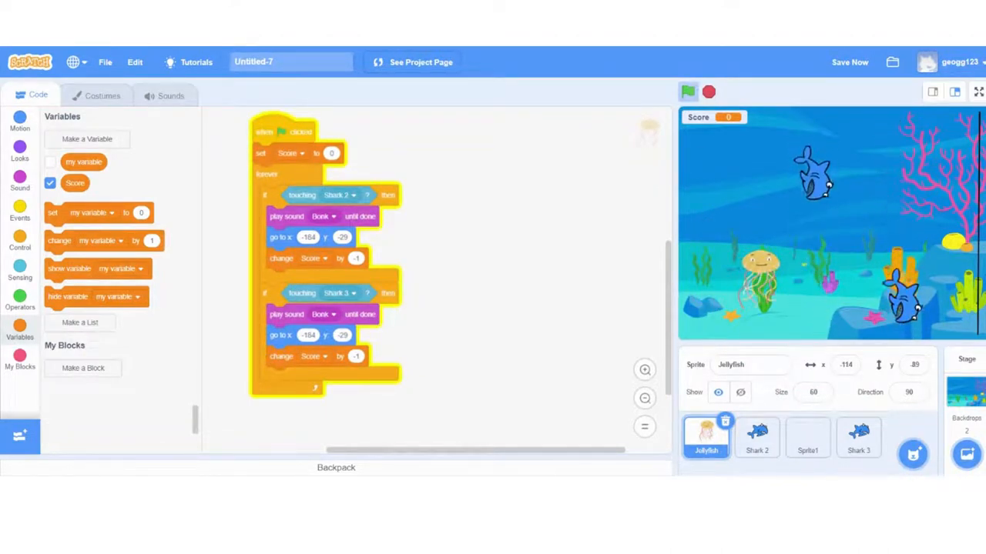
click(688, 91)
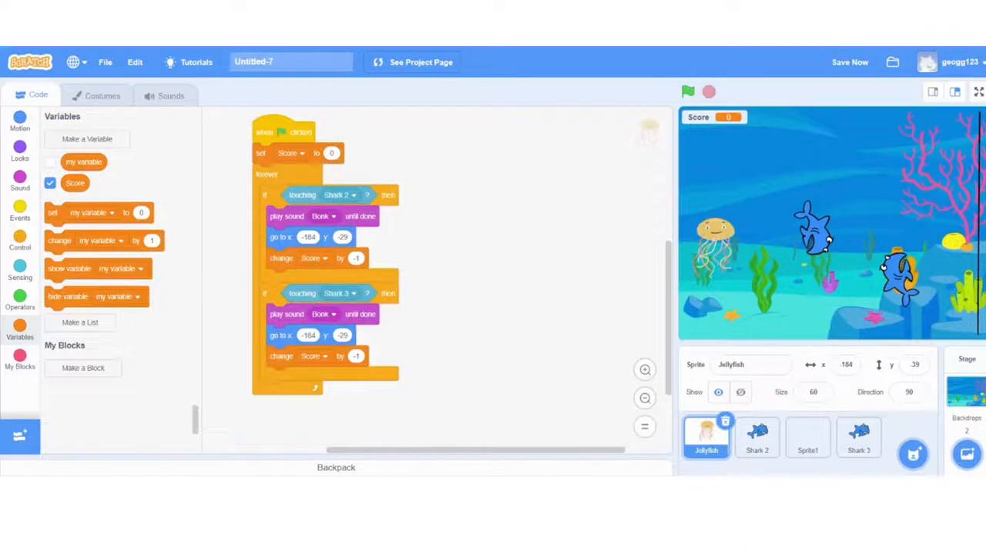
mouse_move(643, 253)
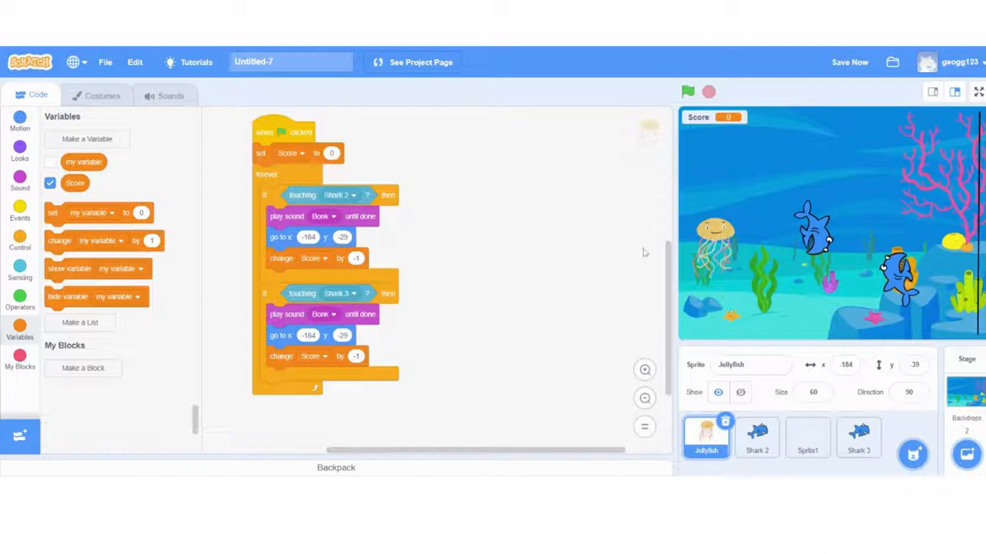
- Set the third duplicated touching check to detect Sprite1
scroll(down, 3)
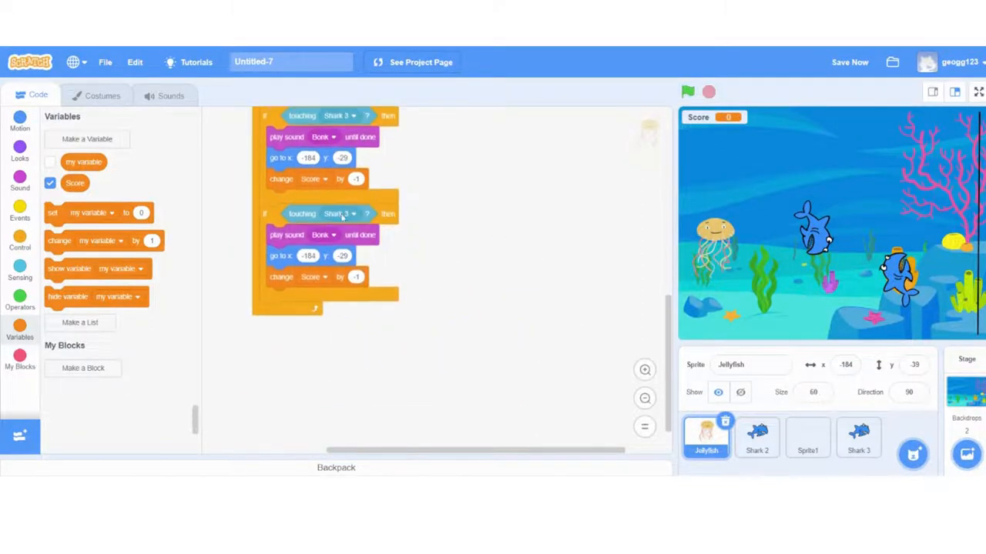
click(340, 214)
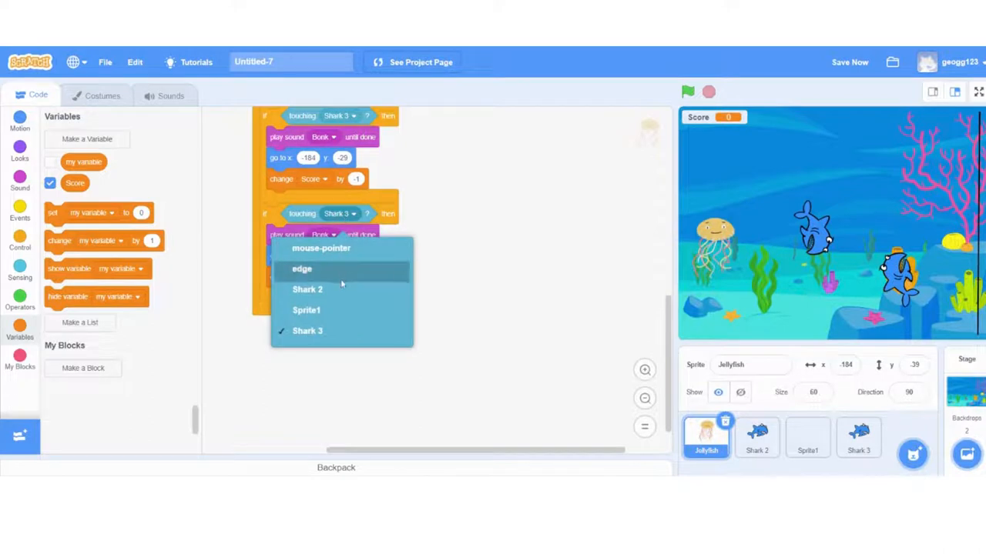
click(306, 310)
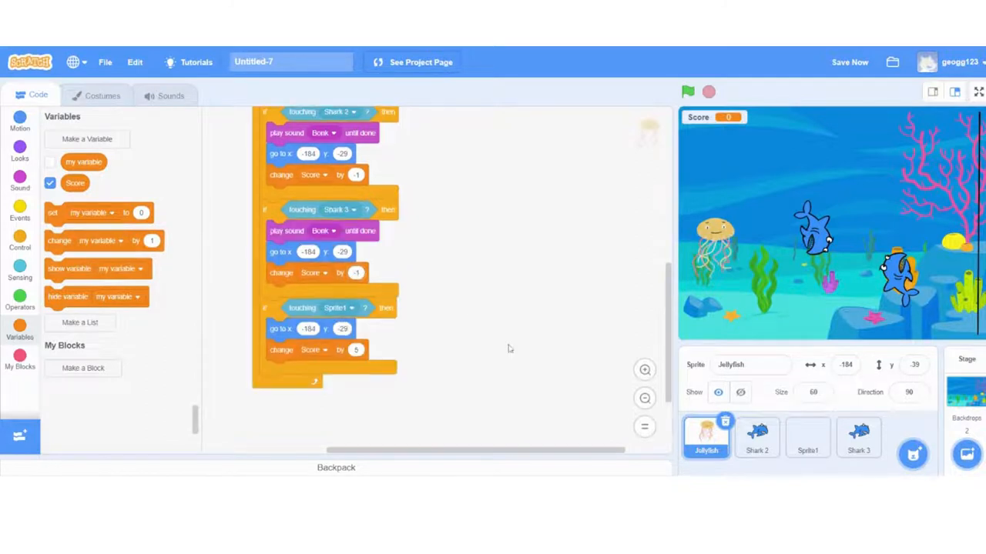
scroll(down, 3)
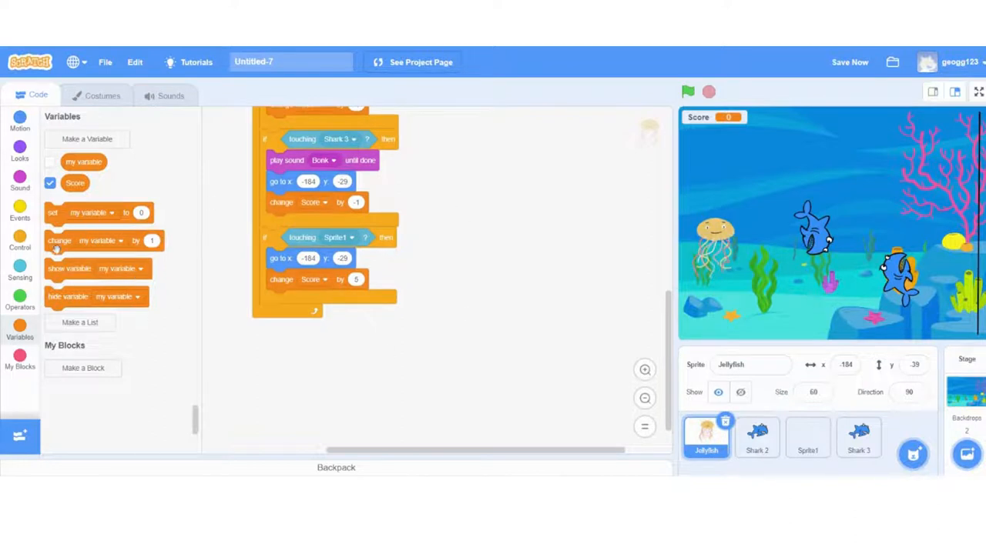
click(20, 208)
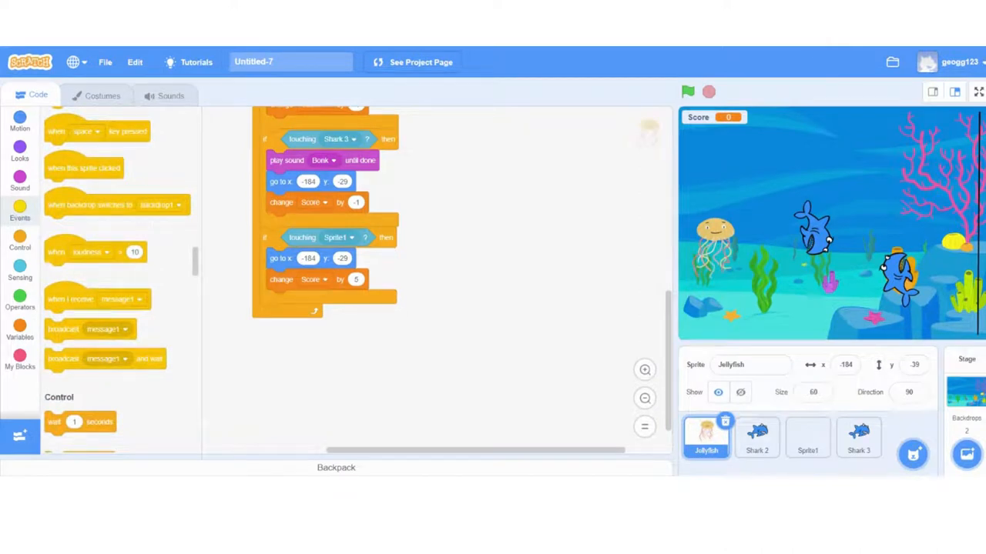
- Broadcast a new 'level 2' message inside the touching-Sprite1 check
drag(89, 329, 288, 298)
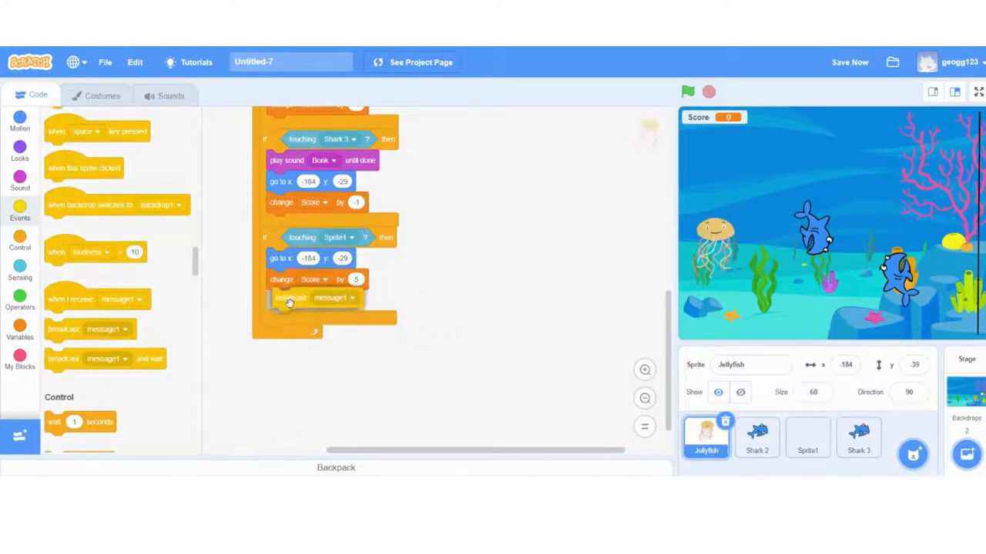
click(348, 299)
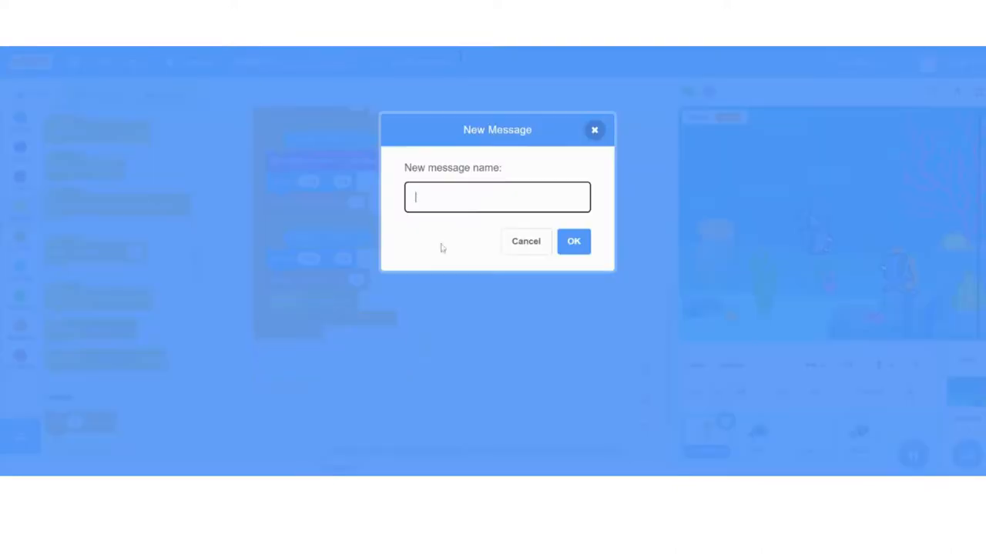
text(level)
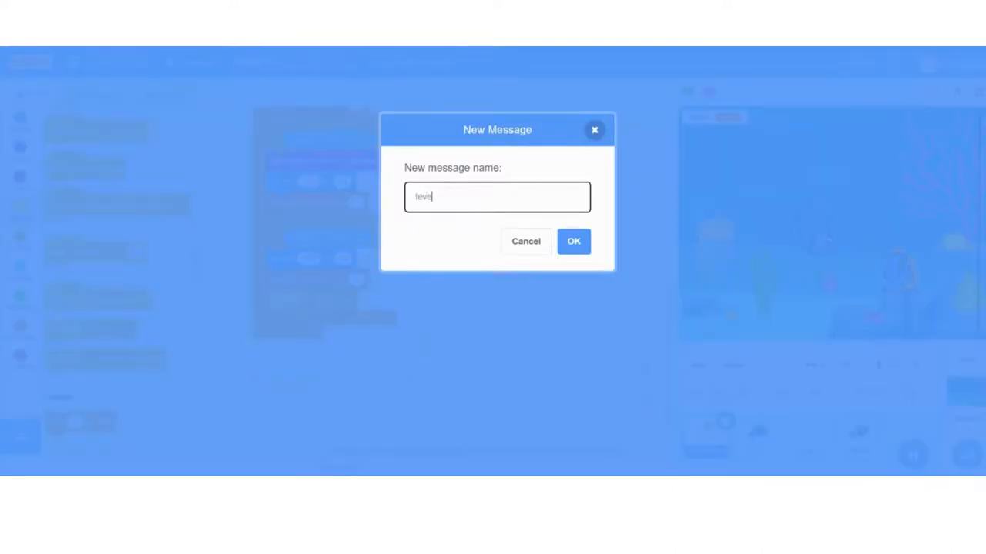
click(573, 241)
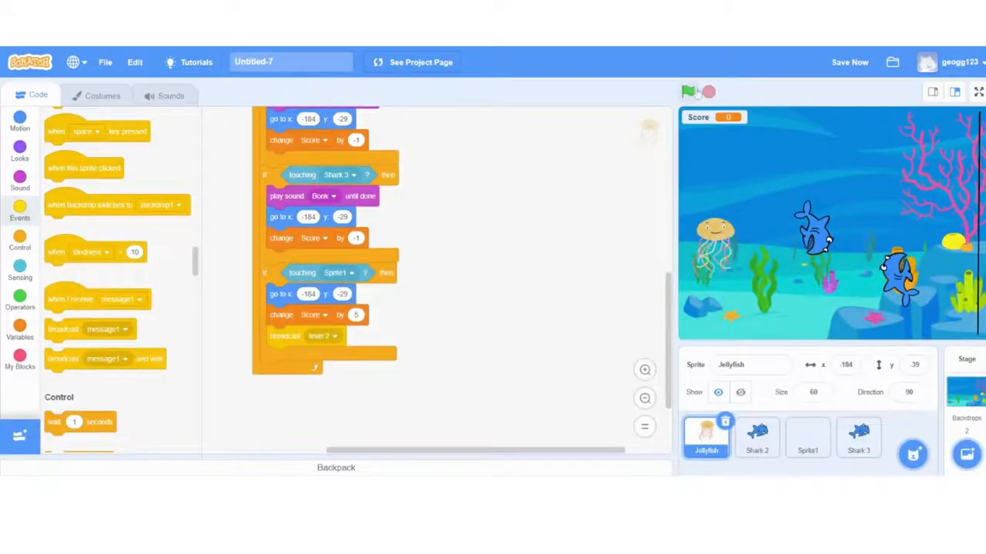
- Run and stop the game to test the level 2 broadcast
click(687, 91)
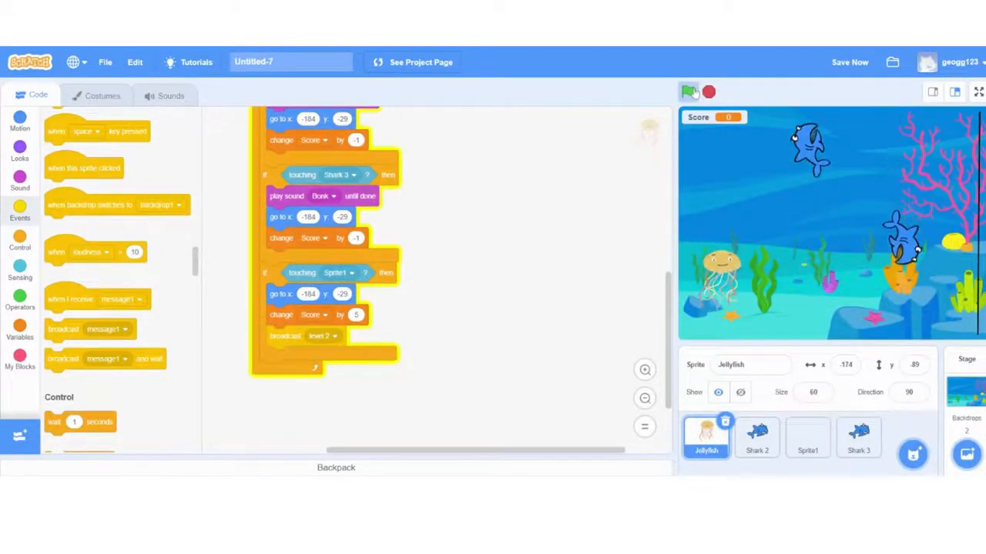
click(688, 92)
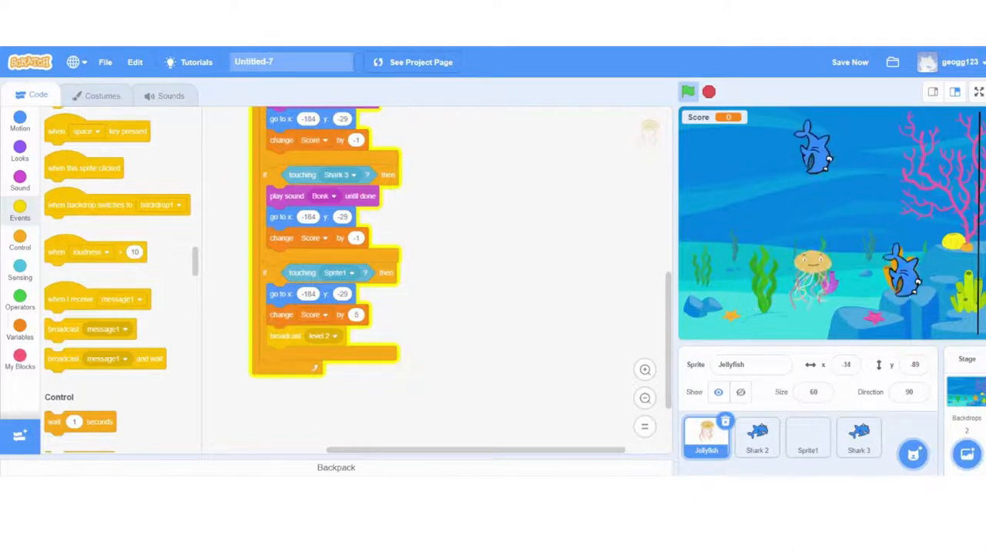
click(687, 92)
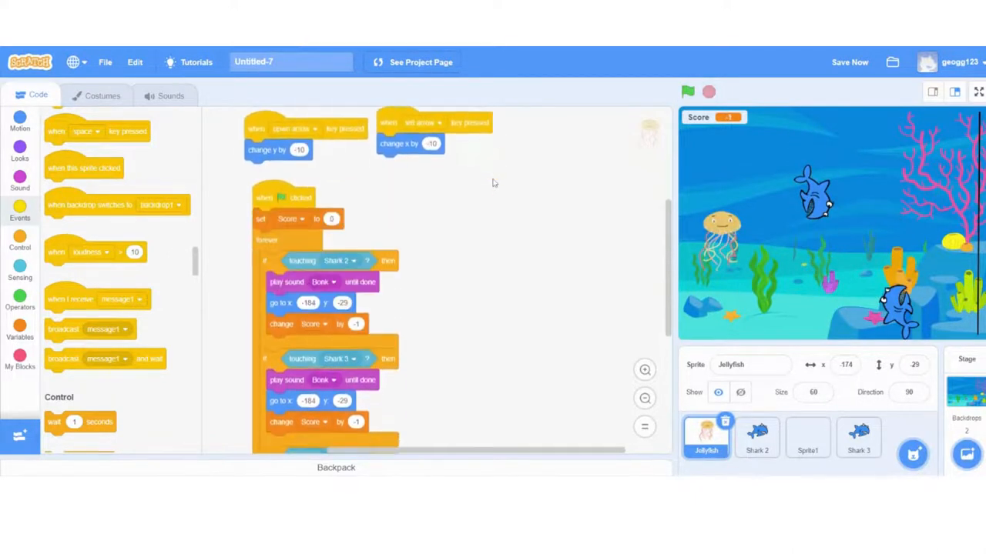
click(757, 437)
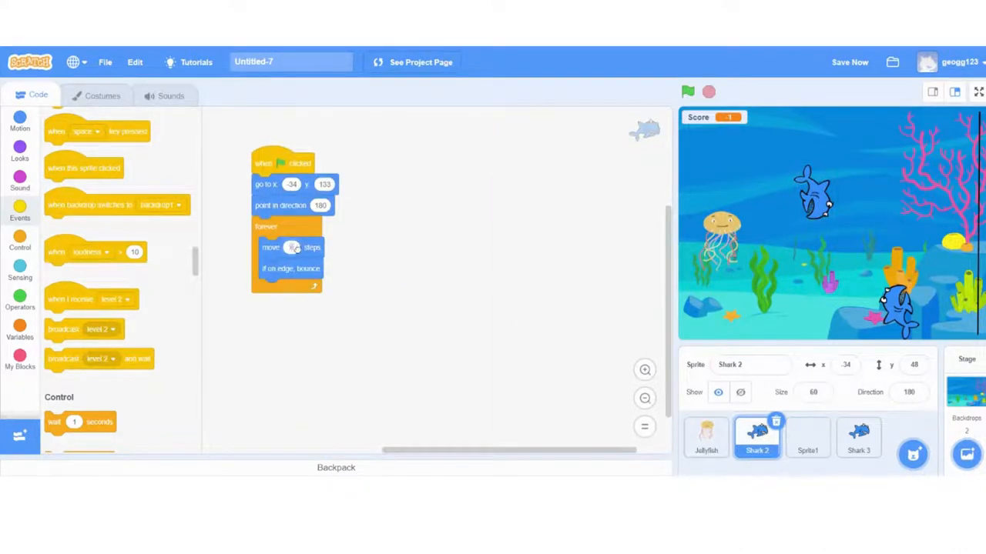
click(857, 442)
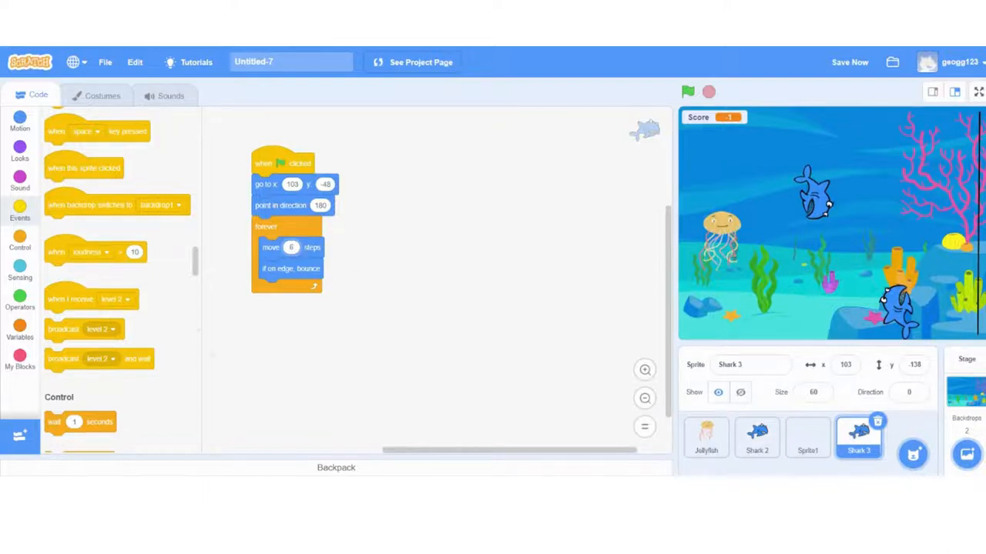
click(688, 91)
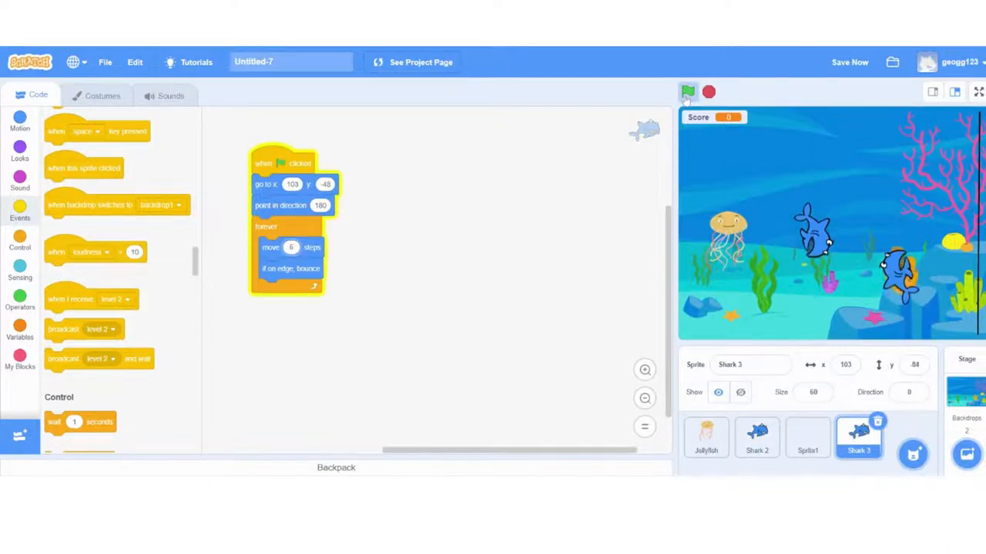
click(687, 92)
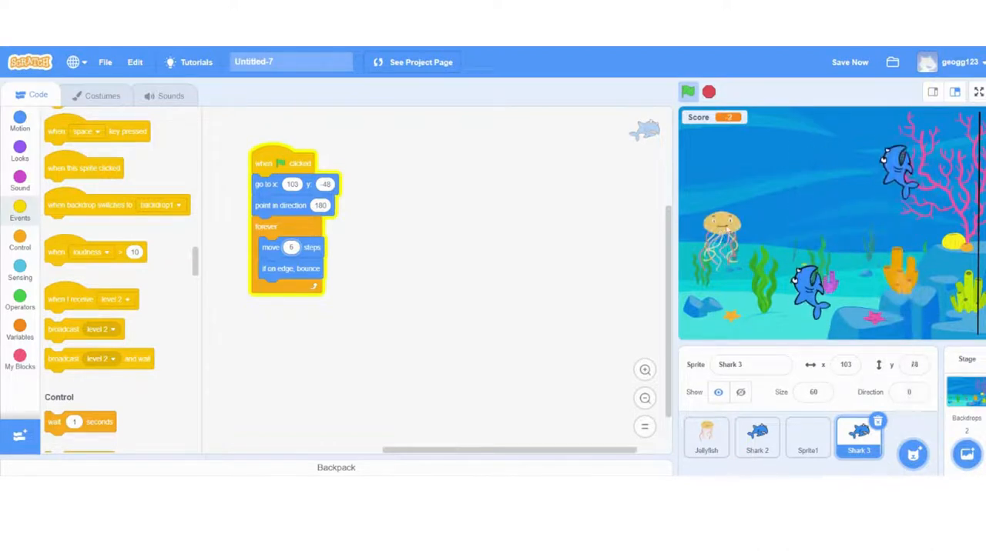
click(705, 438)
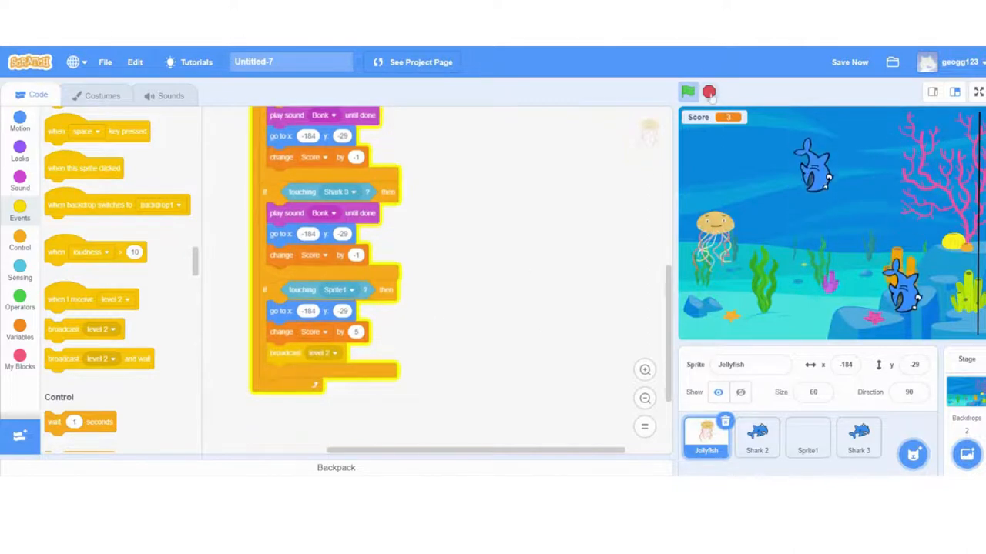
click(962, 385)
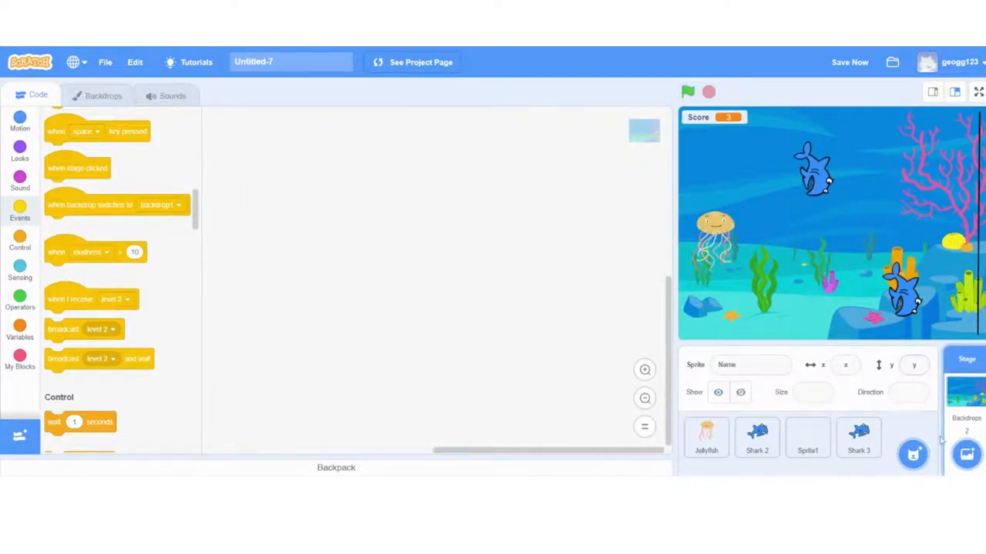
- Pick the Underwater 2 backdrop from the backdrop library for the Stage
click(968, 454)
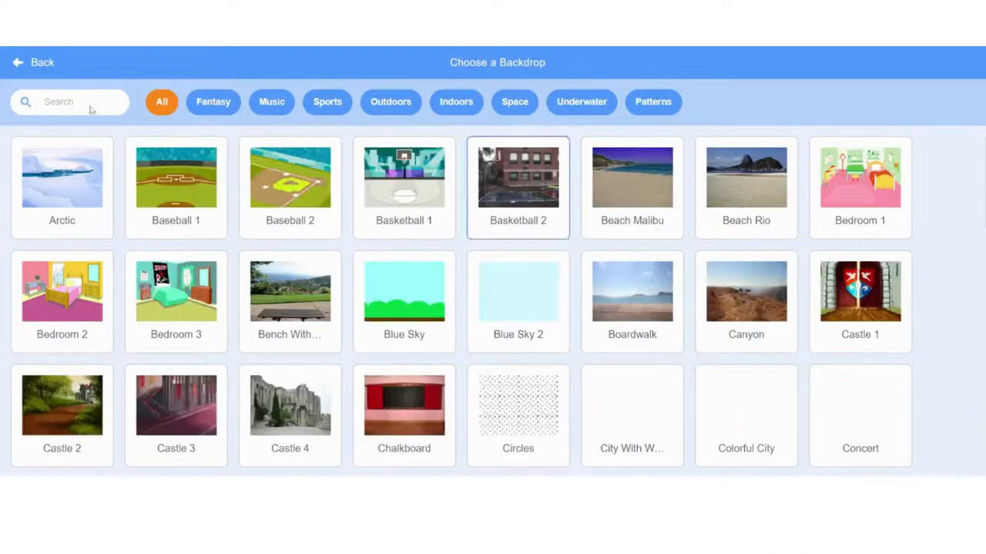
scroll(down, 3)
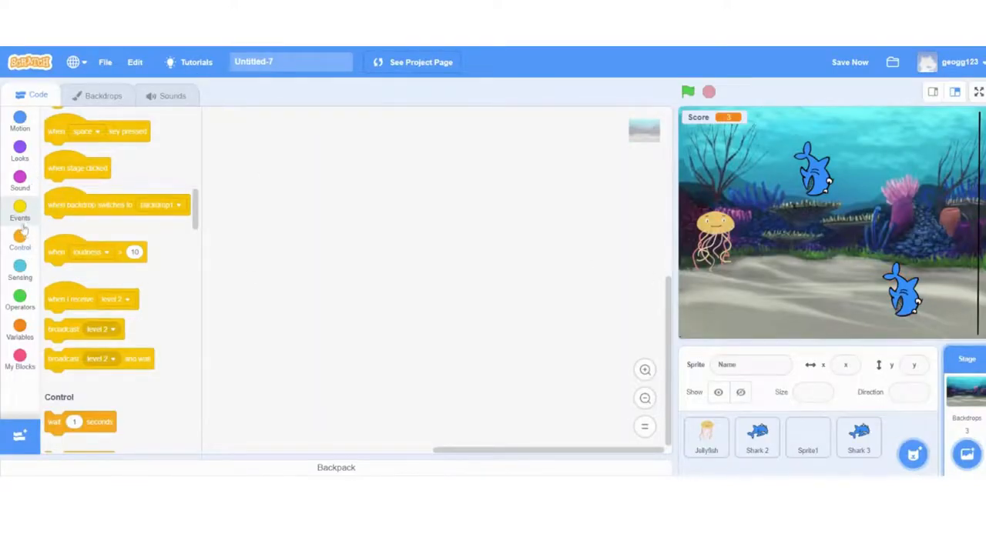
- Switch the Stage to Underwater 1 at start and add a 'when I receive level 2' trigger
click(97, 94)
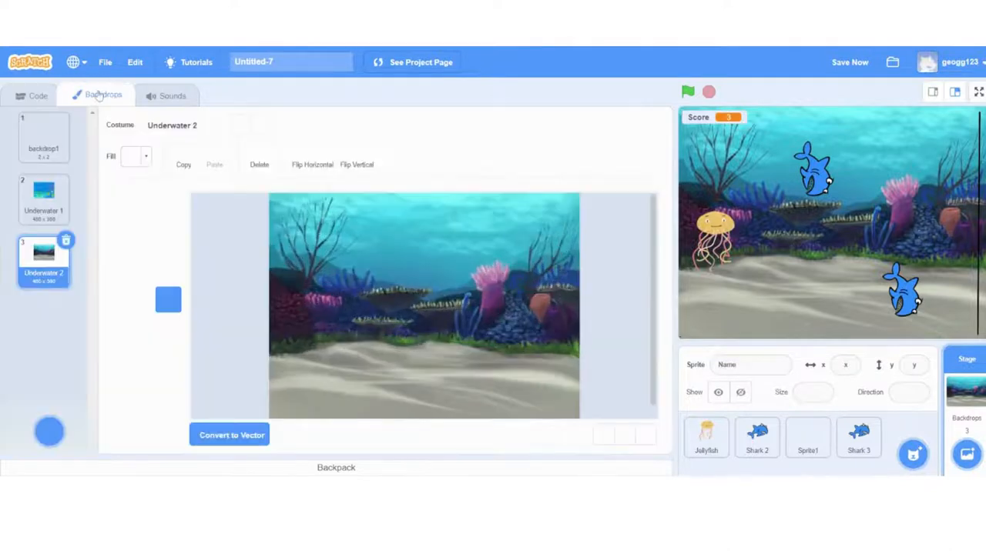
click(31, 95)
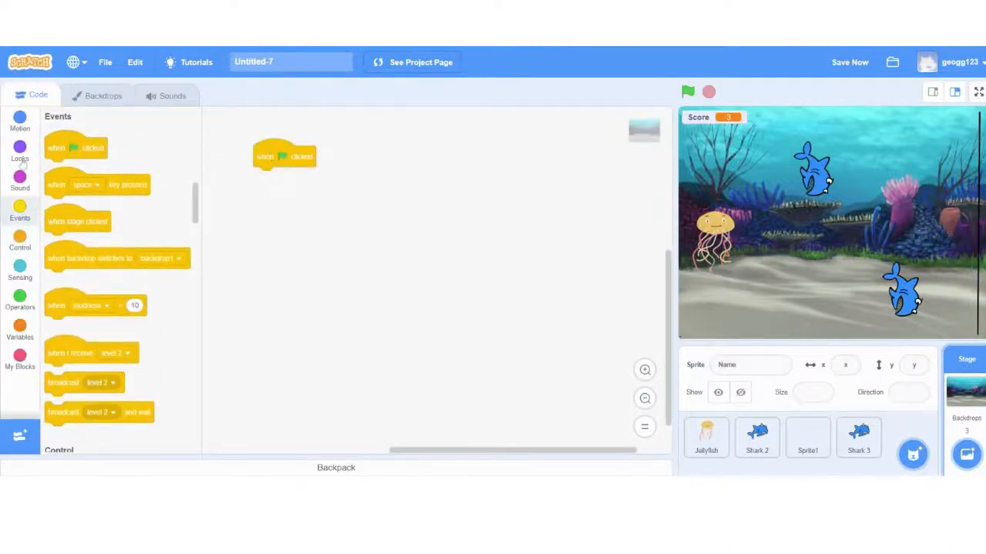
click(20, 153)
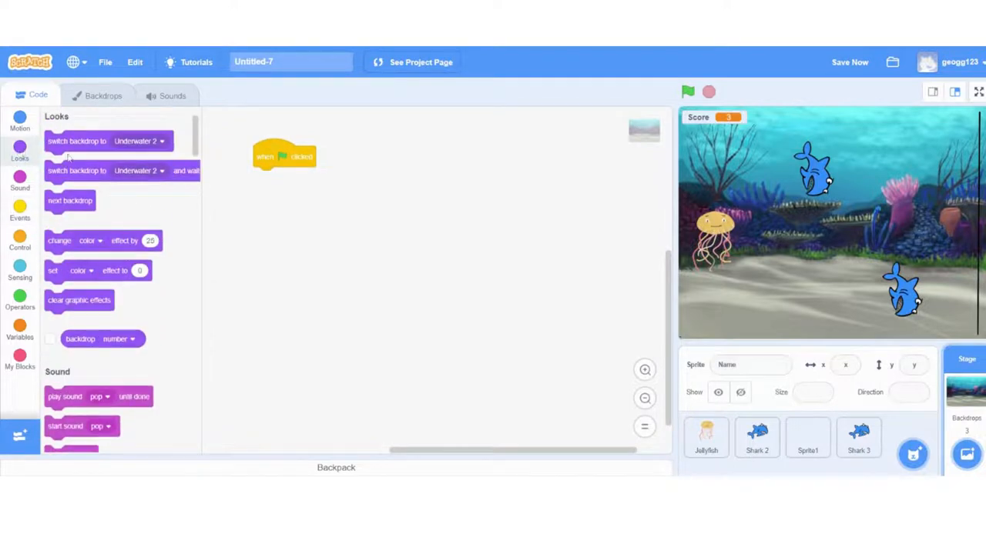
click(370, 177)
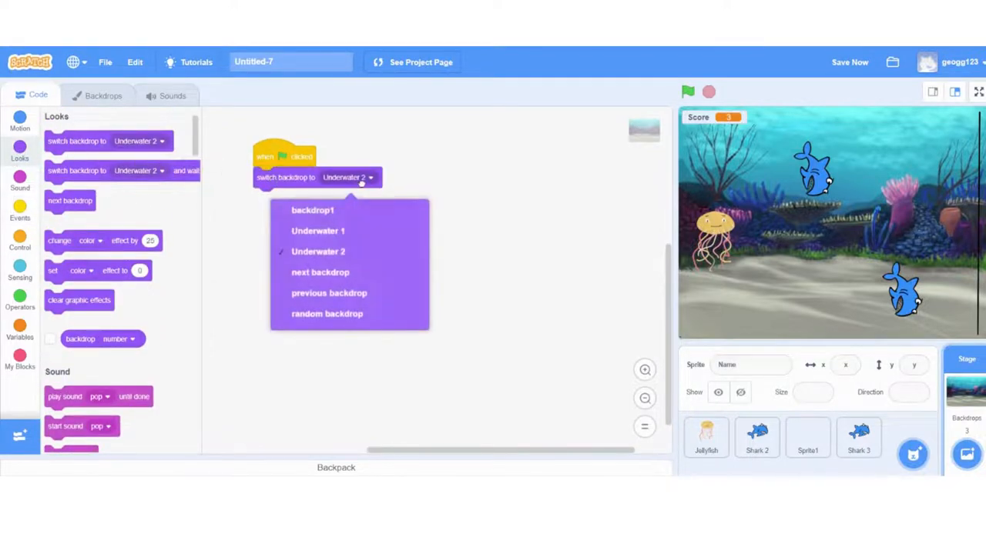
click(318, 230)
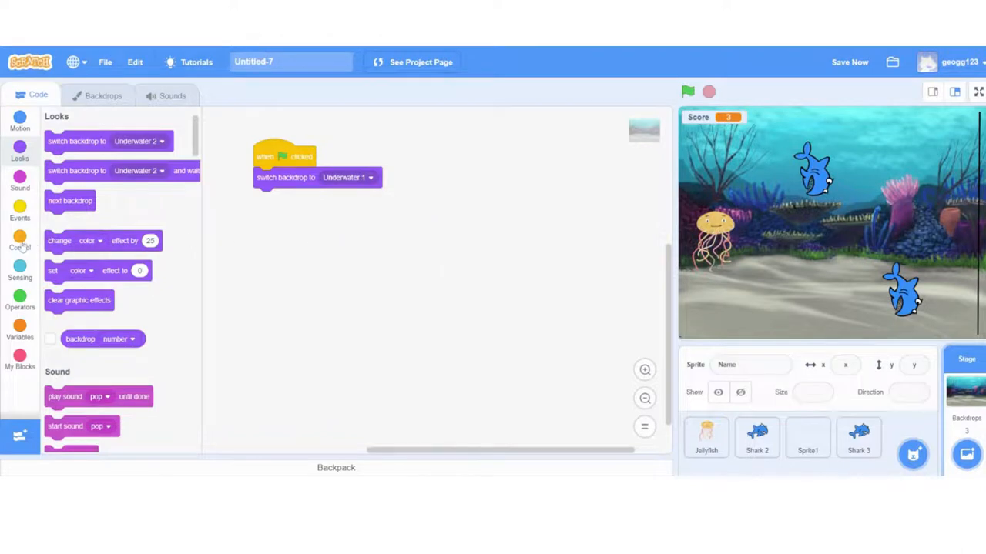
click(20, 206)
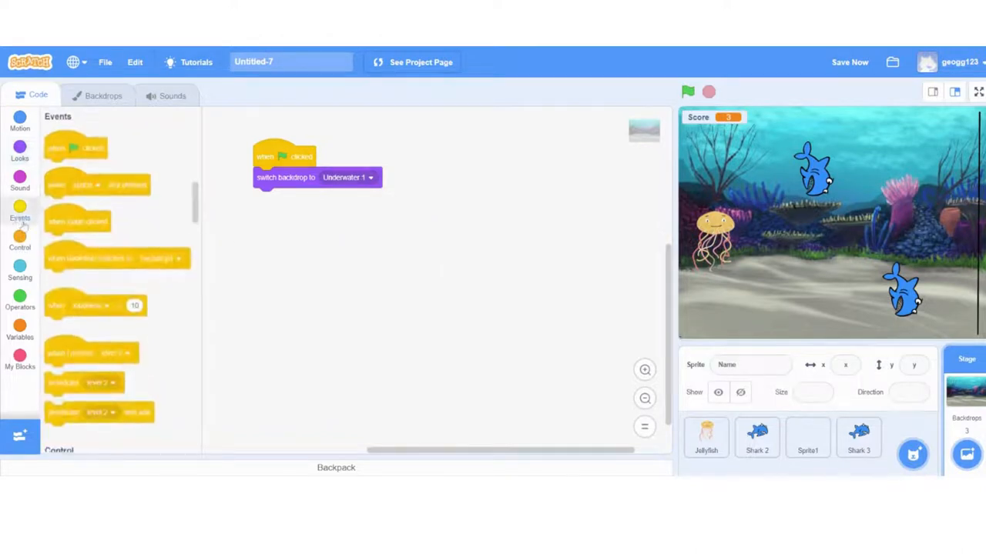
drag(91, 352, 478, 160)
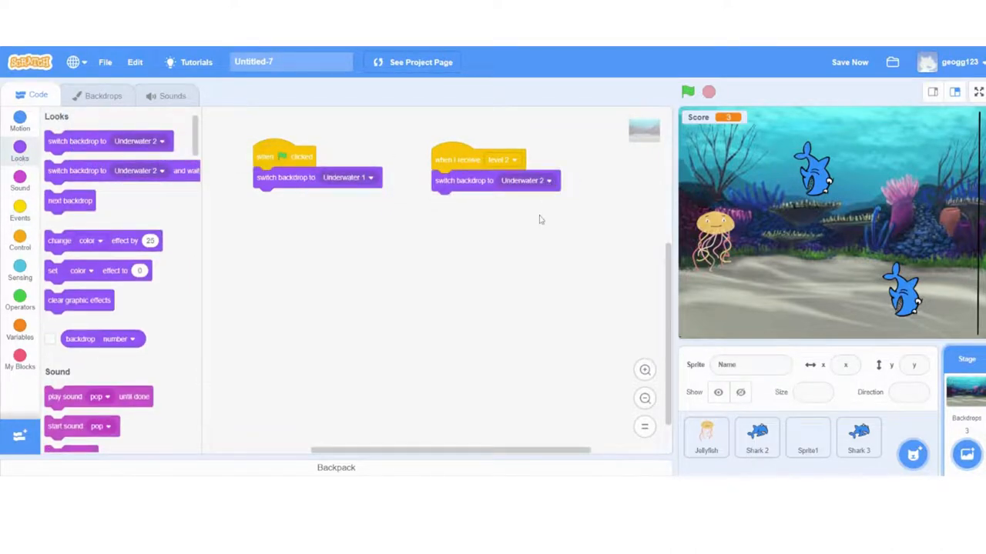
mouse_move(418, 246)
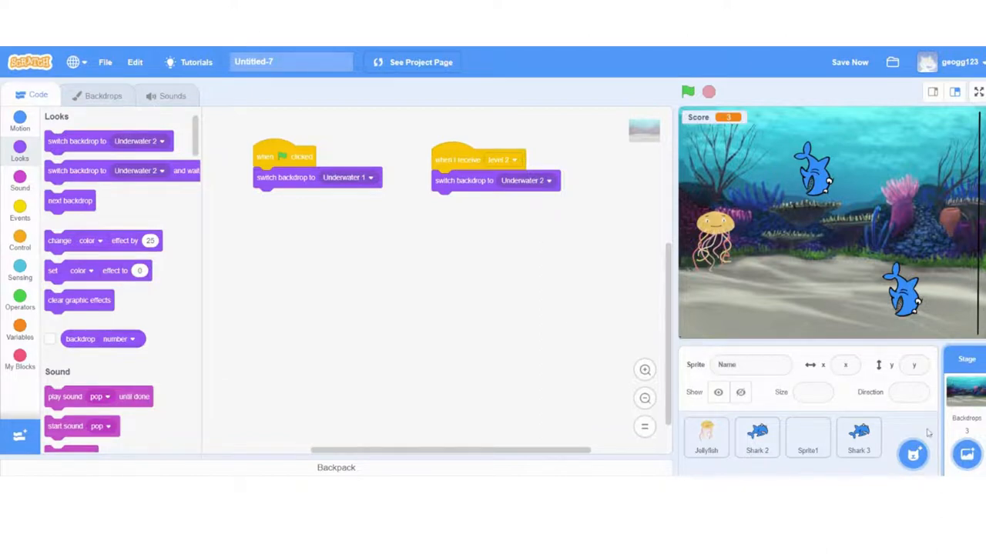
- Add a show block under Shark 2's green-flag script
click(914, 453)
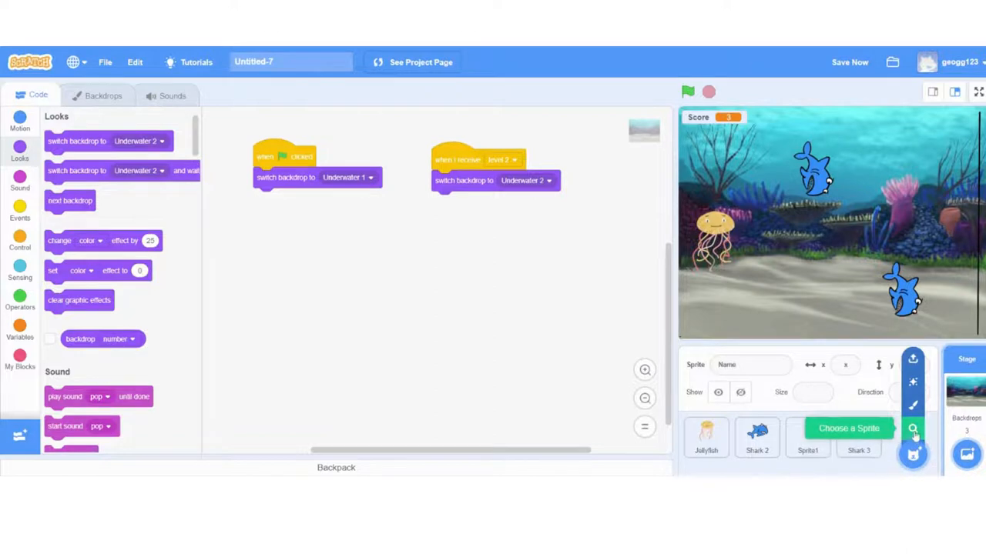
click(756, 437)
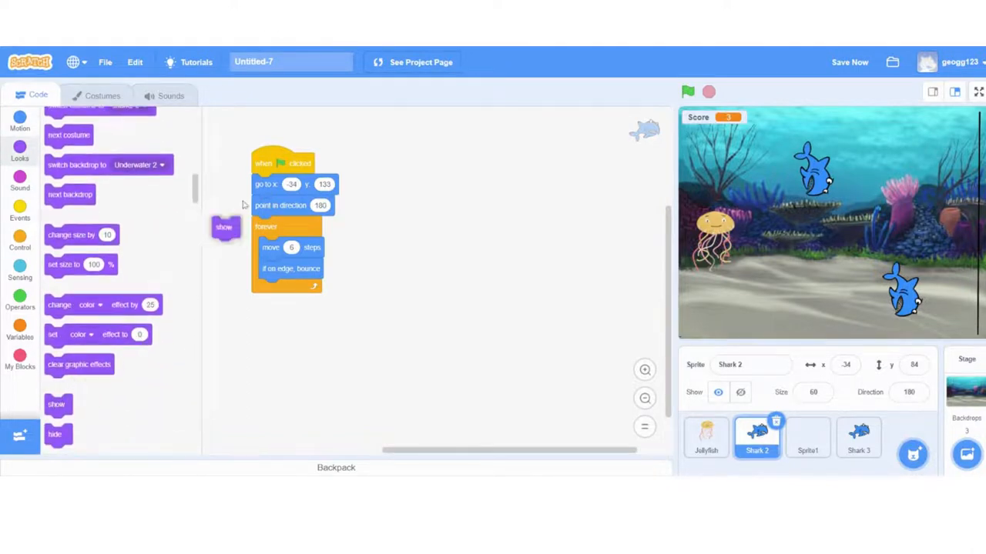
drag(224, 226, 264, 184)
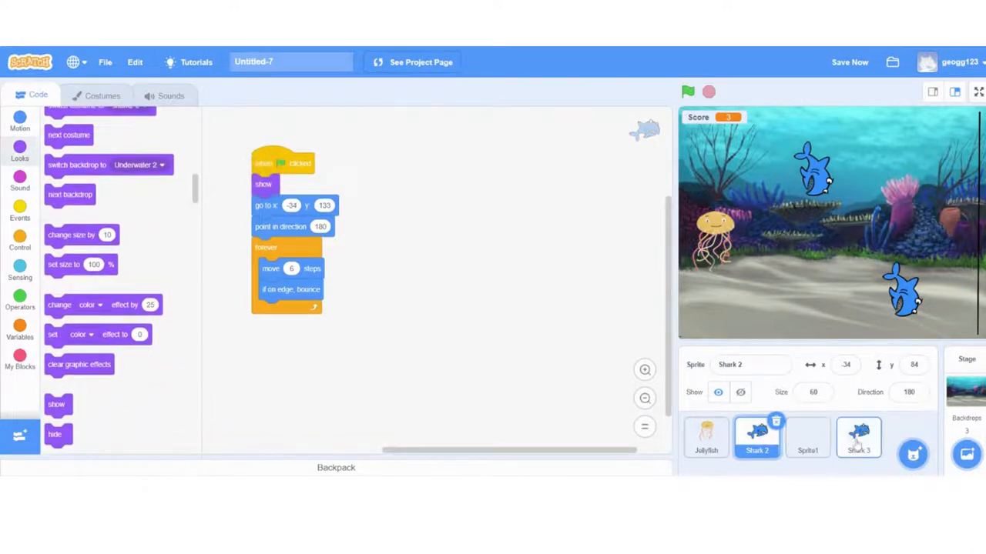
click(859, 444)
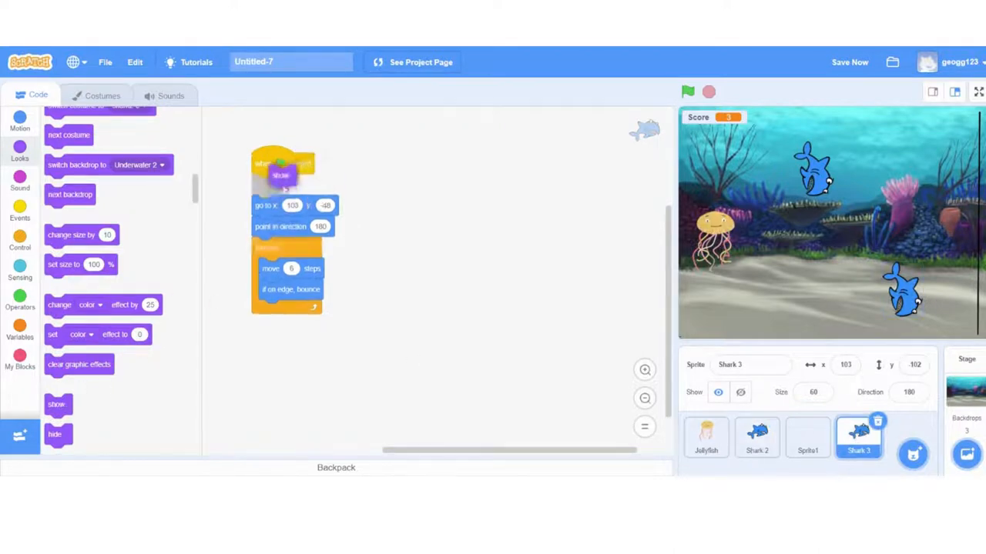
click(756, 442)
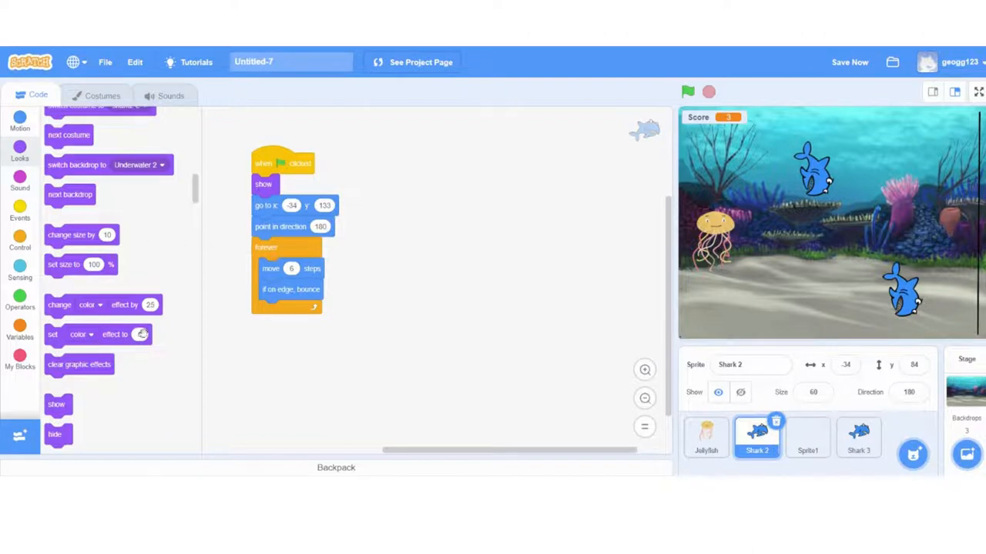
- Give Shark 2 a 'when I receive level 2' script that hides it
click(20, 208)
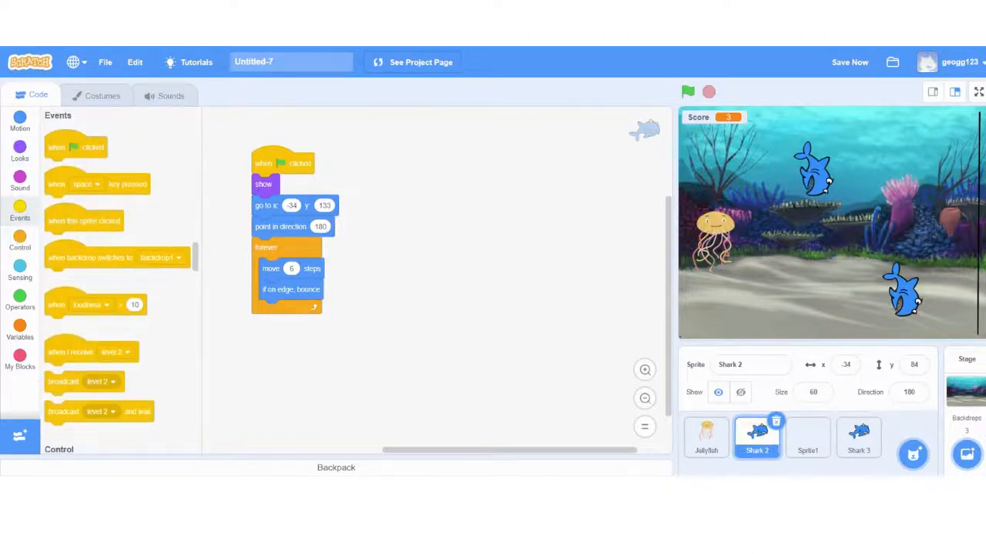
drag(91, 352, 412, 190)
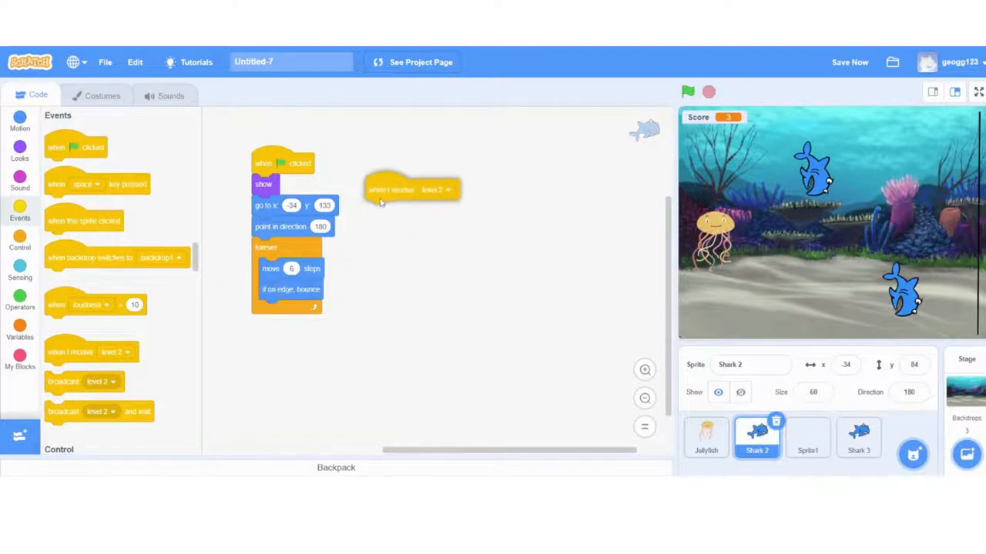
click(20, 149)
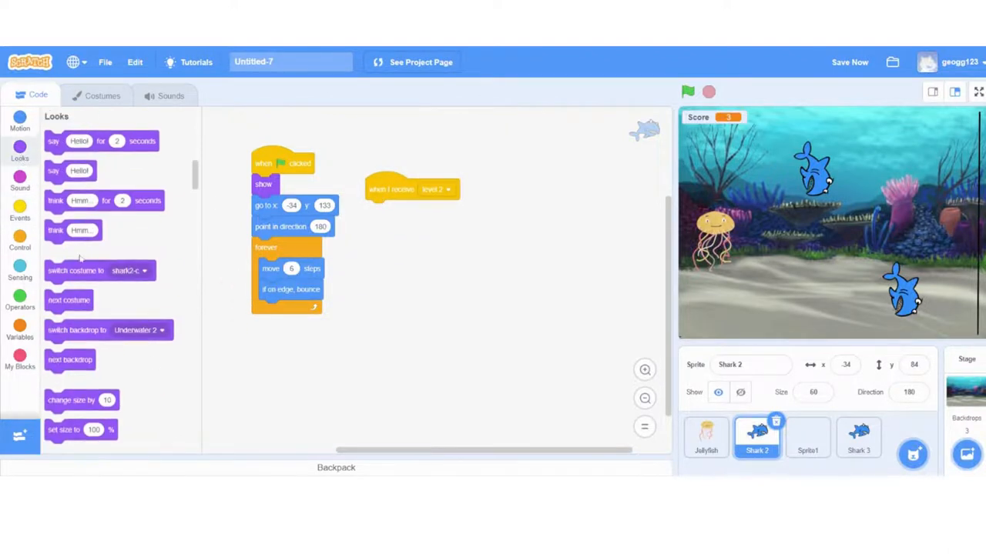
scroll(down, 3)
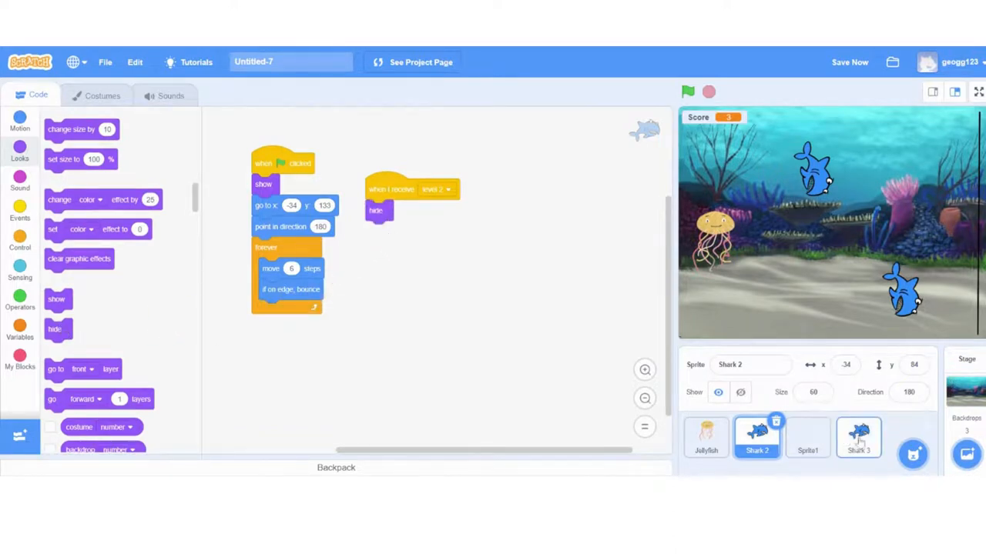
- Give Shark 3 a 'when I receive level 2' hide script and run the game
click(859, 439)
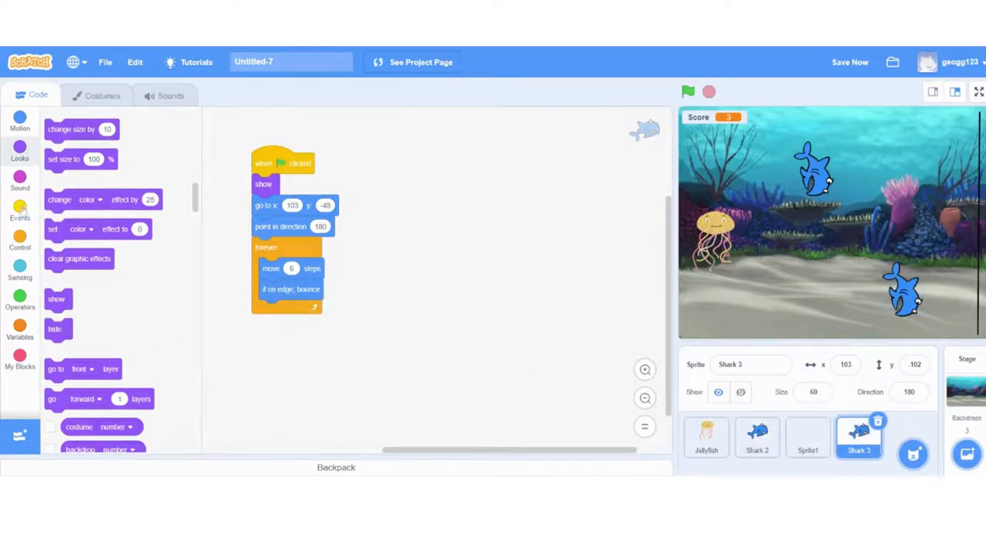
click(20, 208)
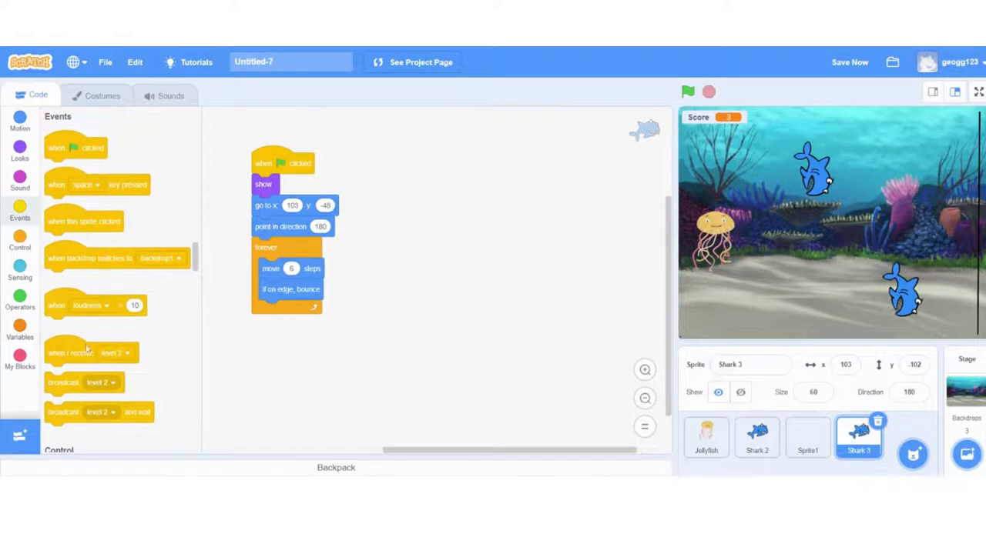
drag(85, 353, 442, 183)
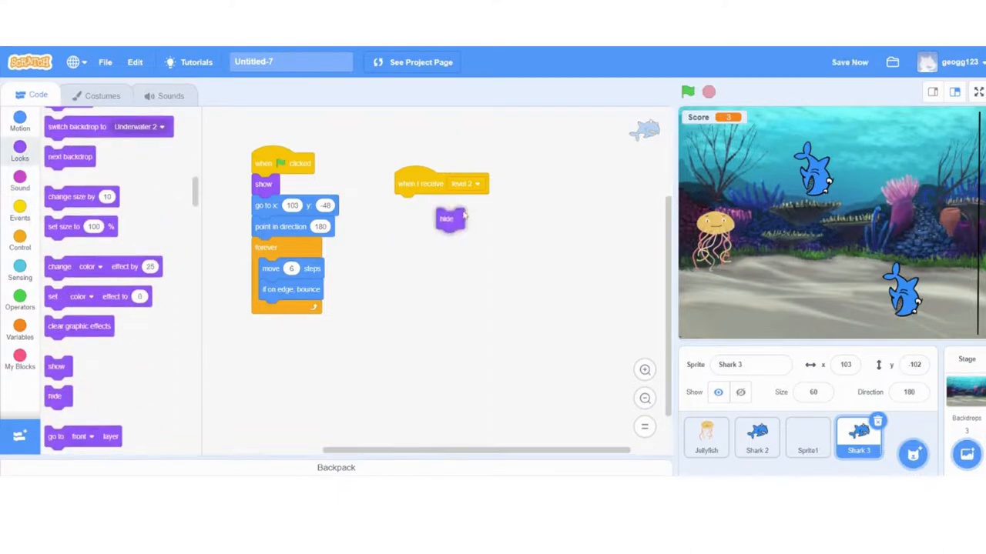
click(687, 91)
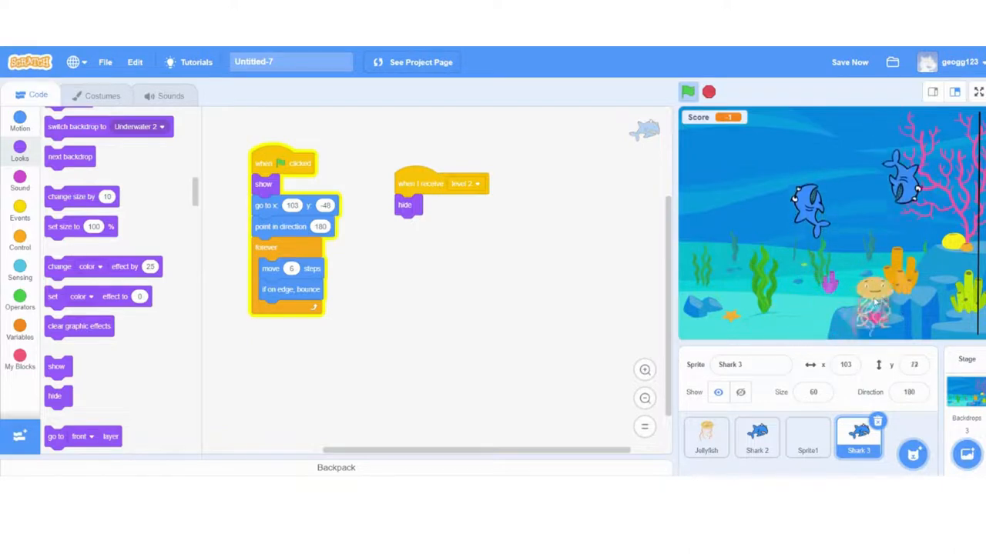
- Run the game to watch the sharks bounce, then open the sprite library
click(687, 91)
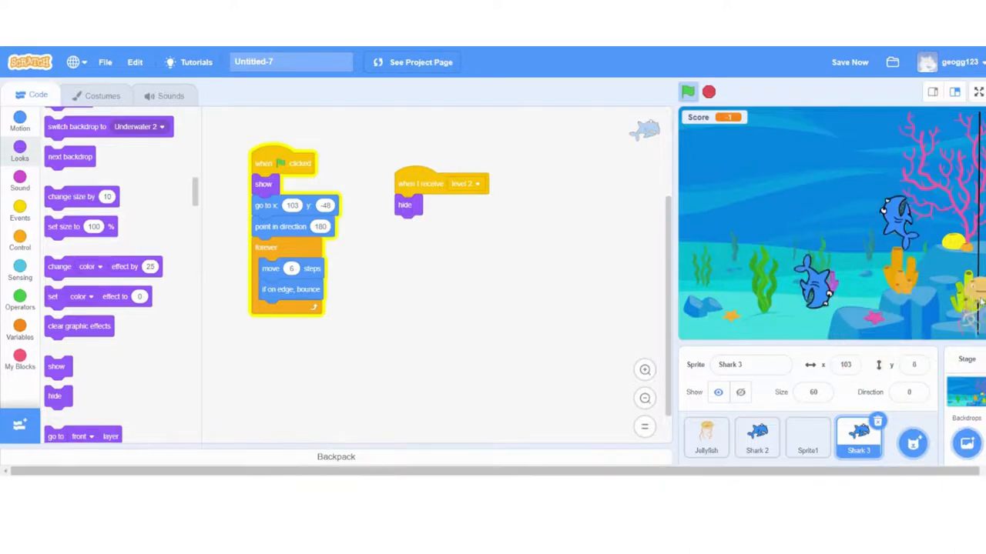
click(706, 439)
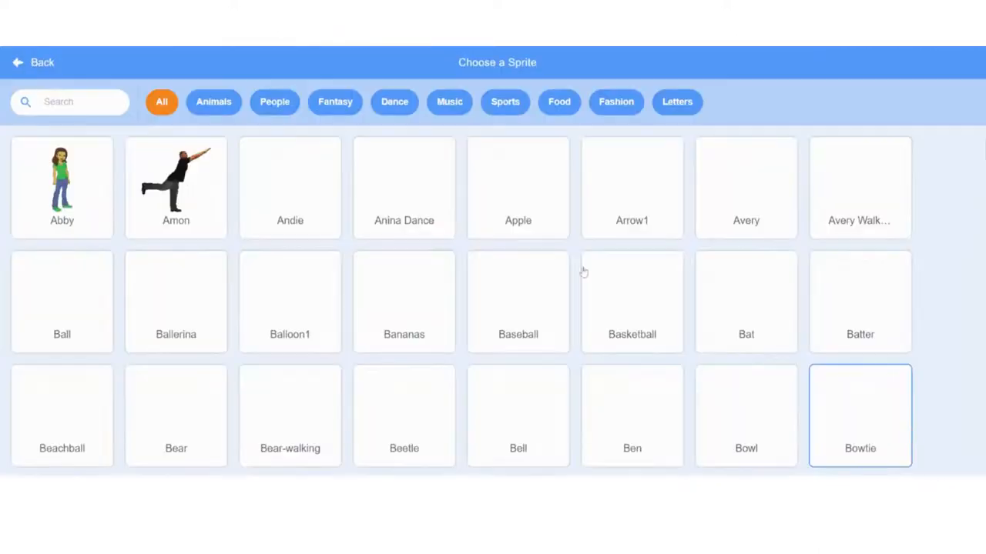
- Add the red Crab sprite at size 70, placed near the top of the stage
scroll(down, 3)
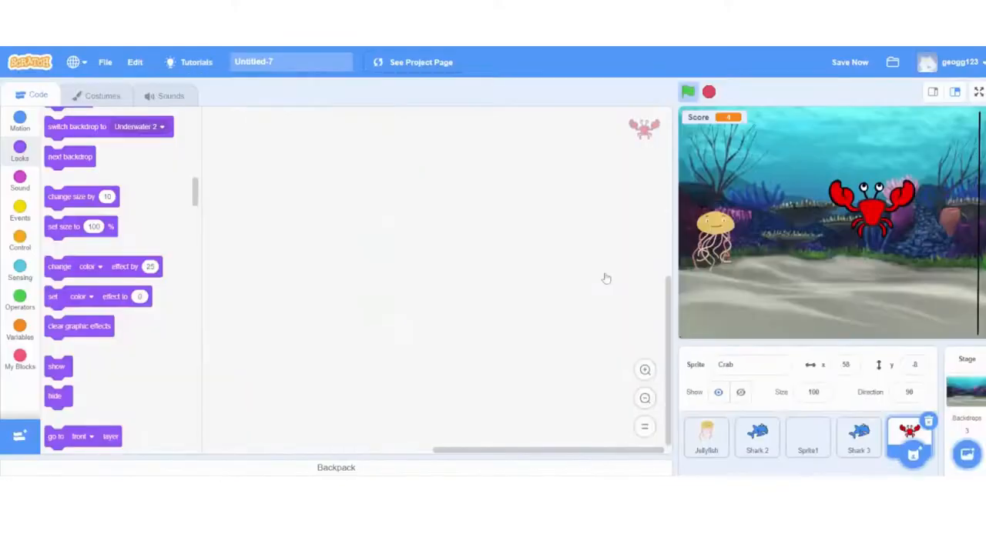
click(813, 392)
text(70)
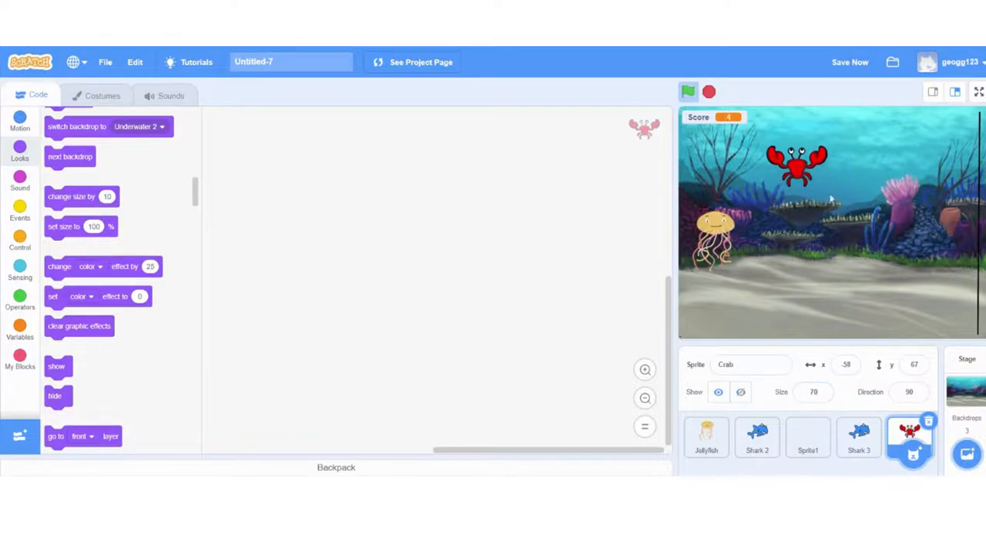
- Give the crab a 'when green flag clicked' script that hides it
click(21, 208)
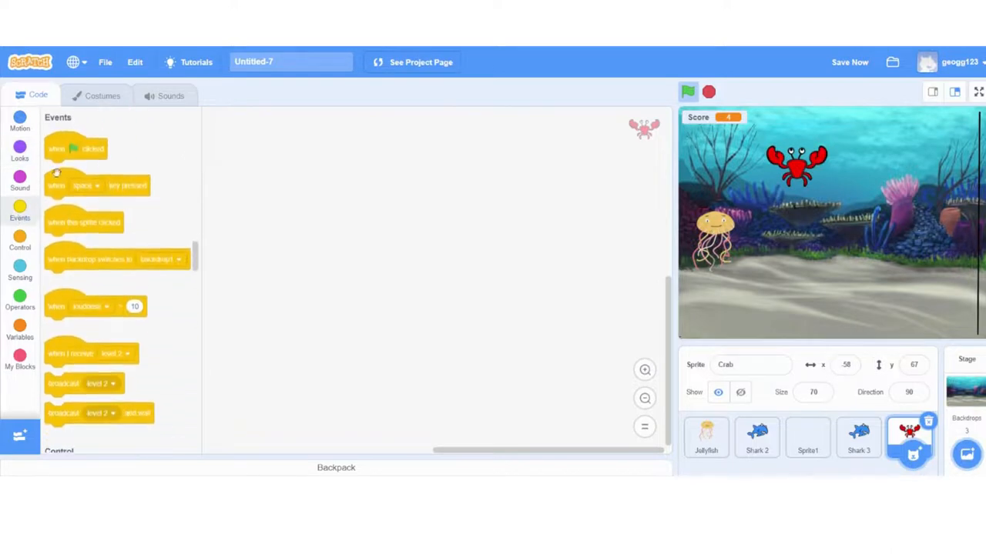
drag(75, 148, 271, 153)
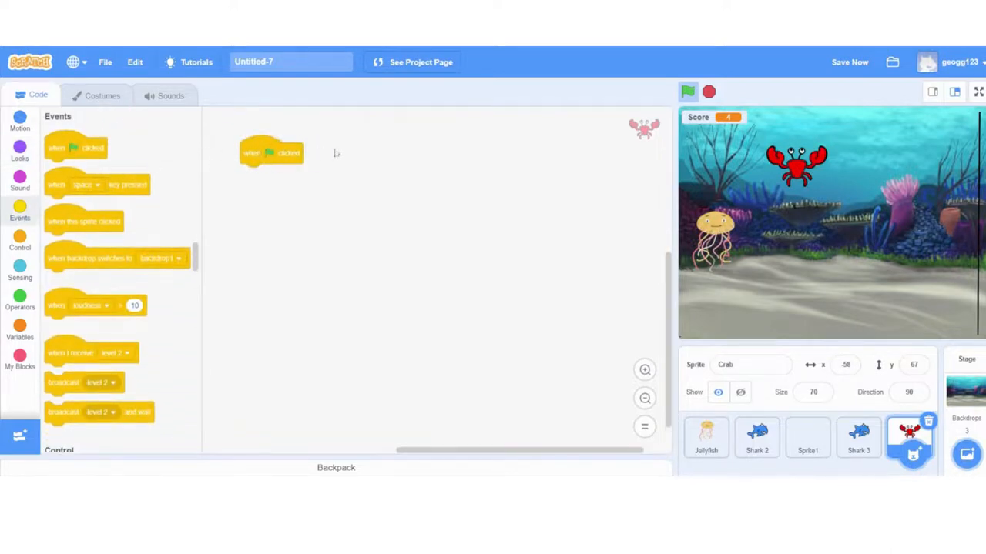
click(19, 152)
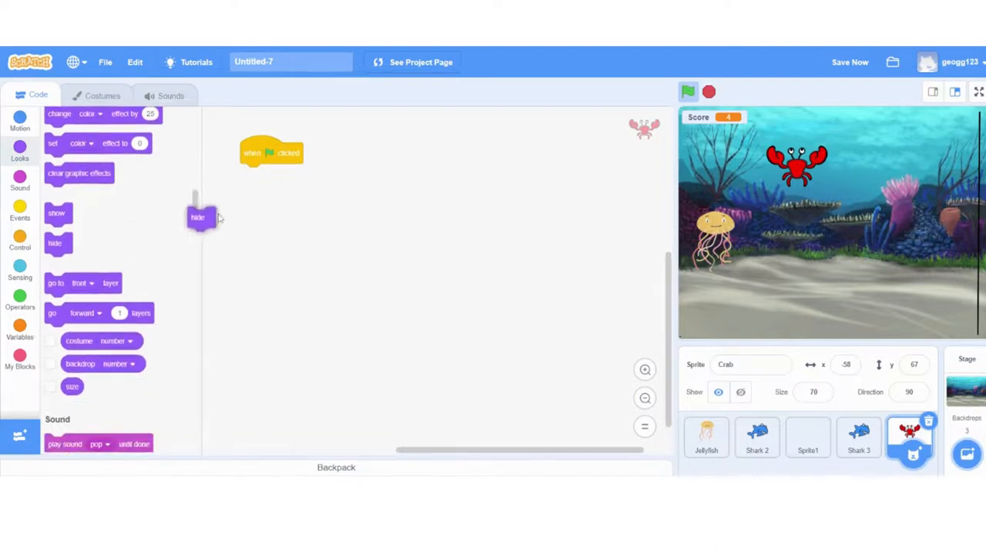
drag(198, 217, 253, 174)
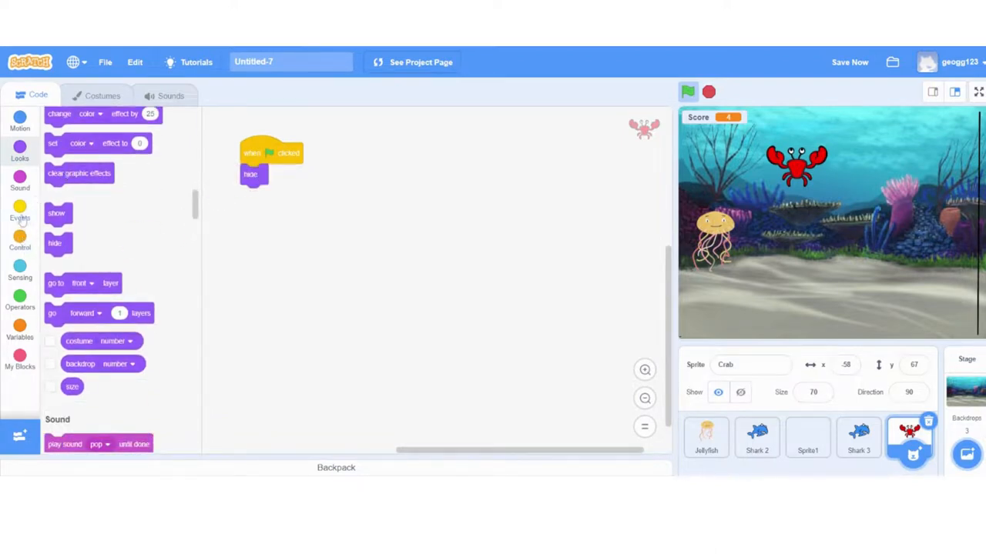
- Make the crab show on receiving level 2, and view Shark 2's code
click(20, 210)
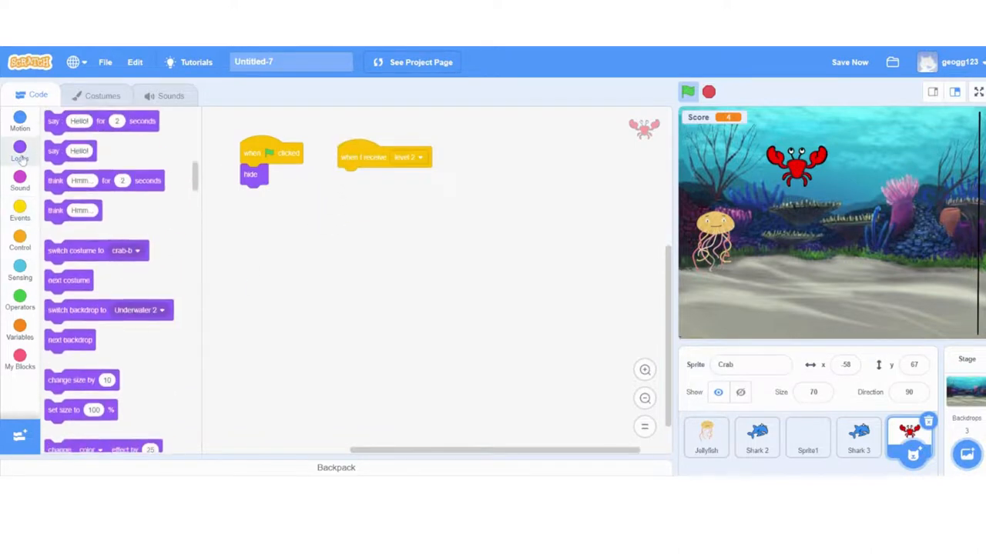
scroll(down, 3)
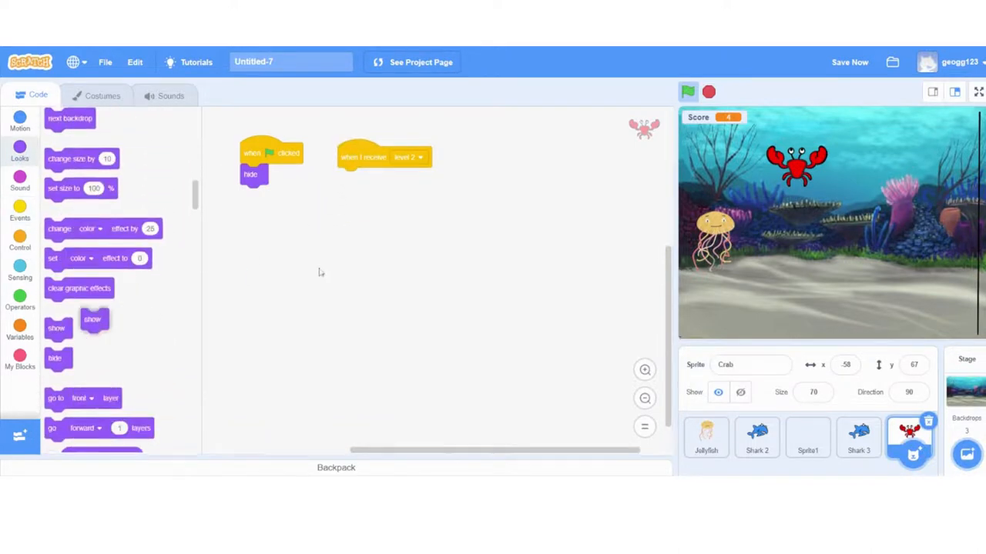
drag(92, 319, 350, 178)
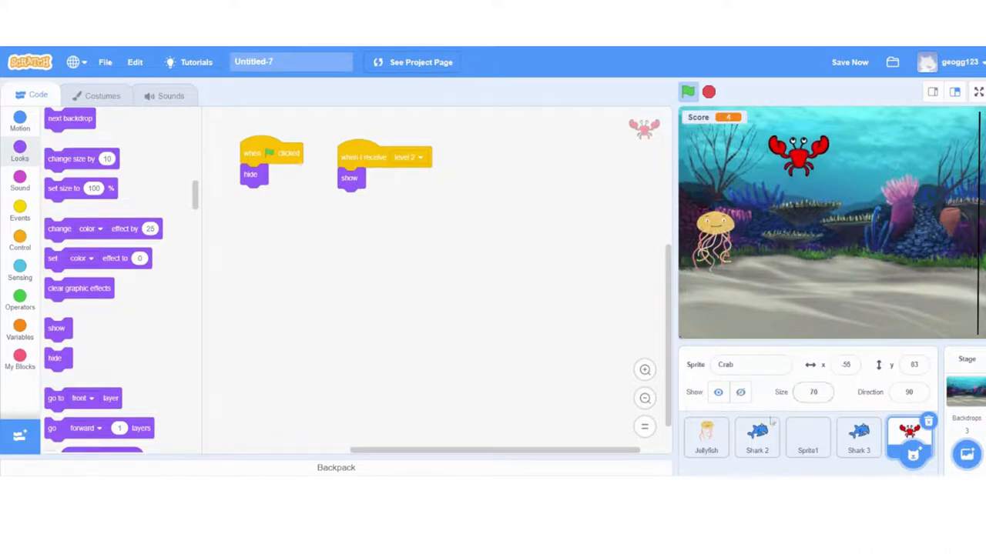
click(757, 439)
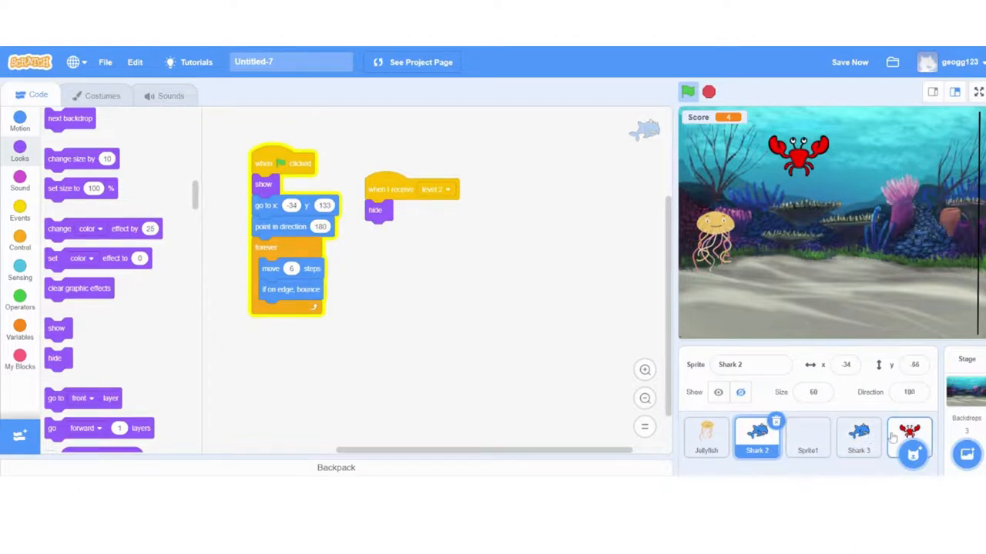
- Start the crab's level 2 script at x -184, y -29, facing direction 180
click(910, 437)
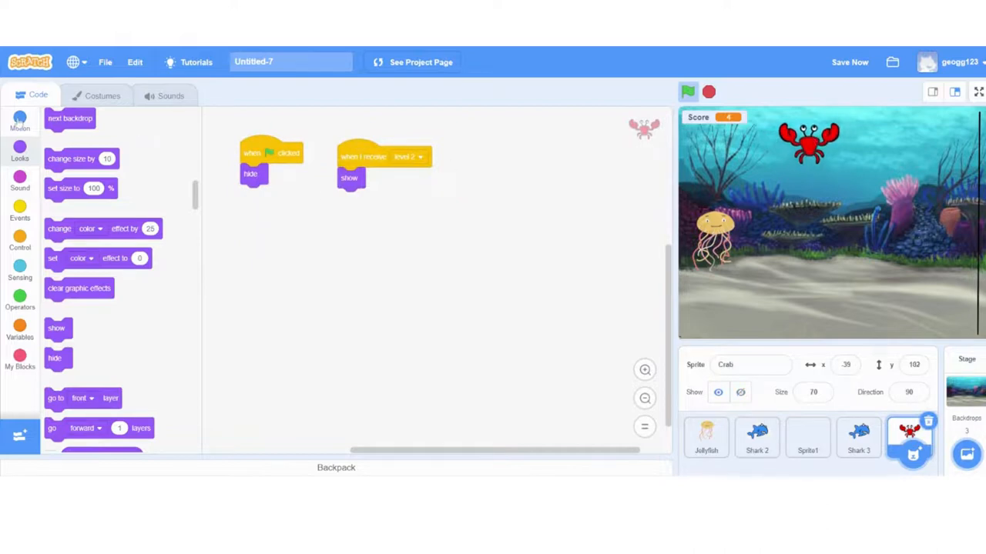
click(20, 123)
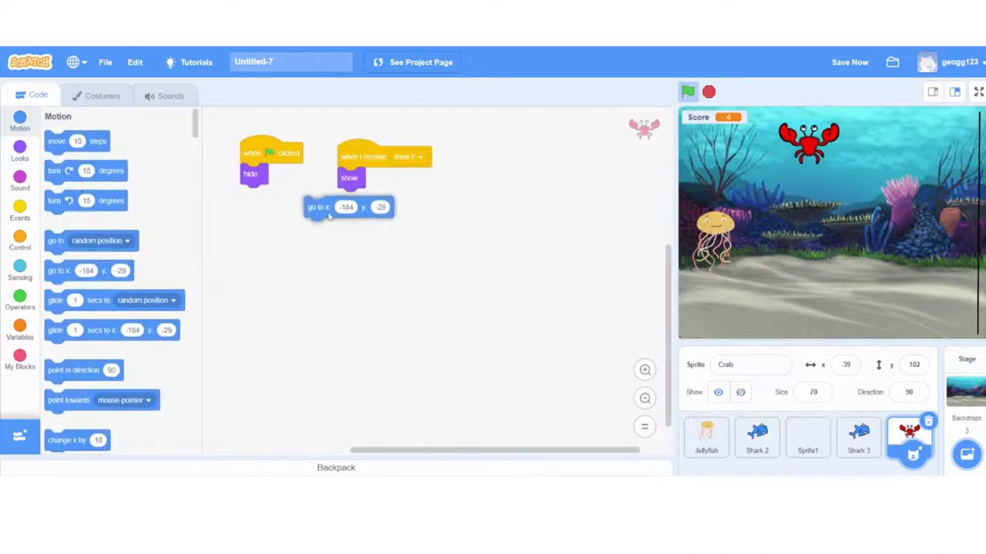
drag(347, 206, 383, 199)
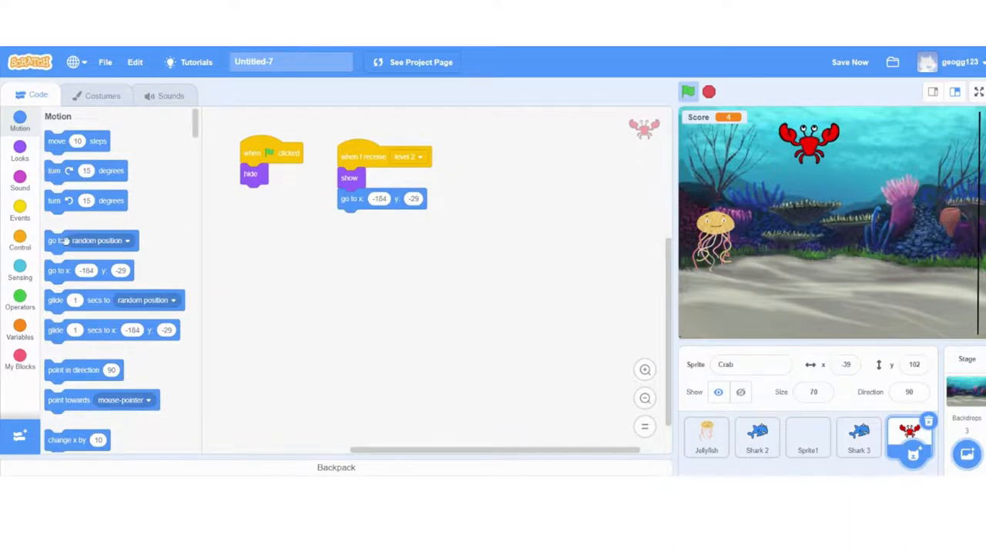
scroll(down, 3)
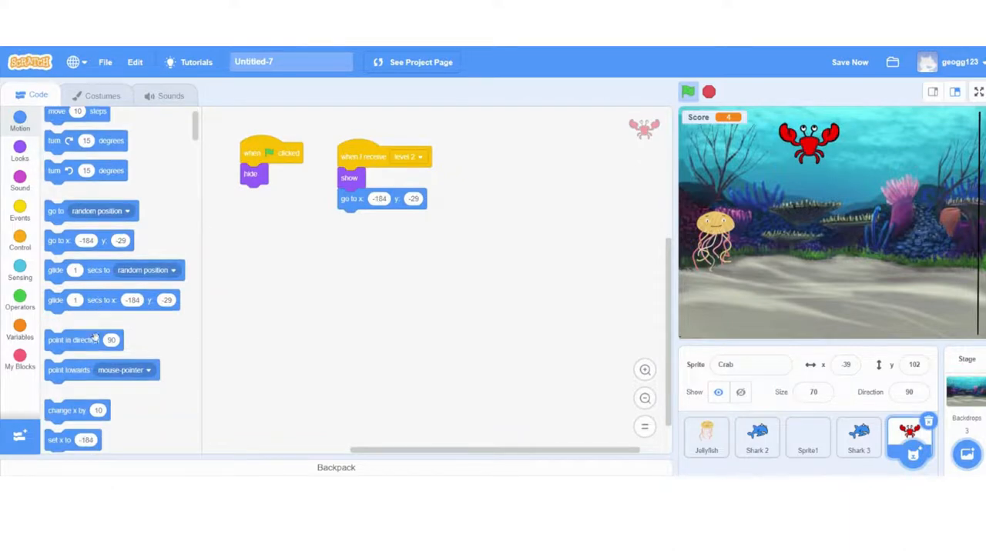
drag(84, 340, 376, 219)
text(180)
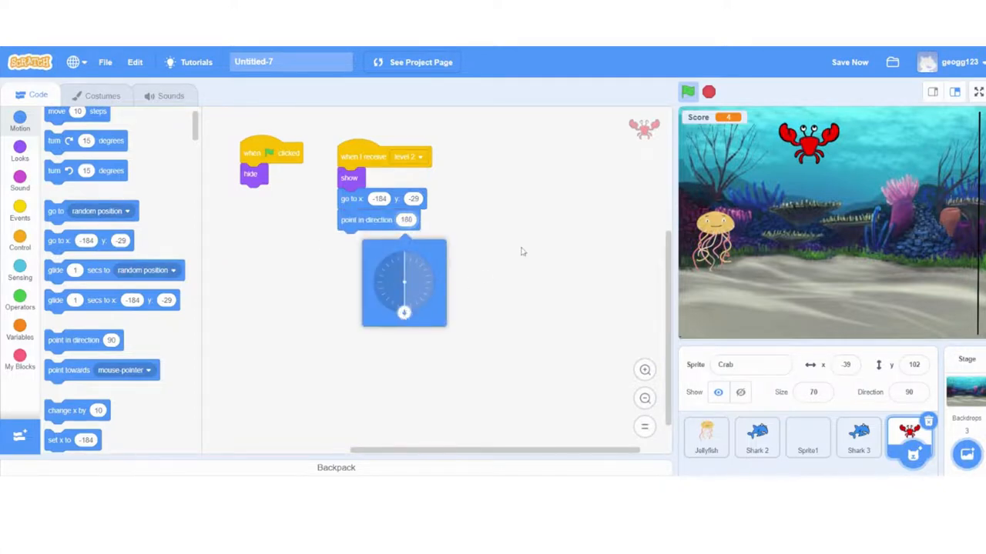
click(20, 245)
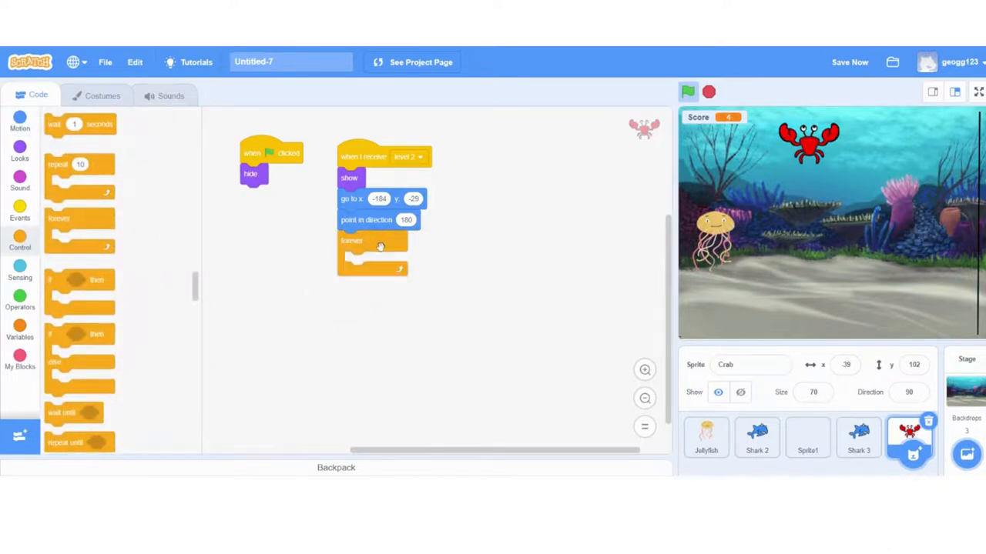
- Loop the crab forever moving 8 steps and bouncing off edges, then run the game
click(20, 124)
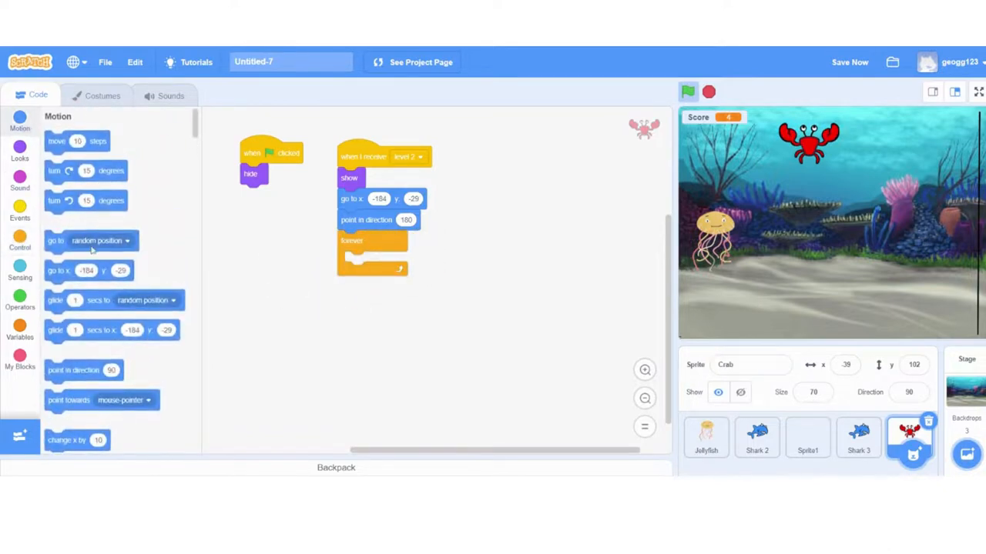
drag(77, 141, 431, 274)
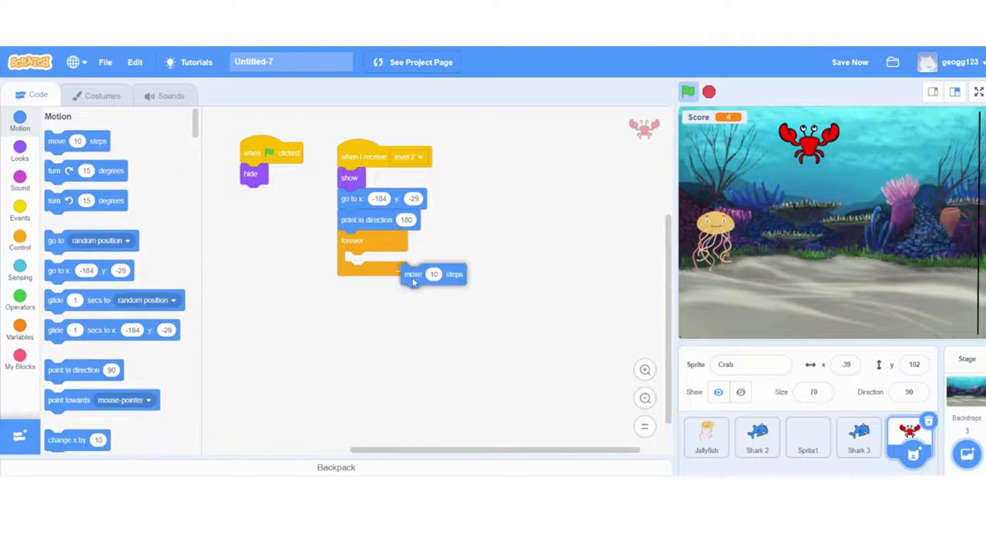
drag(431, 274, 373, 262)
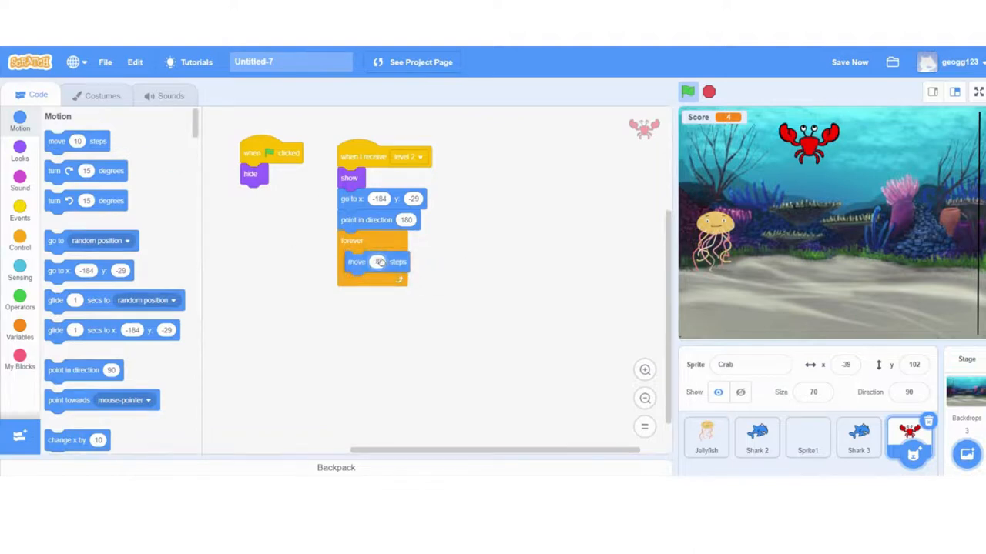
scroll(down, 3)
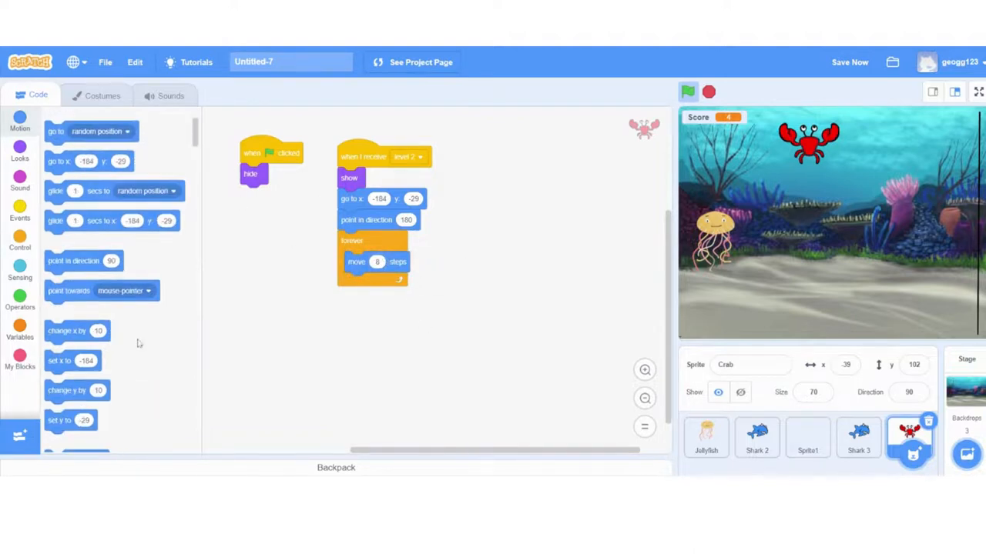
scroll(down, 3)
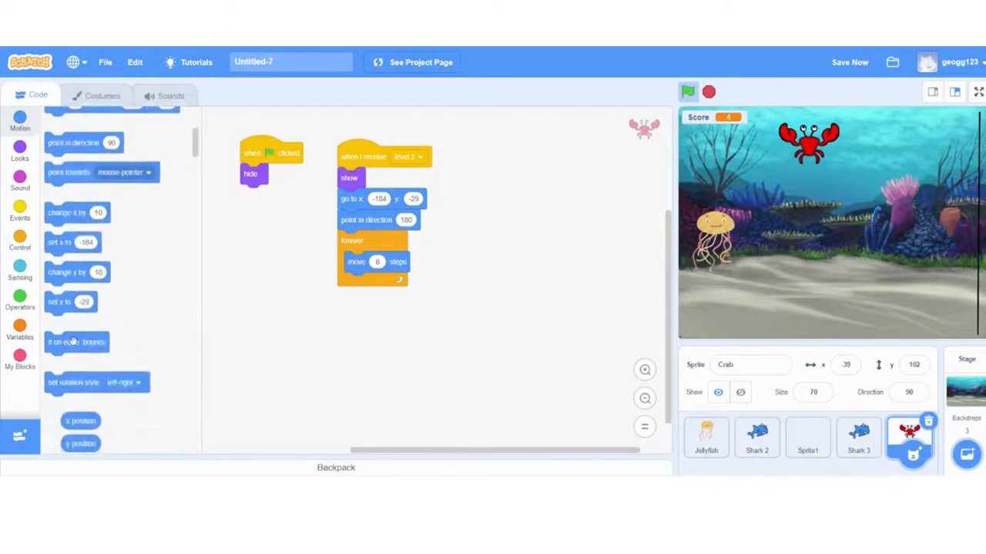
drag(76, 342, 377, 283)
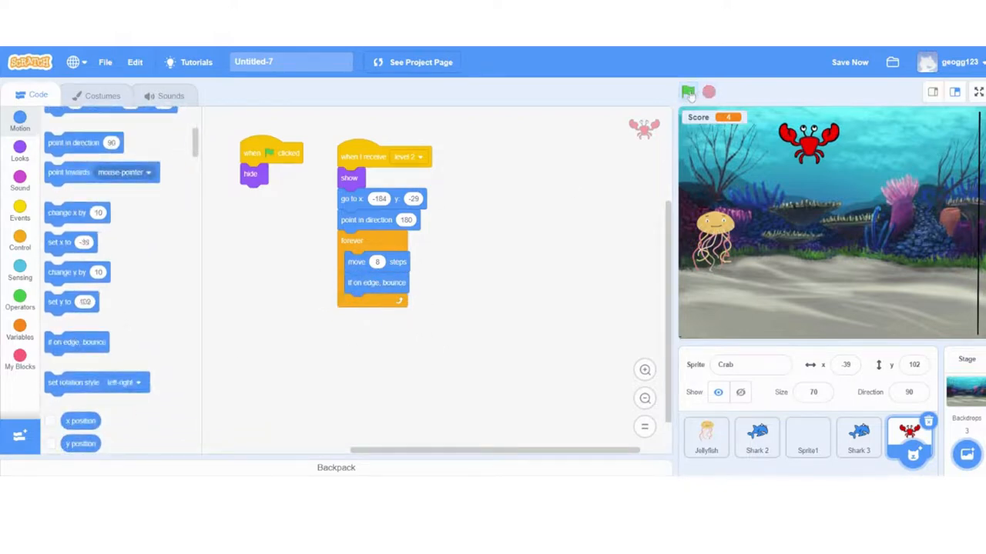
click(688, 91)
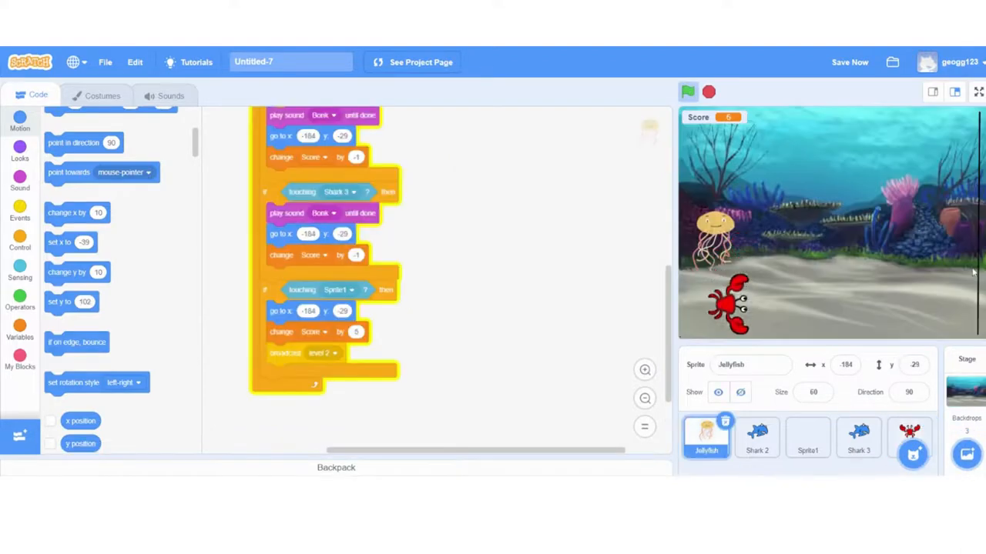
- Stop the test run at score 5 and reselect the Crab sprite
click(708, 92)
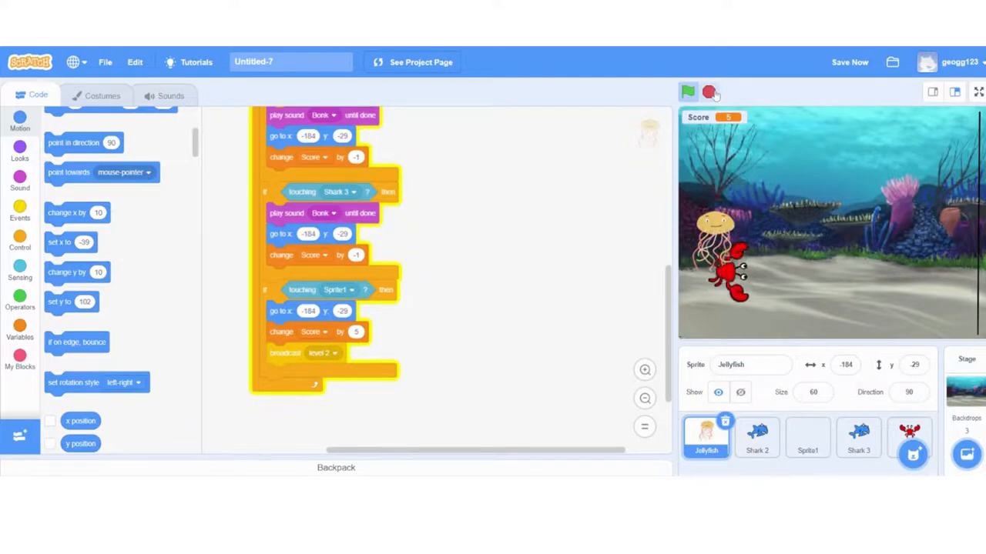
click(709, 92)
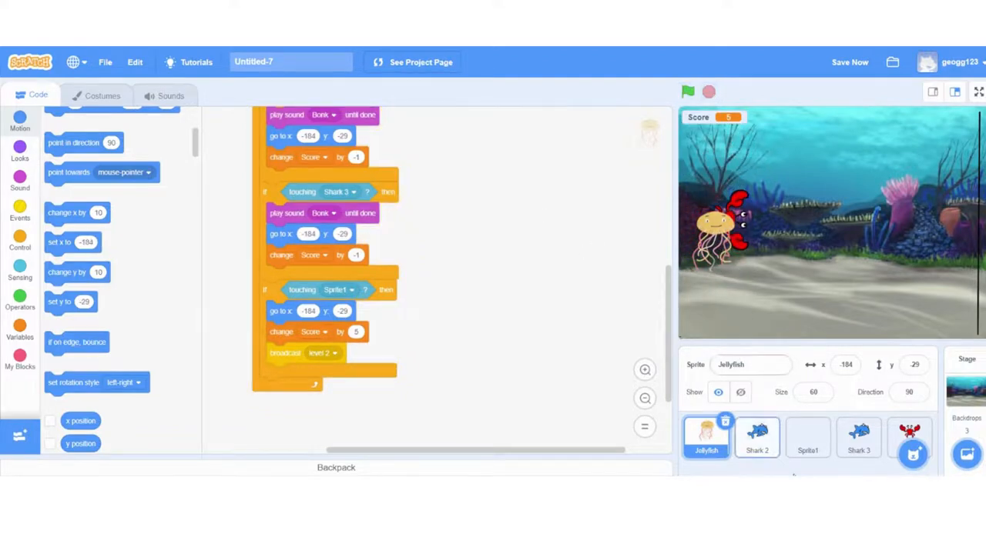
click(910, 435)
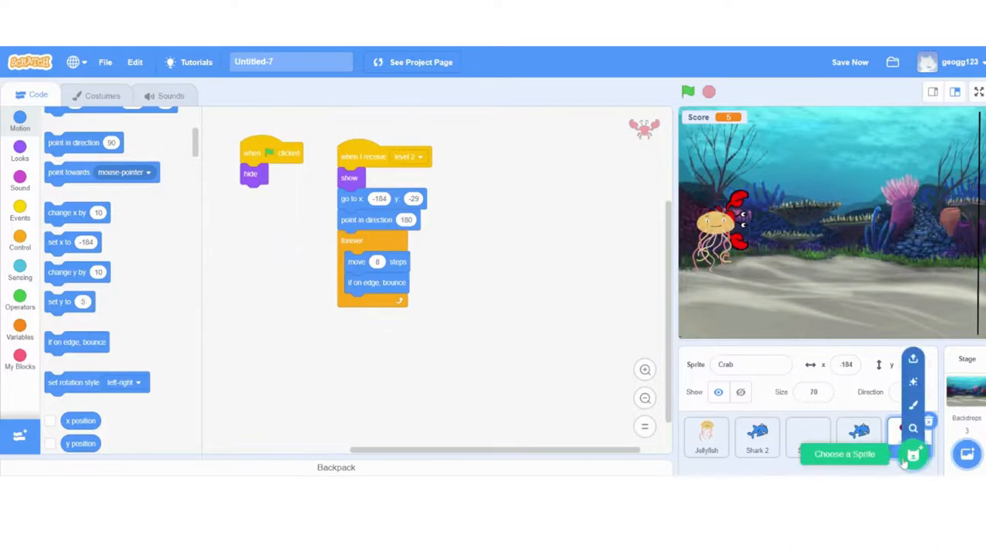
- Open the sprite library and scroll down to find the Ghost sprite
click(911, 453)
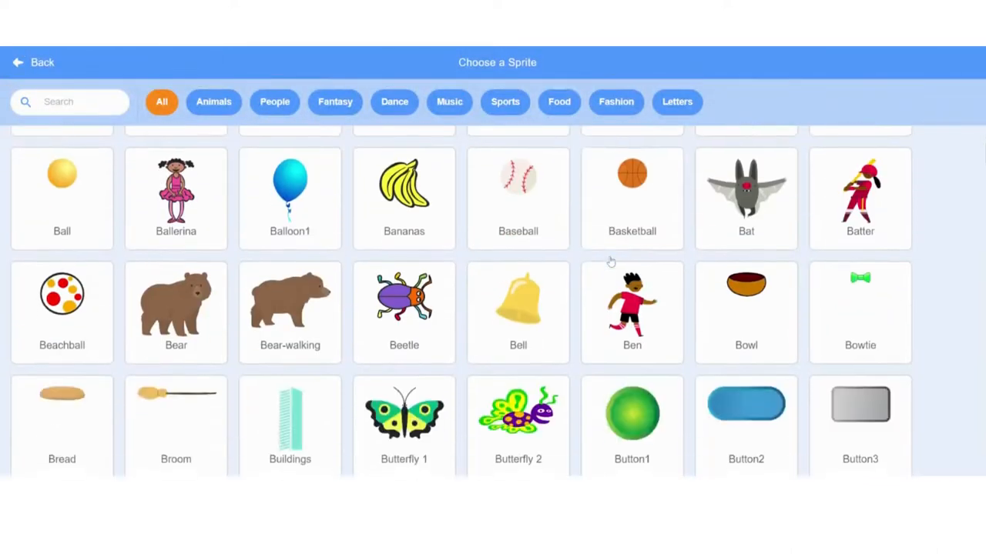
scroll(down, 3)
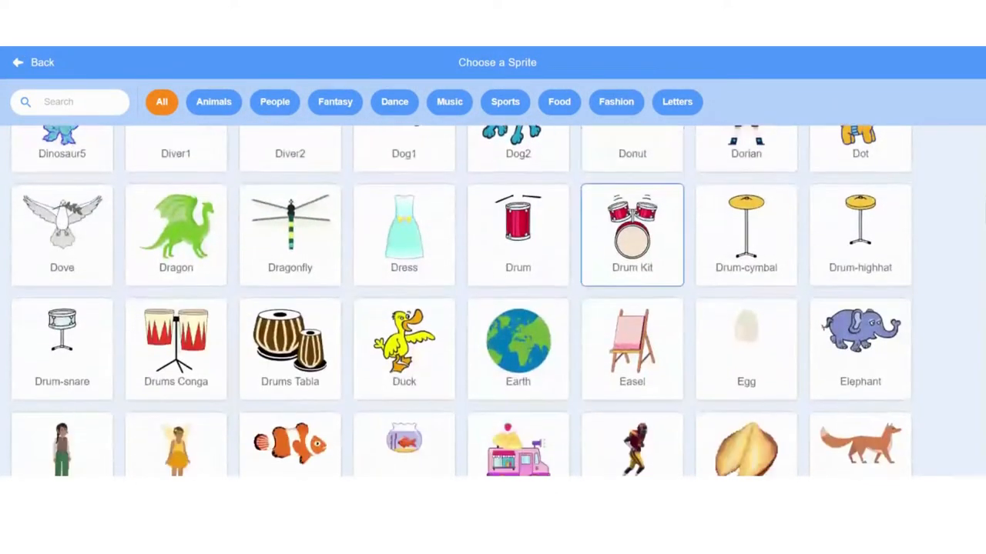
scroll(down, 3)
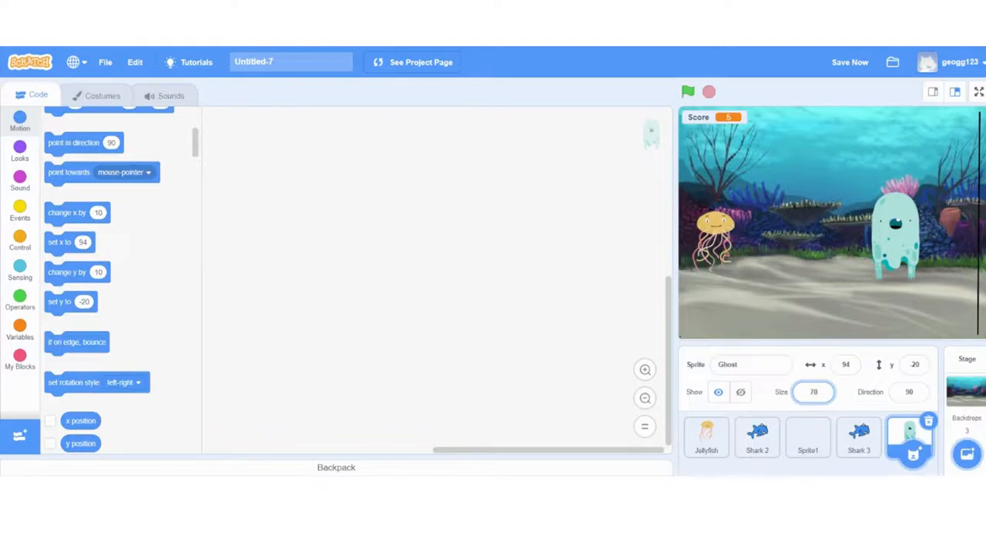
- Set the Ghost to size 70 and show it when level 2 is received
click(19, 212)
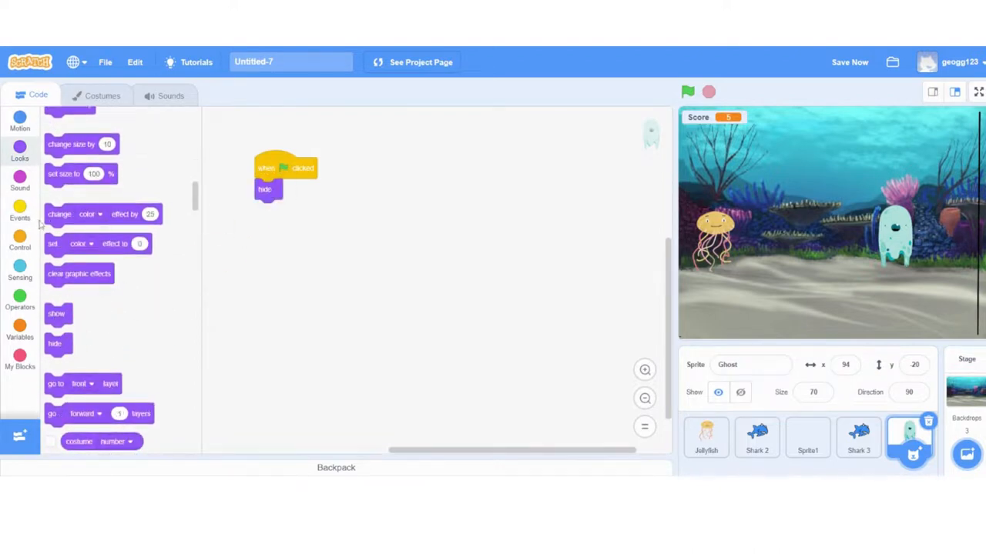
click(20, 208)
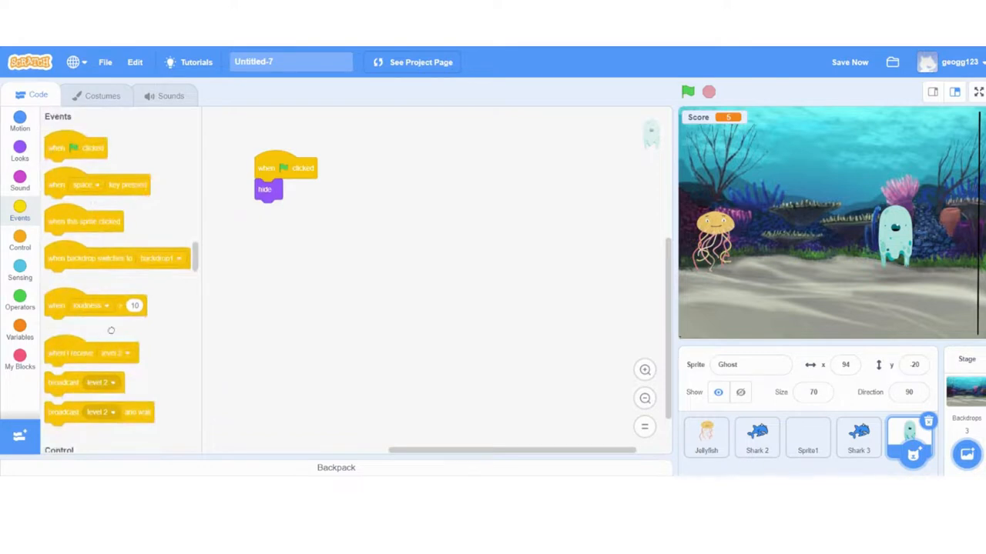
drag(89, 352, 389, 173)
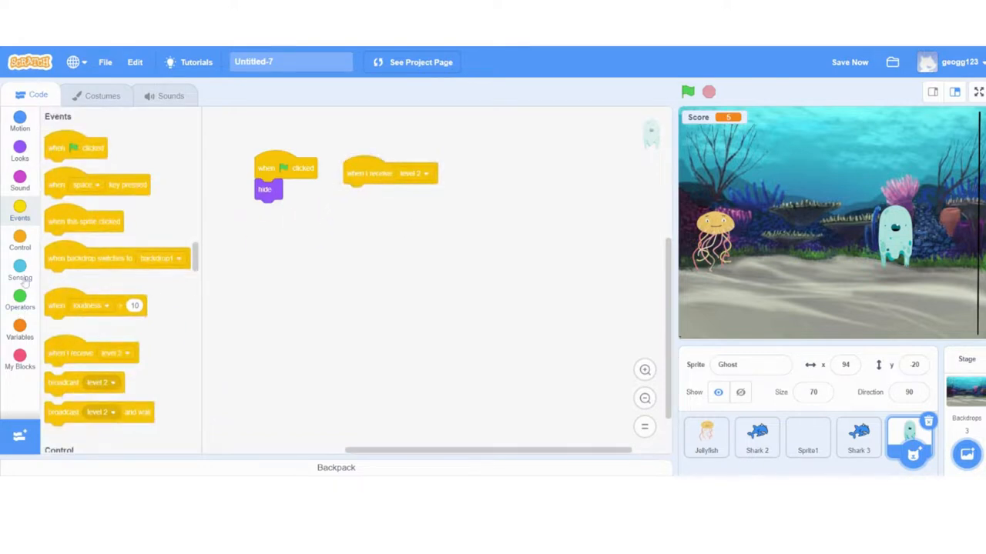
click(20, 154)
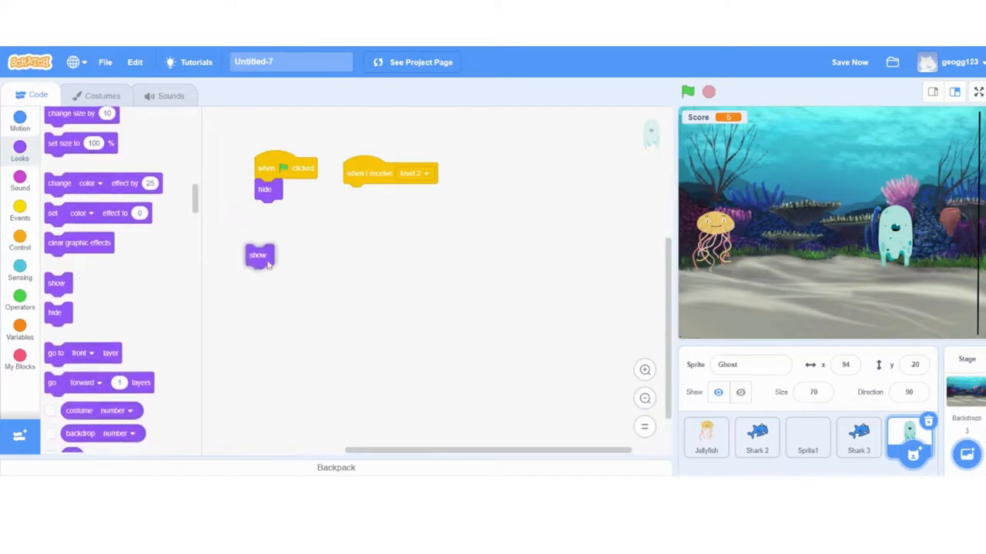
drag(258, 255, 355, 194)
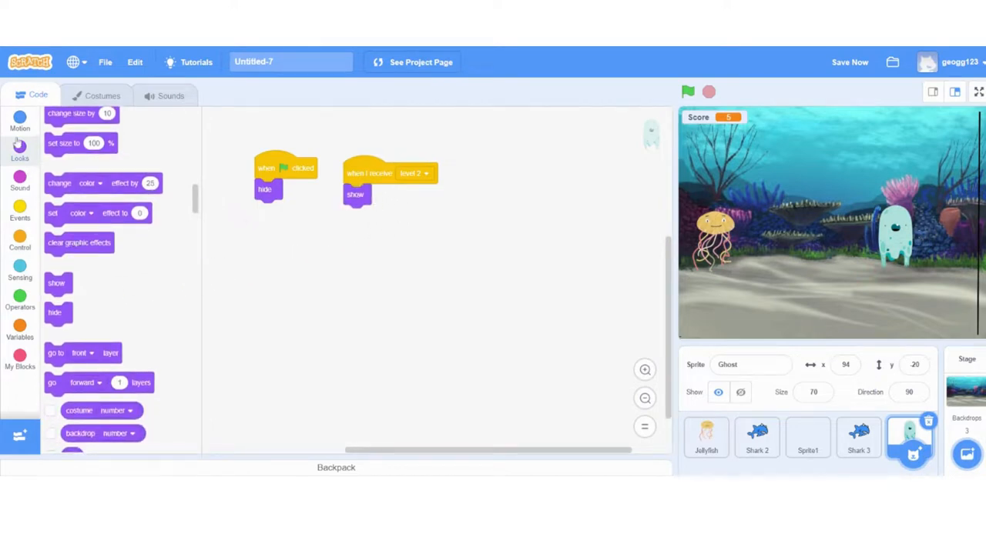
- Send the Ghost to x 2, y 124, then forever move 8 steps, bouncing
click(20, 121)
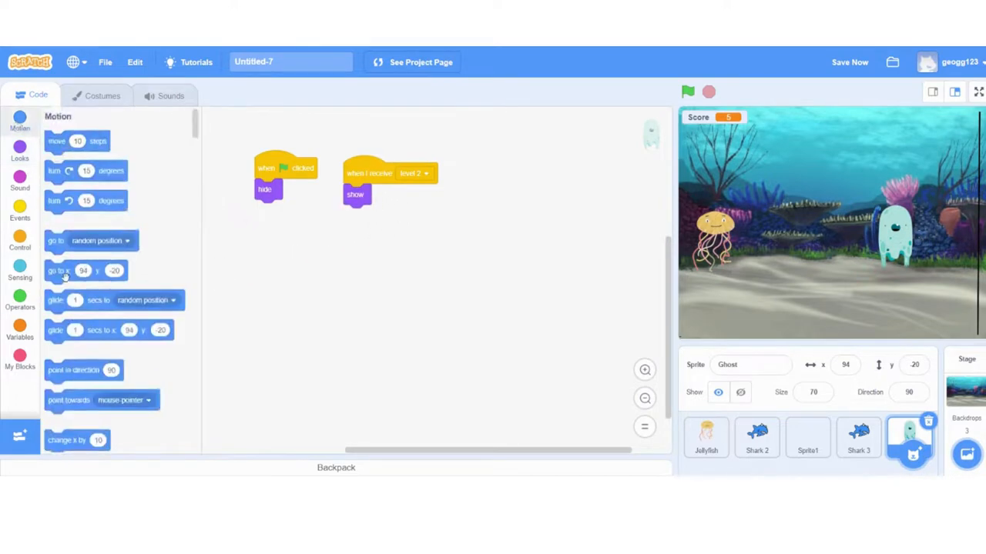
drag(58, 270, 358, 214)
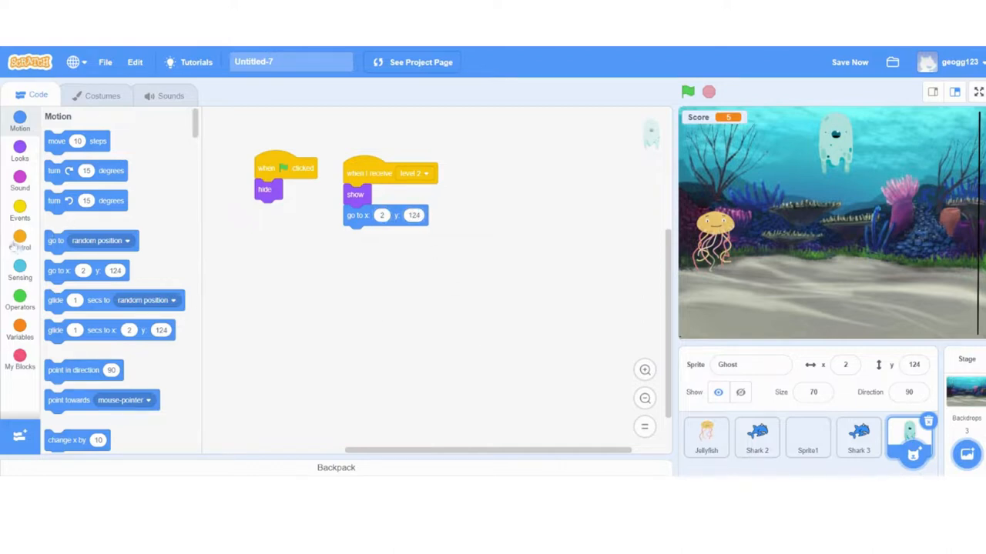
click(20, 242)
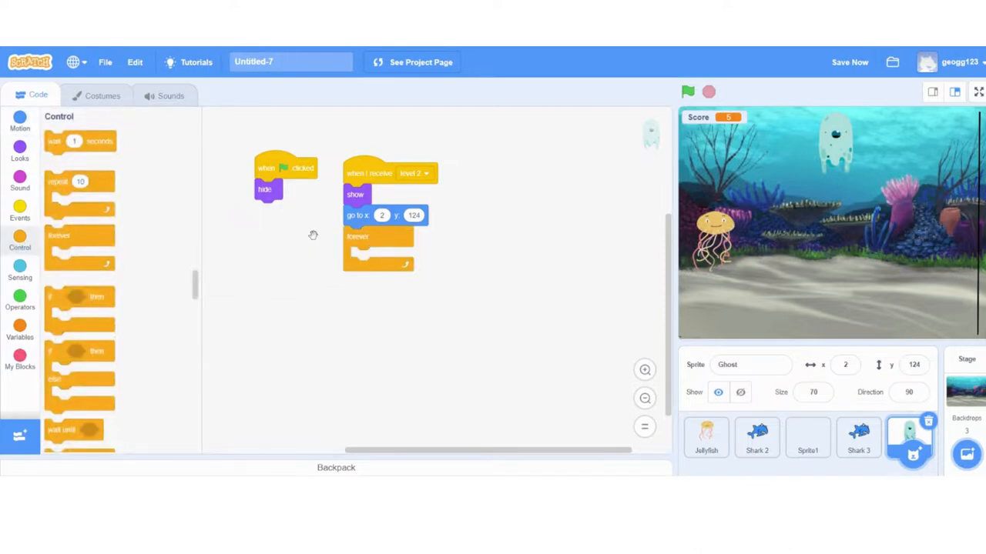
click(20, 123)
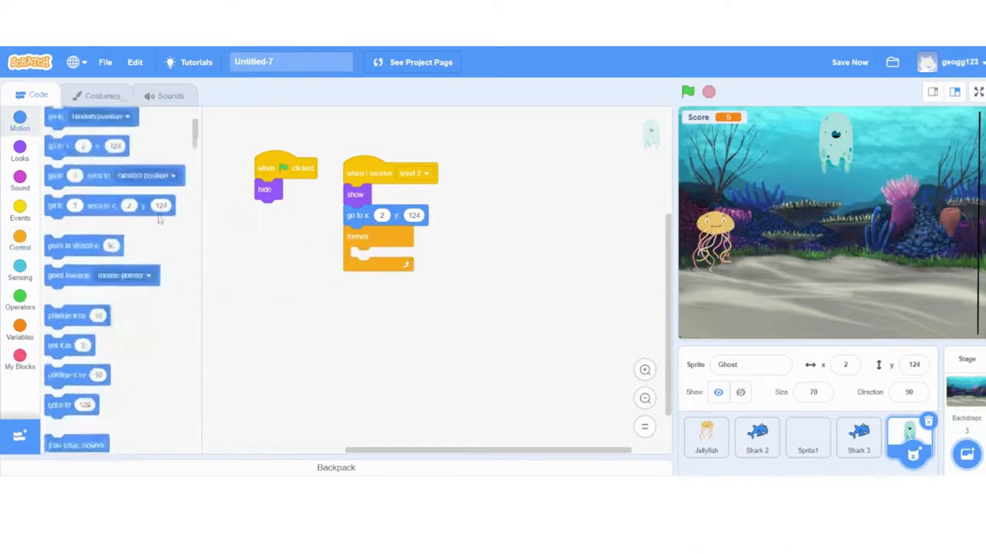
drag(77, 134, 381, 265)
text(8)
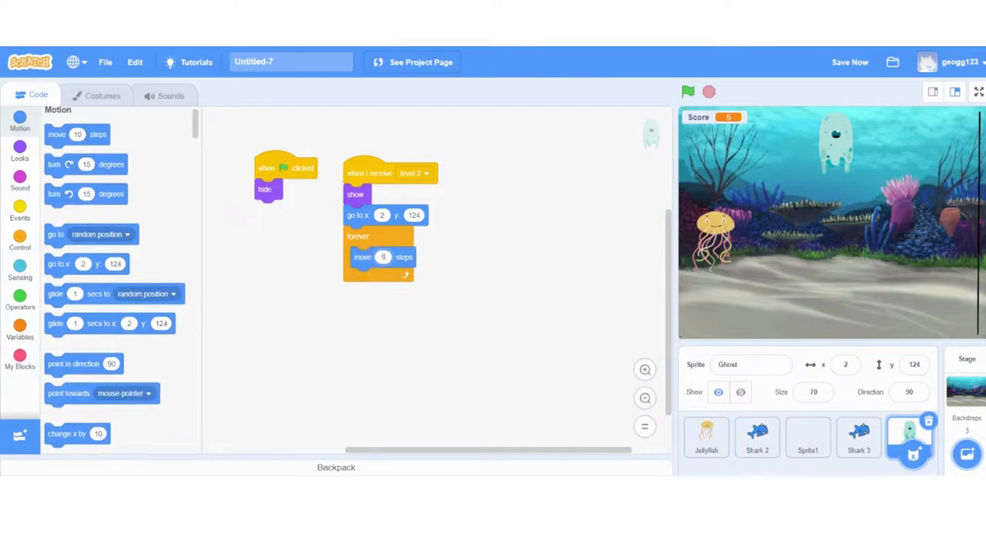
scroll(down, 3)
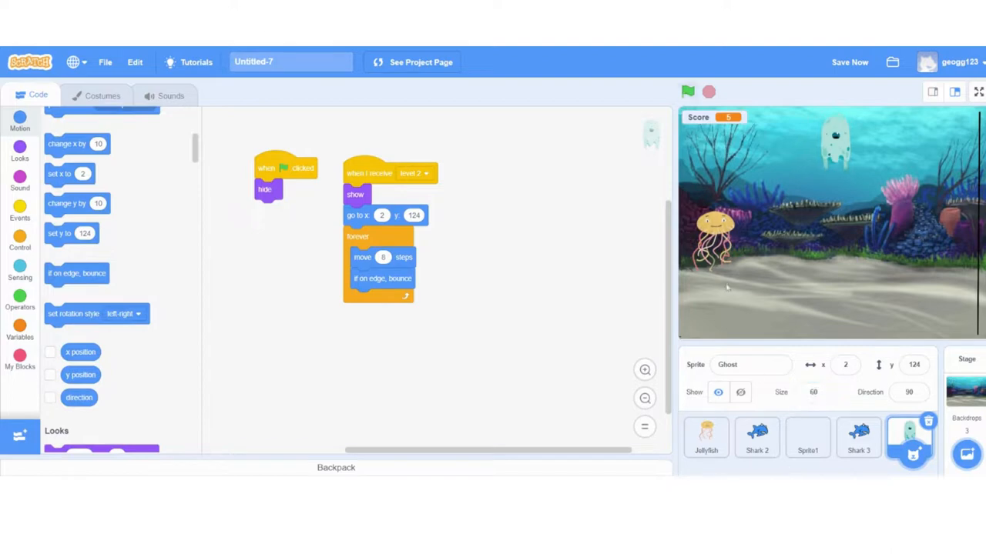
- Test-run and stop the game, then add 'point in direction 180' to the Ghost's script
click(687, 91)
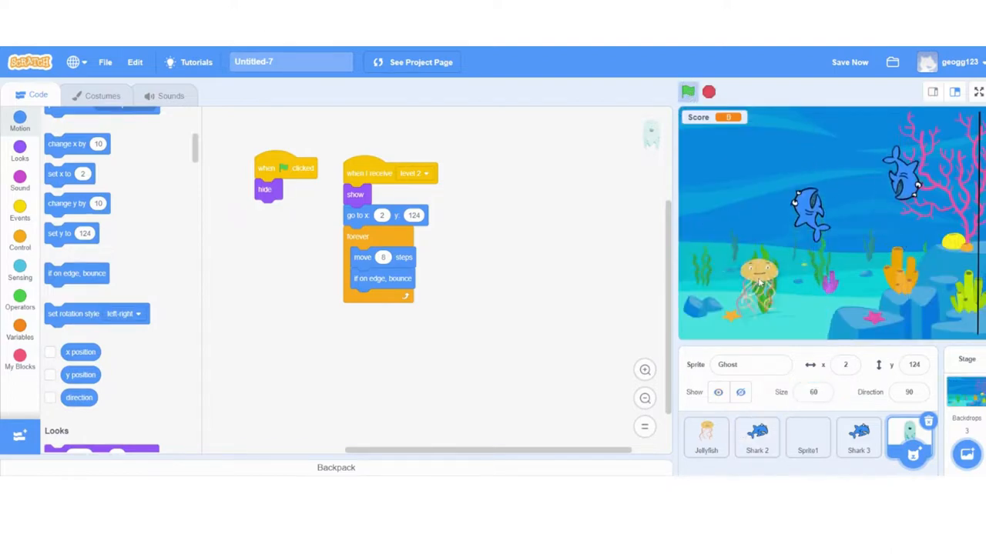
click(705, 438)
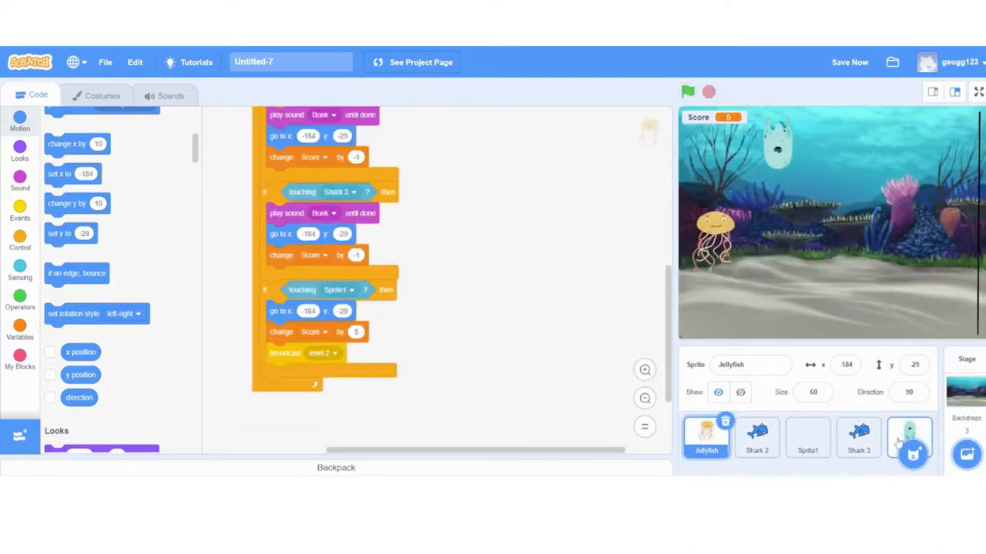
click(911, 451)
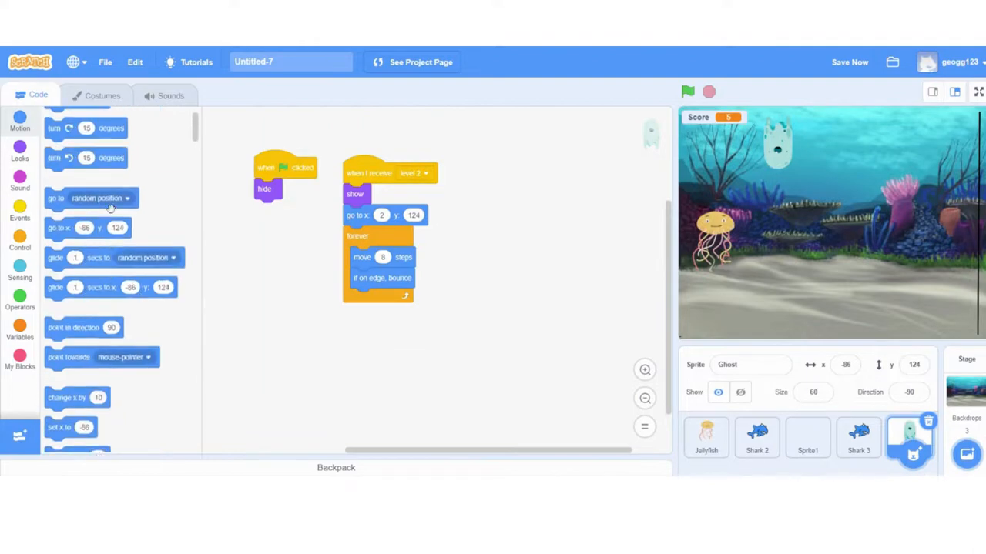
scroll(down, 3)
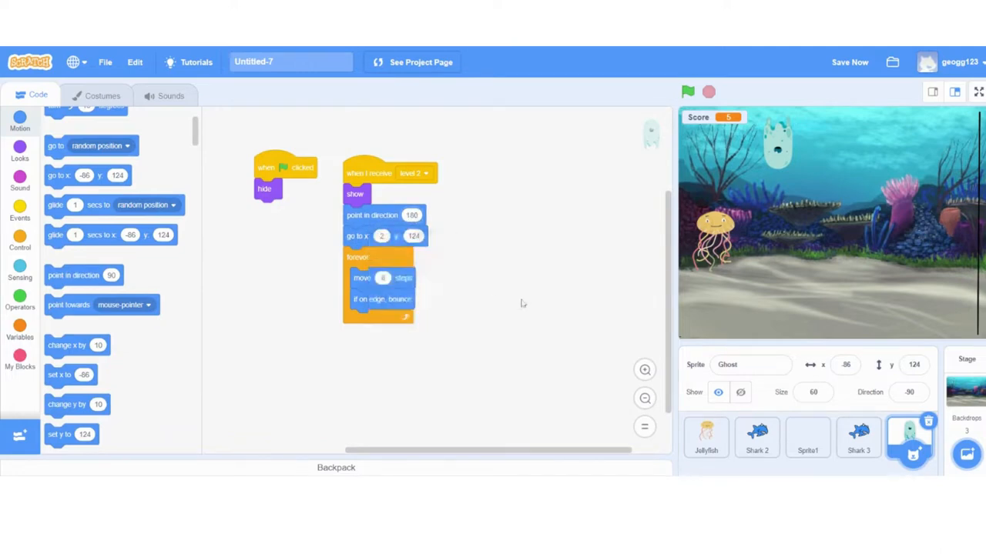
- Duplicate the Ghost twice: Ghost2 starting at x 26, y 8, Ghost3 at x 144, y -121
right_click(912, 445)
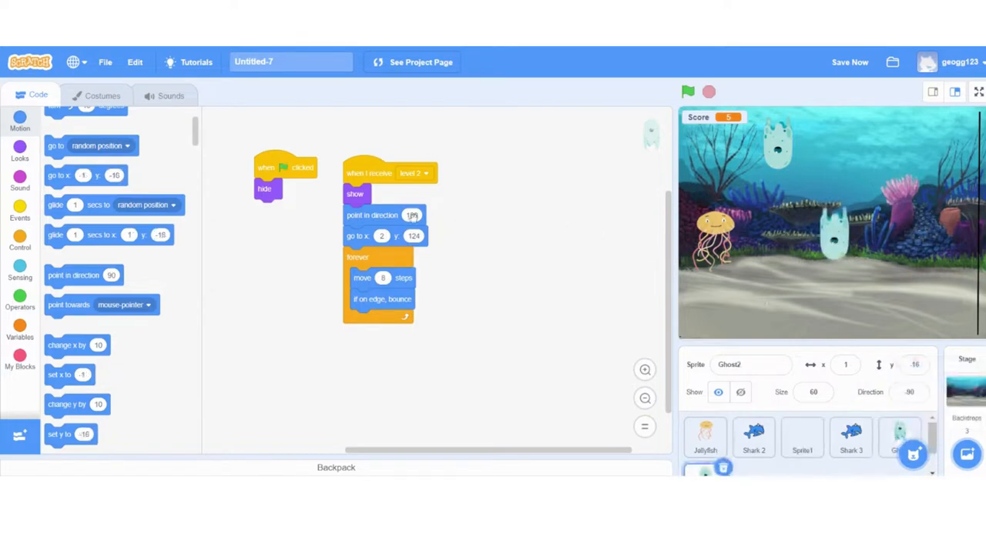
click(413, 215)
text(0)
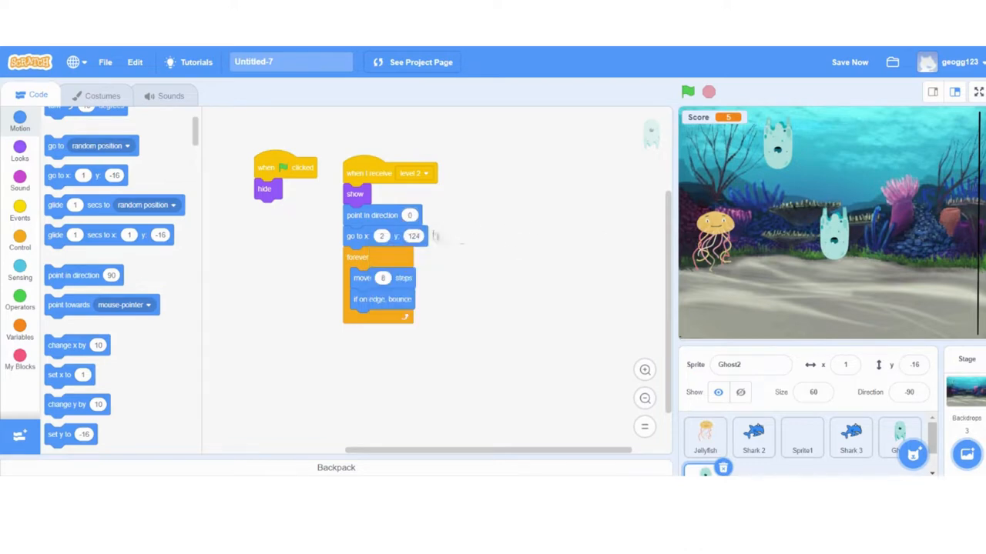
click(409, 214)
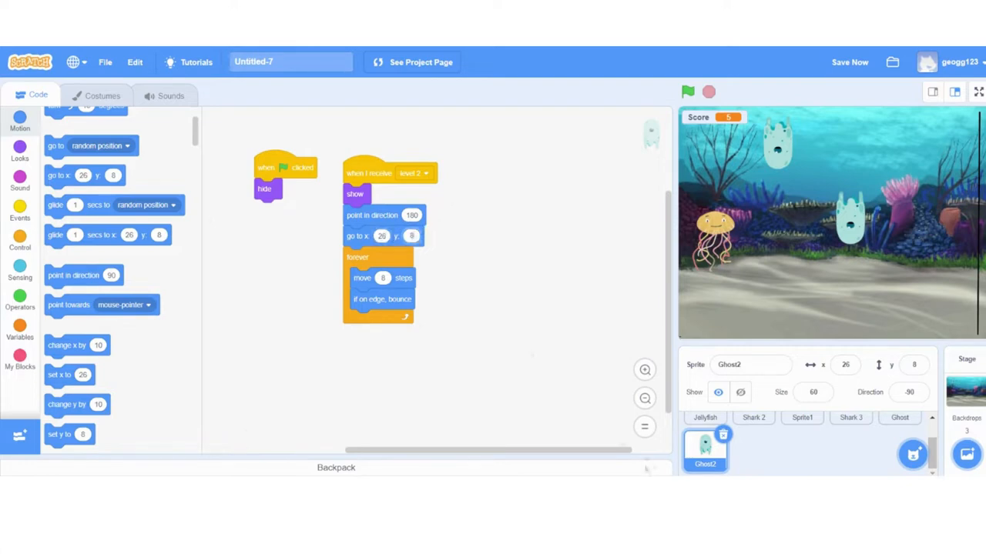
click(752, 454)
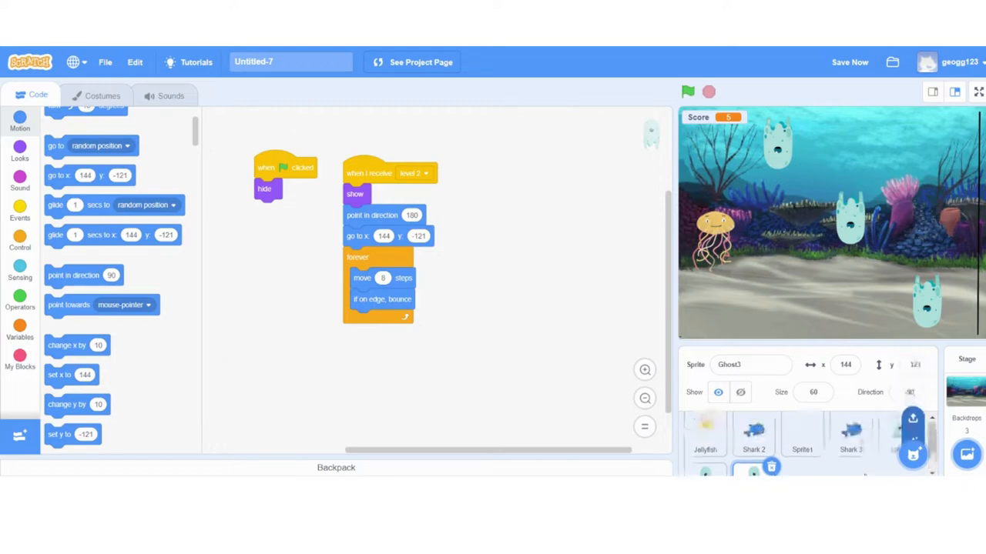
click(849, 61)
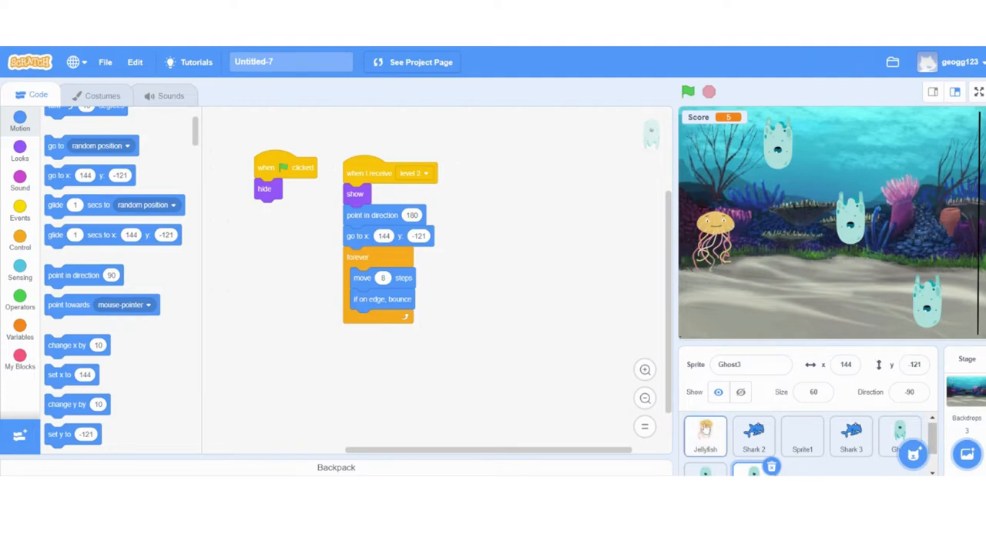
- Duplicate the Jellyfish's 'if touching Shark 3' check and retarget it to Ghost
click(705, 437)
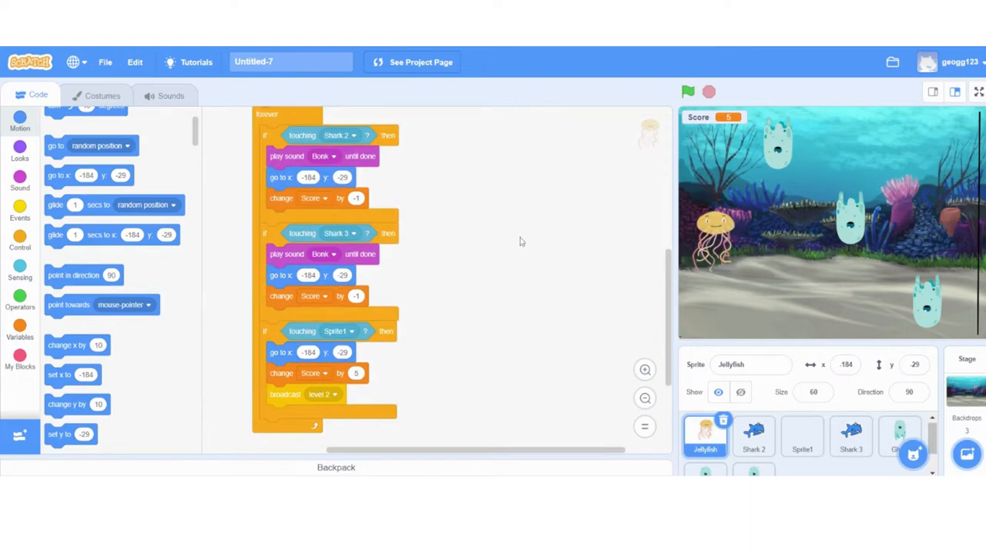
mouse_move(465, 219)
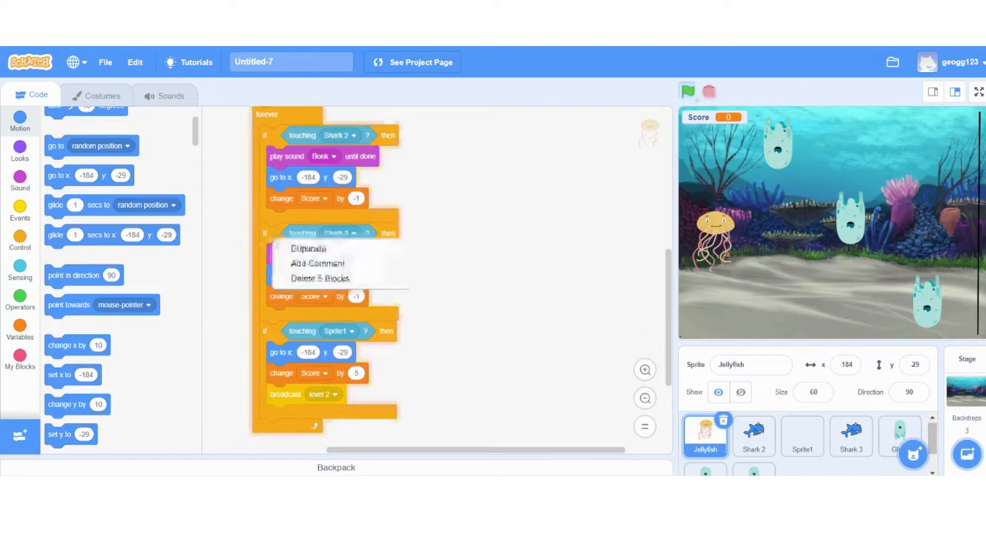
click(307, 248)
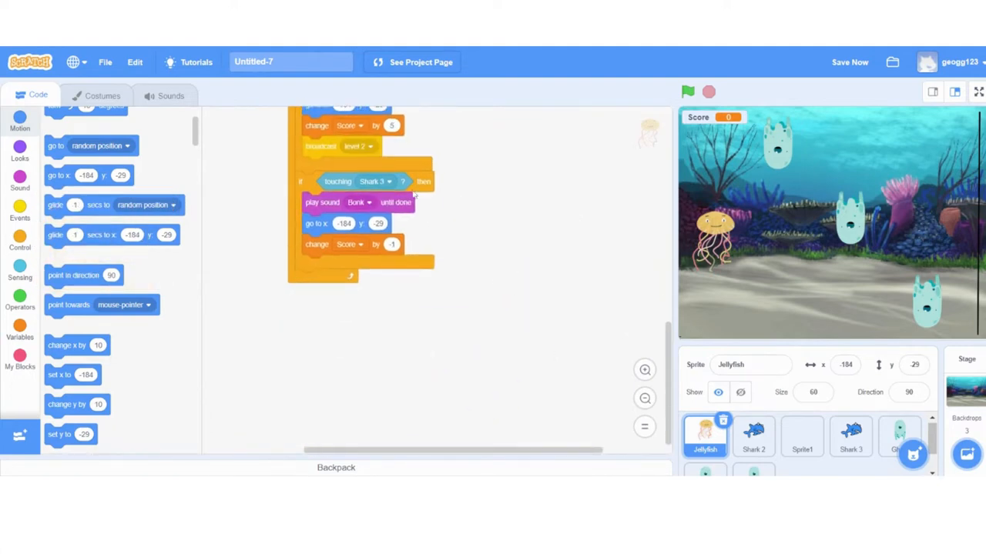
click(374, 181)
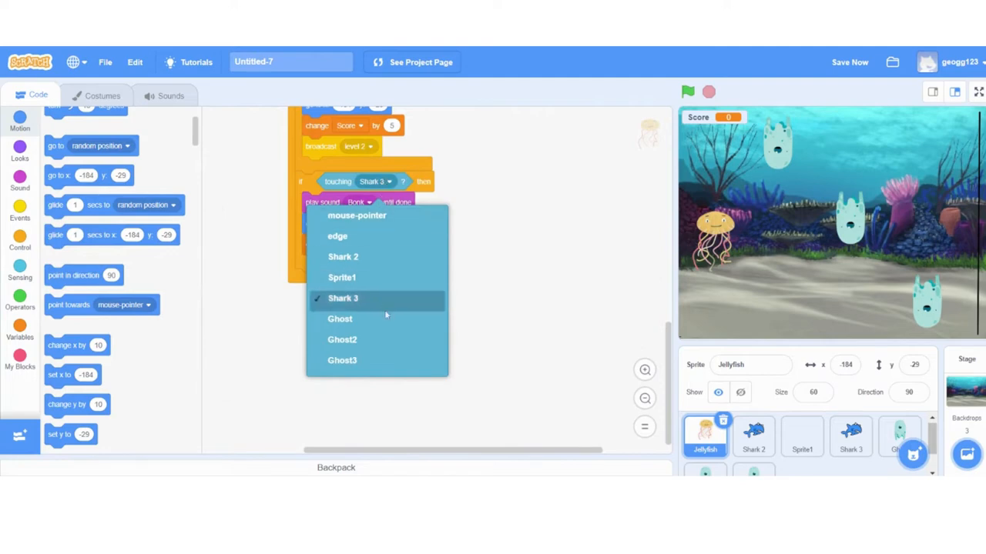
click(338, 318)
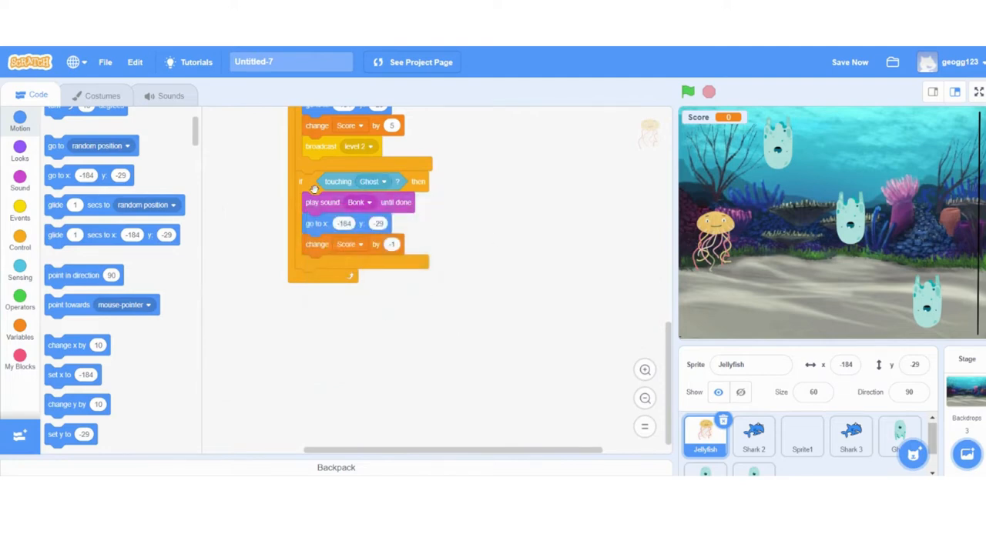
- Duplicate the Ghost touching check again for Ghost2 and Ghost3
right_click(316, 188)
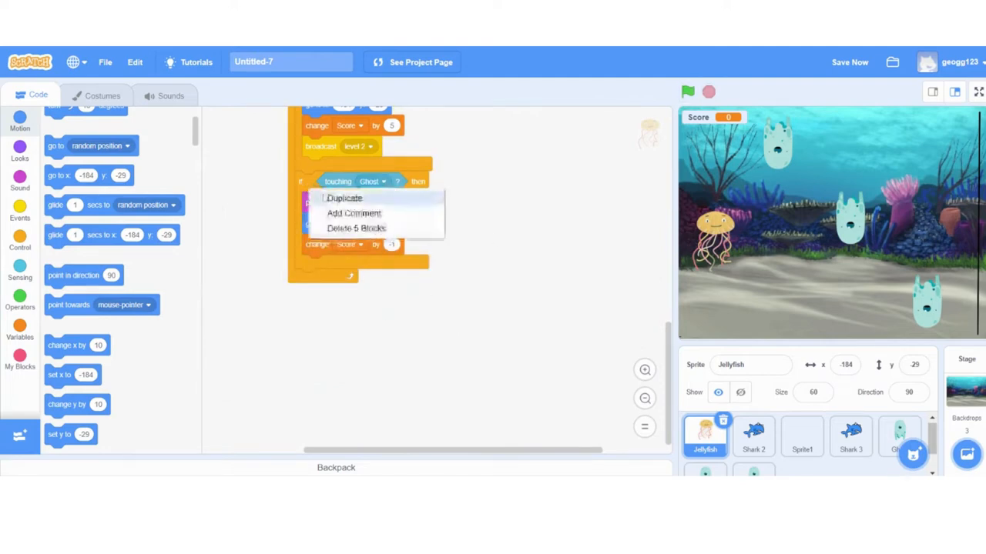
click(342, 198)
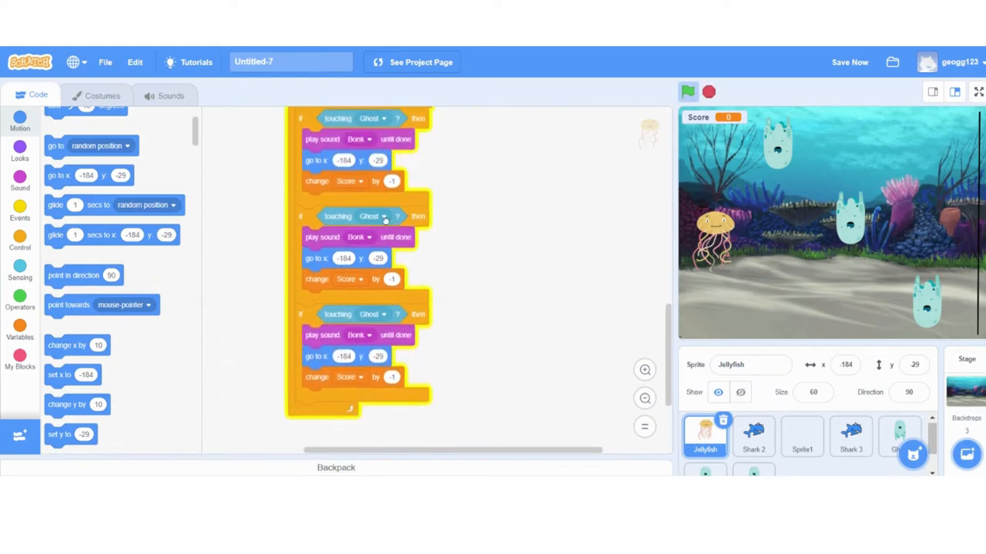
click(385, 216)
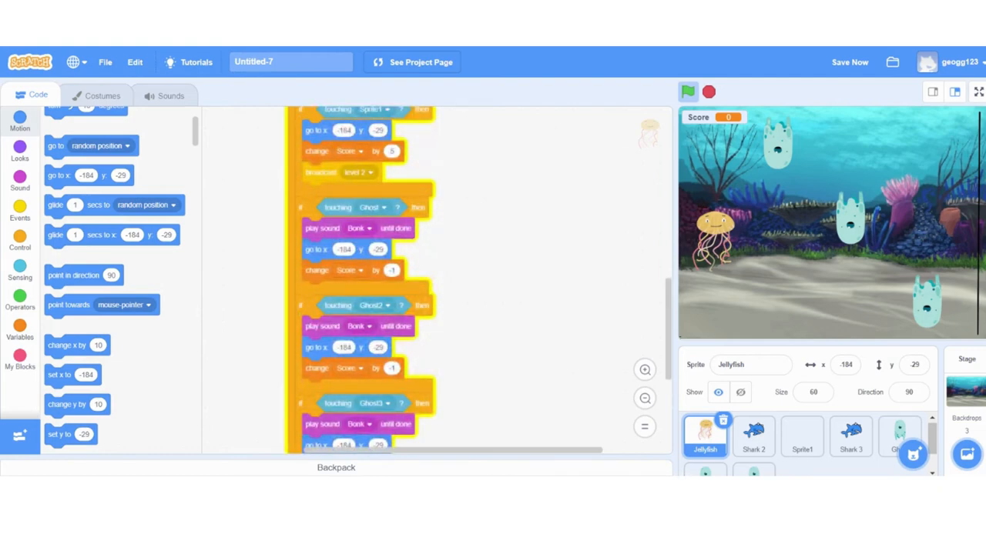
scroll(down, 3)
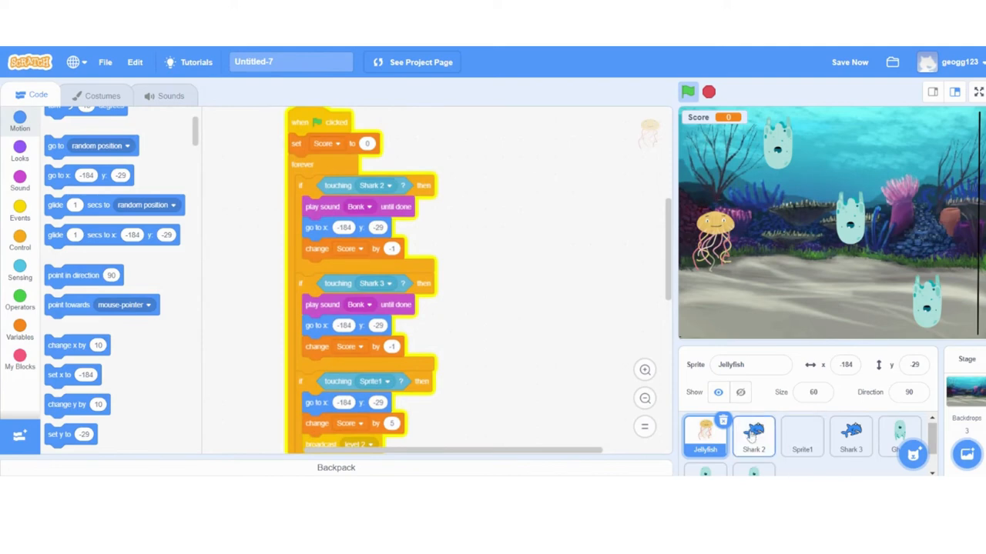
click(802, 437)
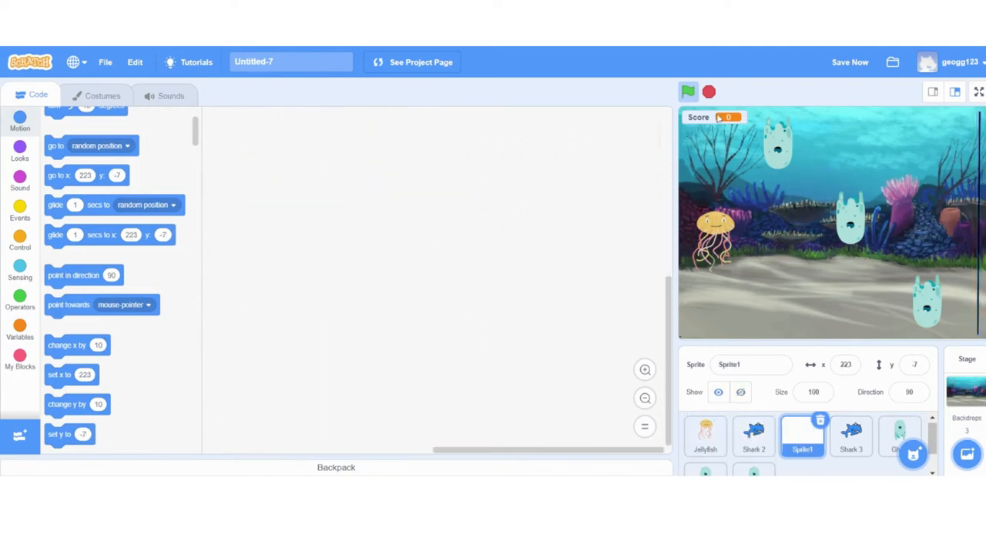